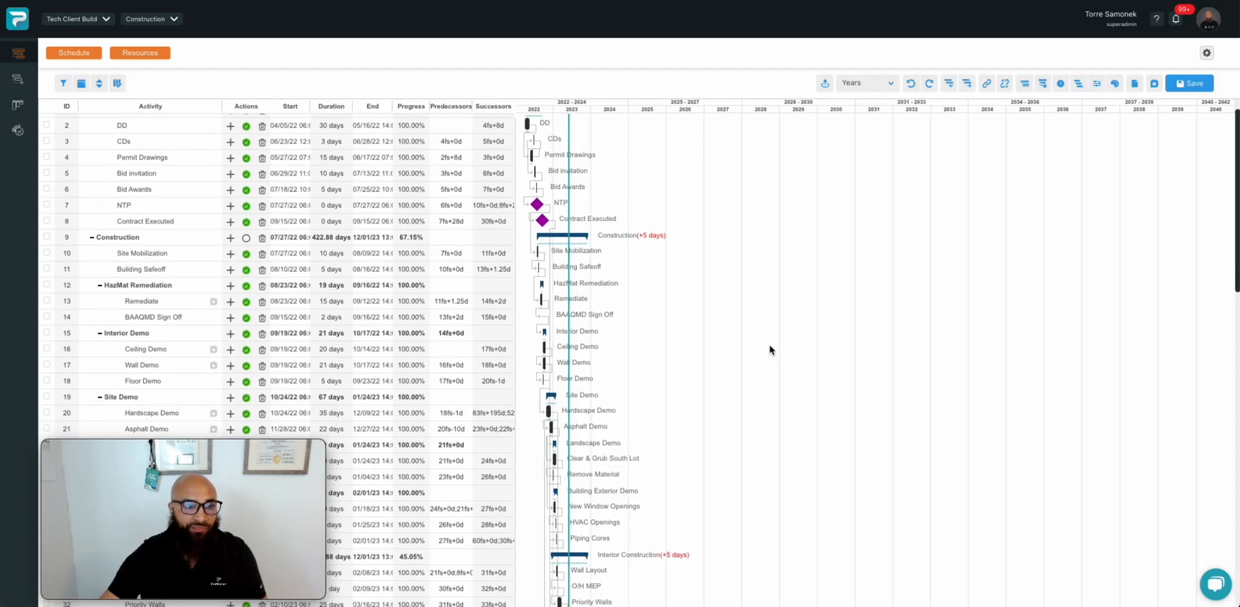
Step: Scroll the Gantt grid down to the Data Hall Construction summary and its activities
scroll(down, 3)
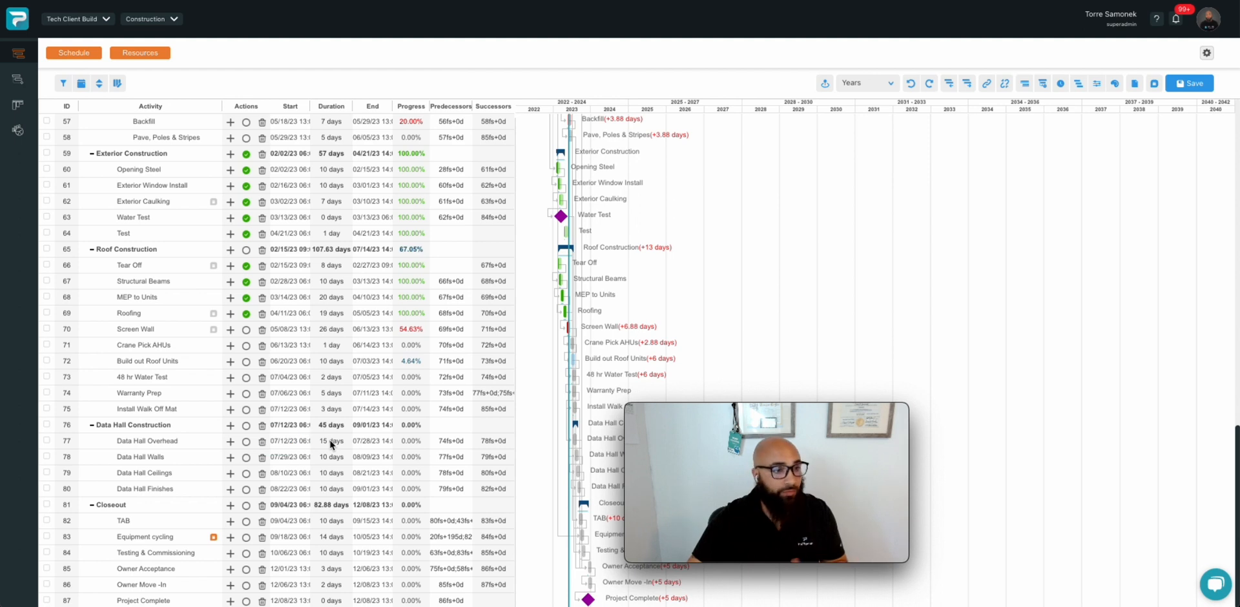
mouse_move(22, 83)
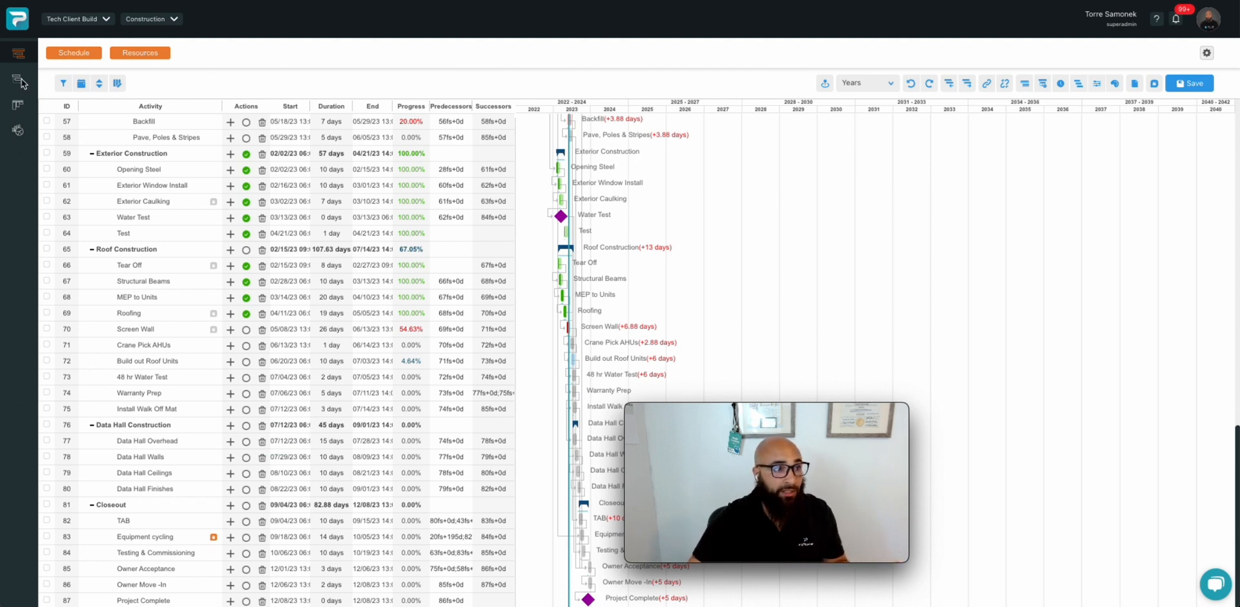
Step: Switch to the Planning module and position the Data Hall Overhead look-ahead in Days view
click(17, 77)
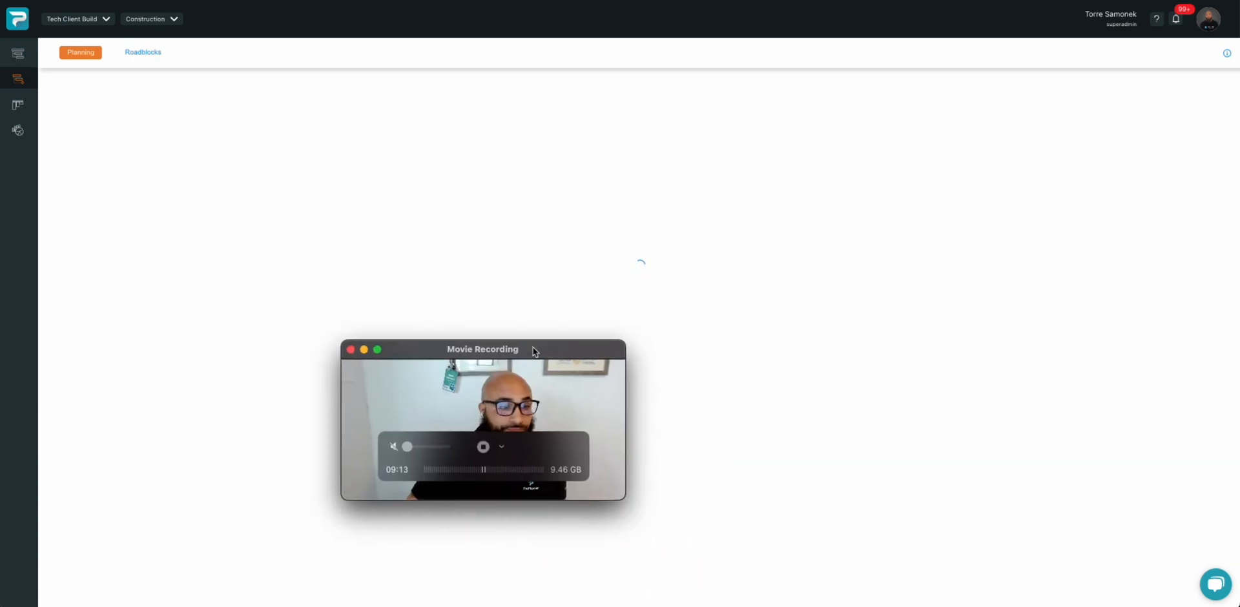
drag(482, 349, 148, 455)
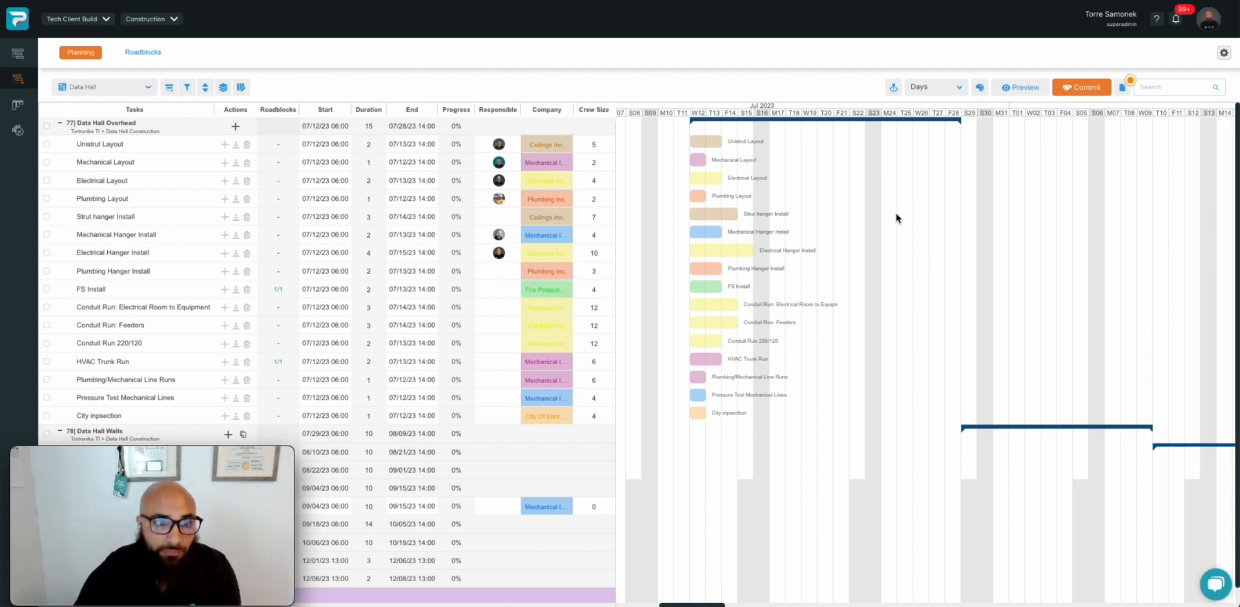
mouse_move(510, 213)
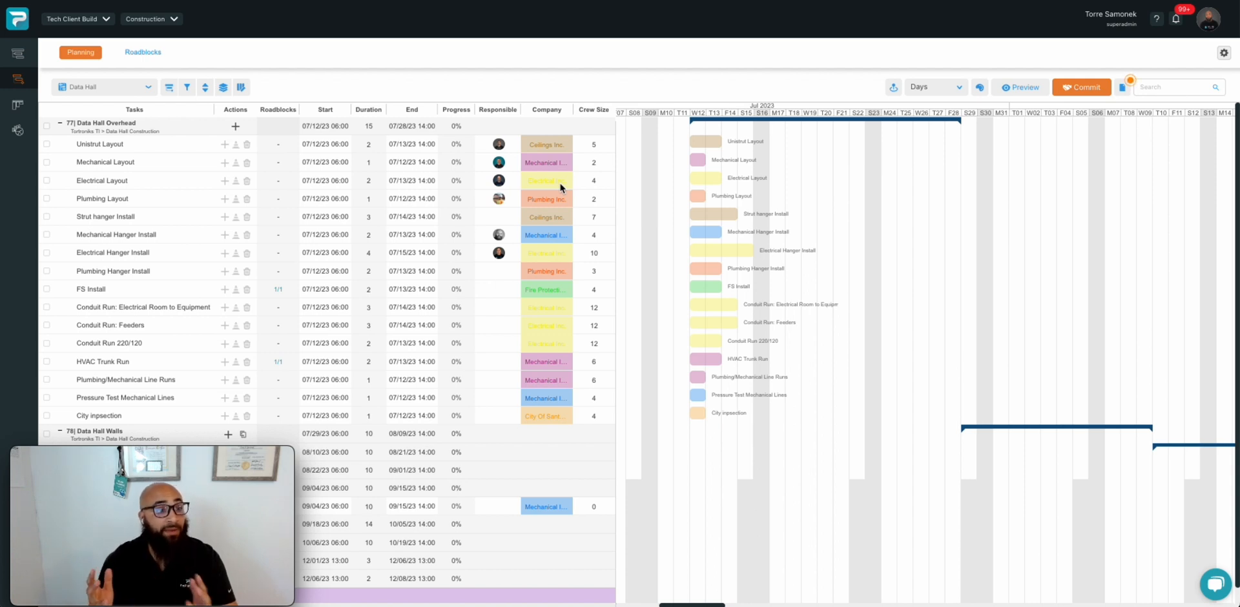
mouse_move(498, 115)
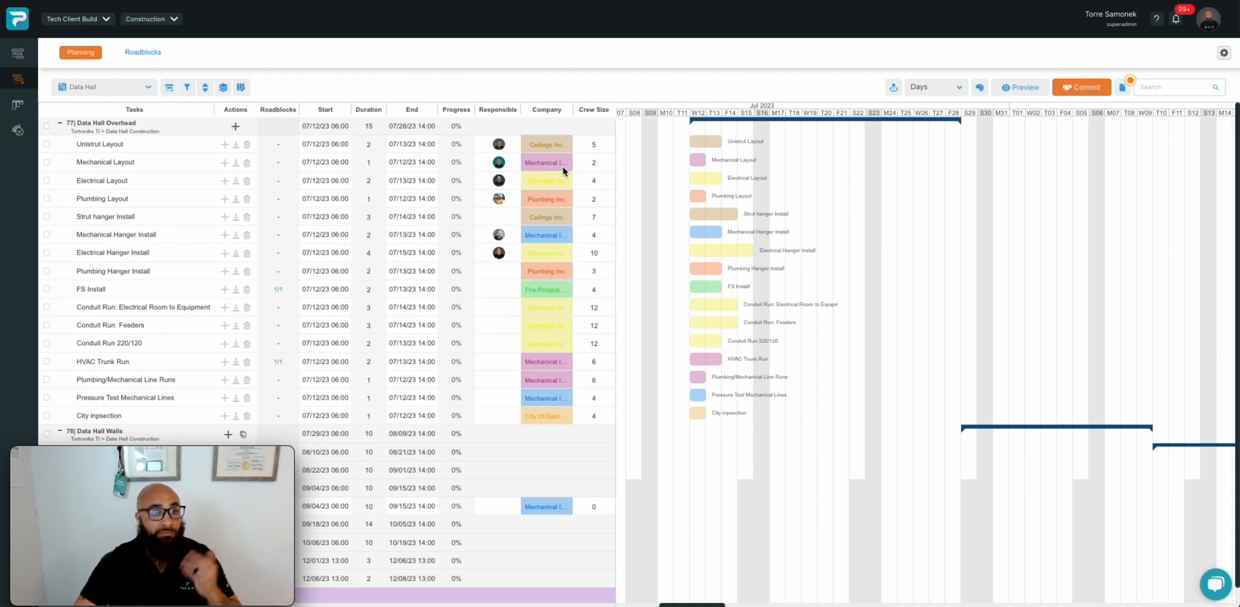
mouse_move(737, 274)
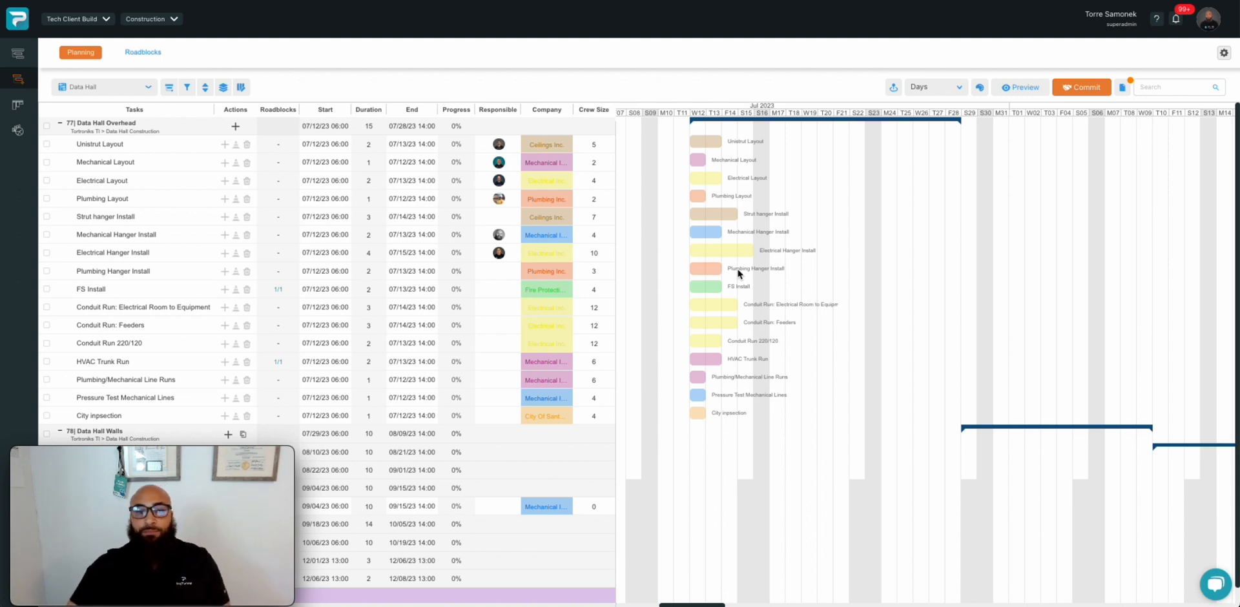
mouse_move(739, 268)
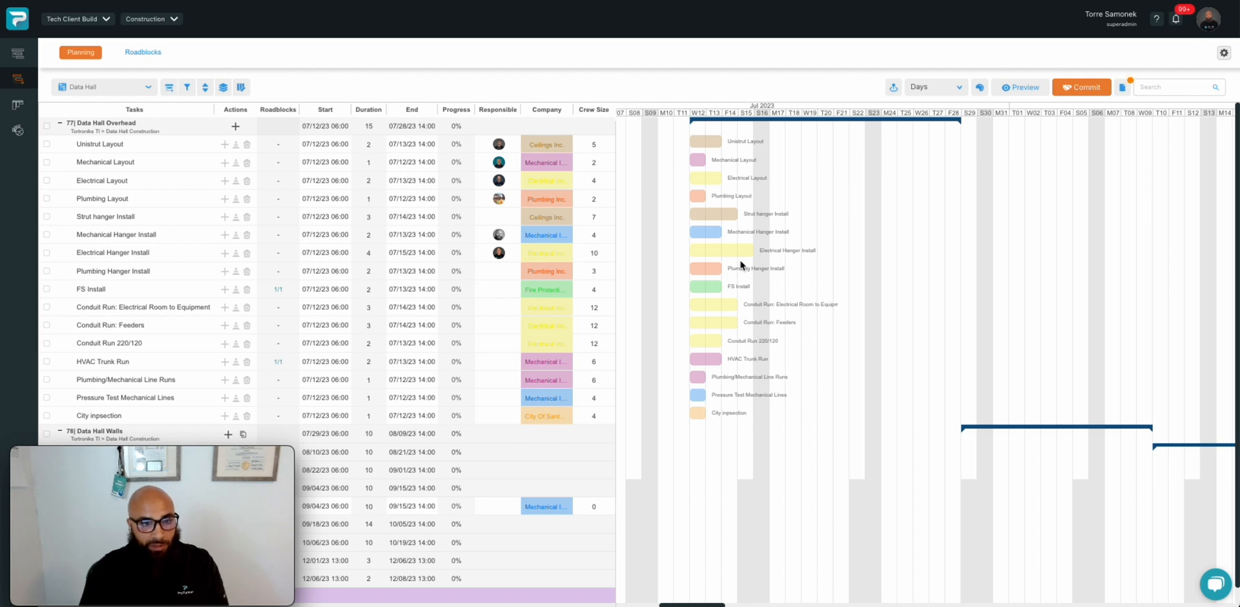
mouse_move(608, 456)
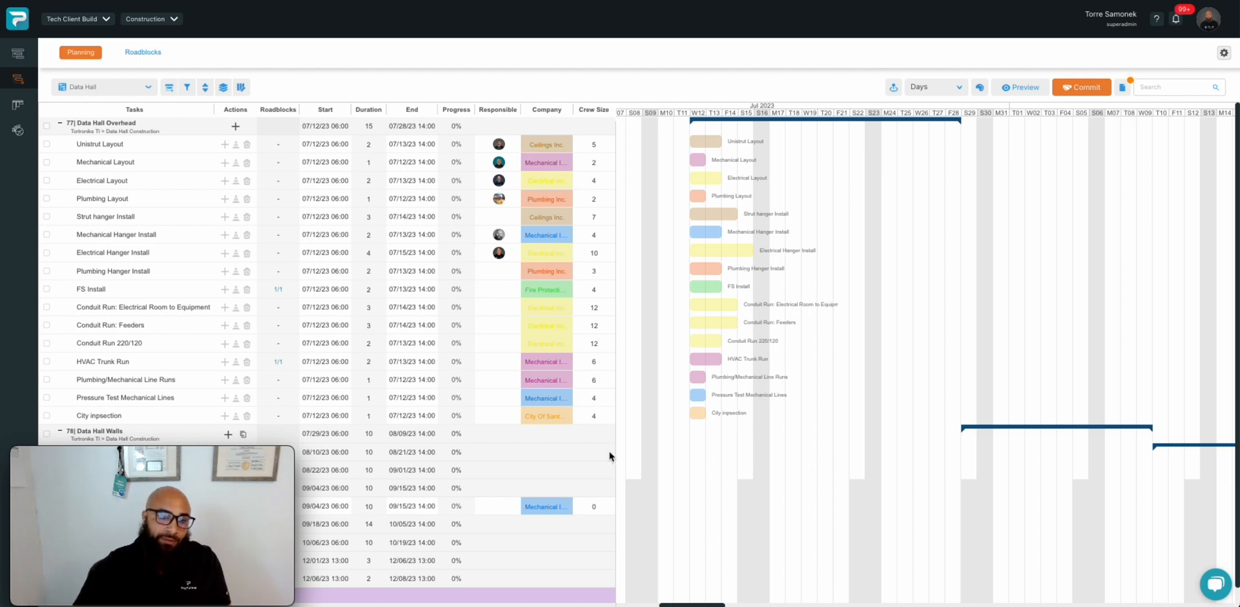
mouse_move(703, 417)
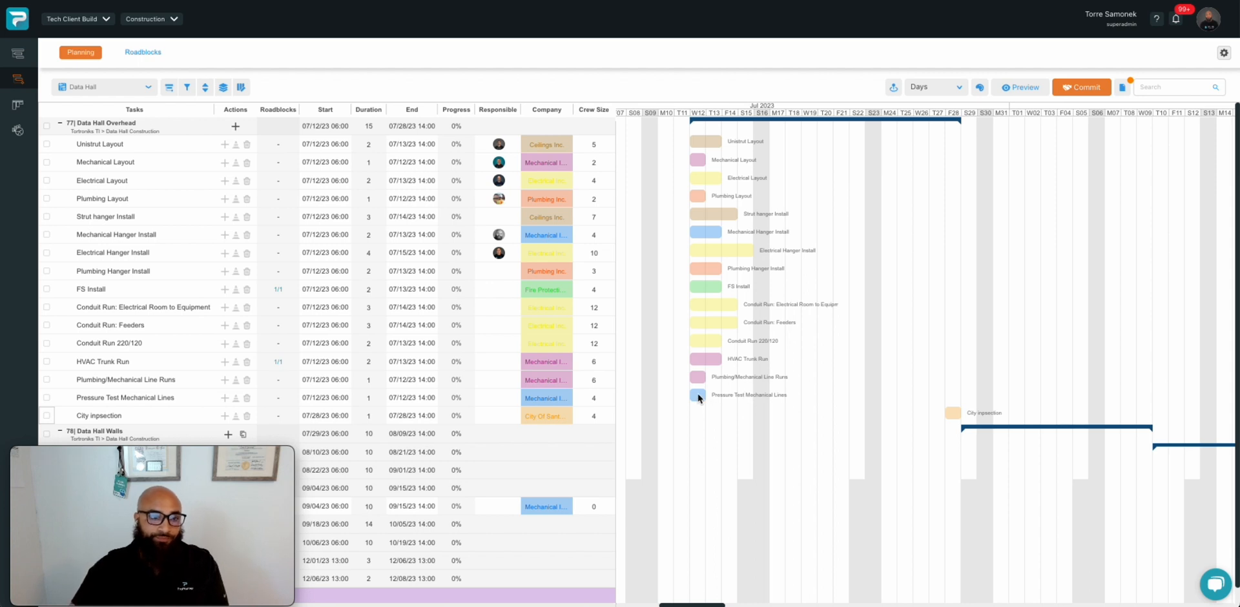
mouse_move(823, 273)
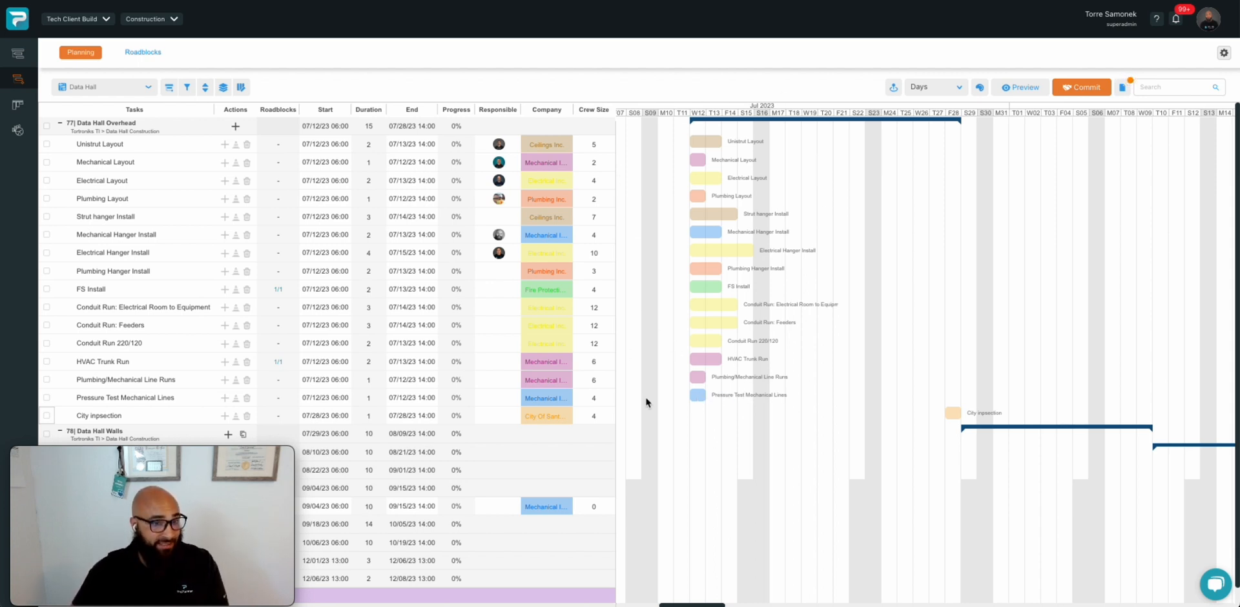
mouse_move(731, 411)
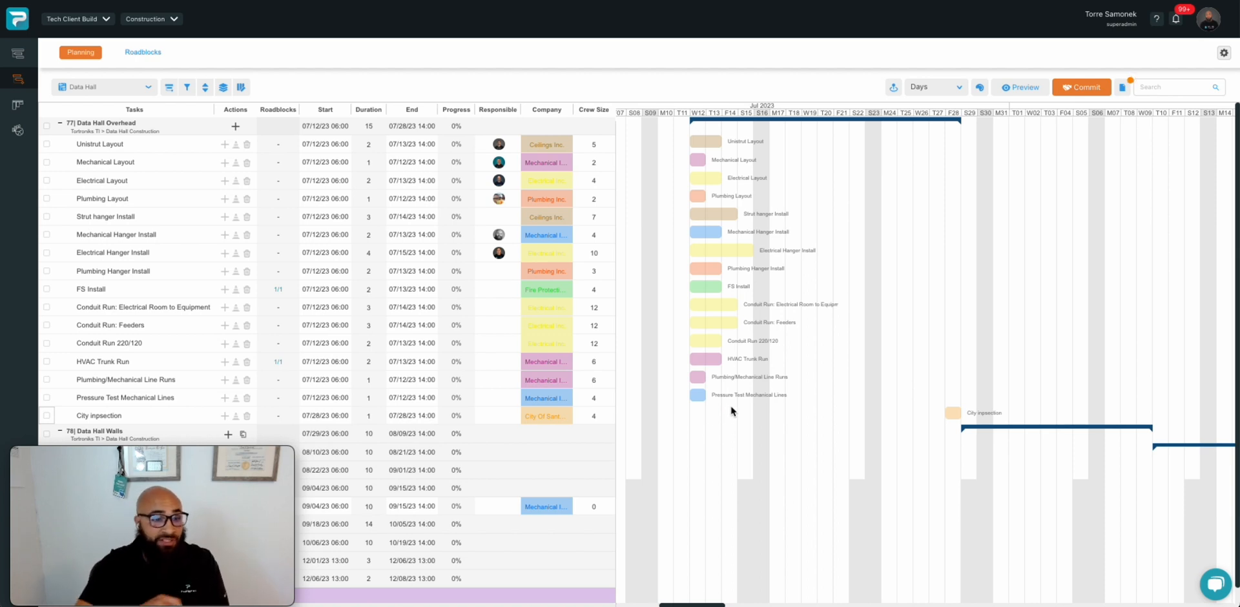
mouse_move(727, 404)
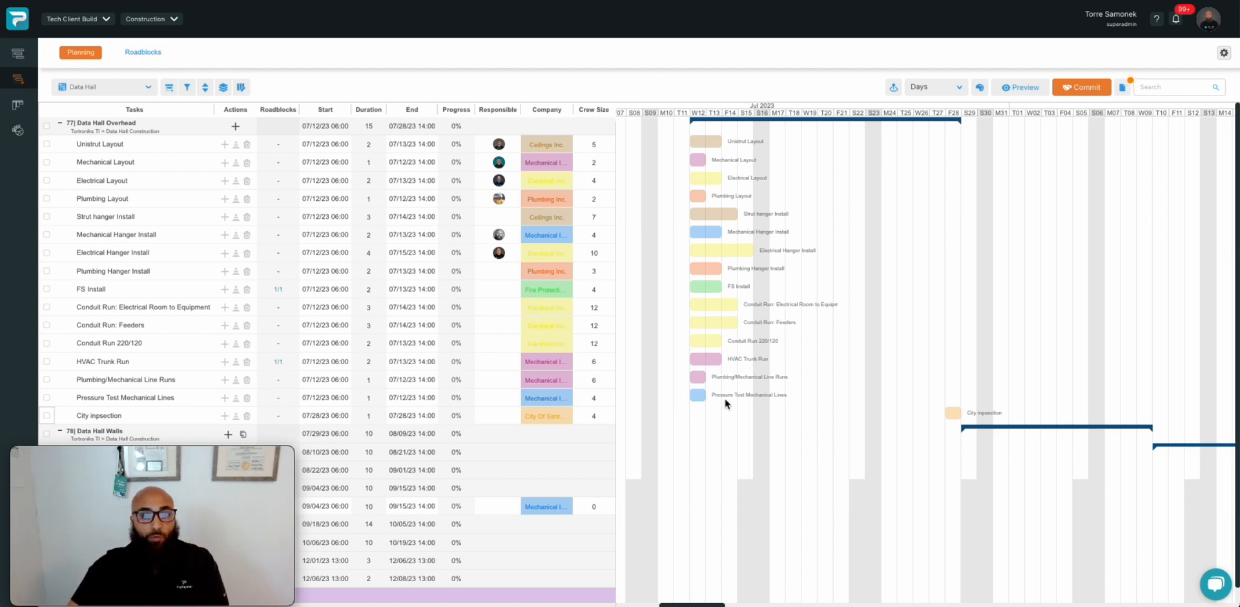
mouse_move(736, 425)
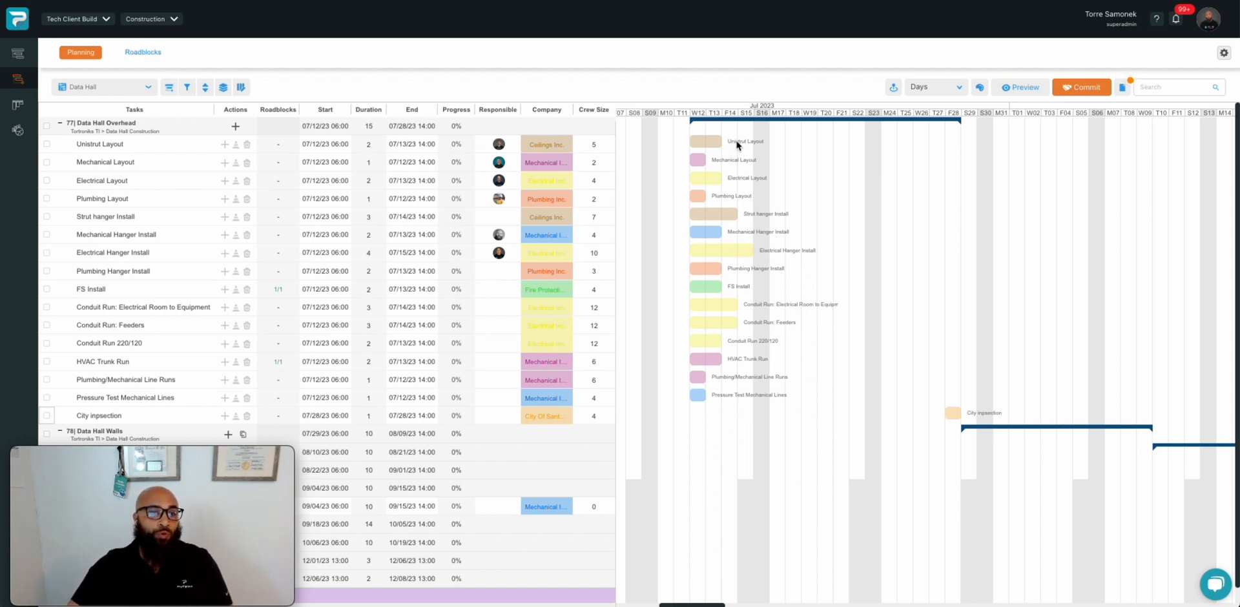
mouse_move(729, 285)
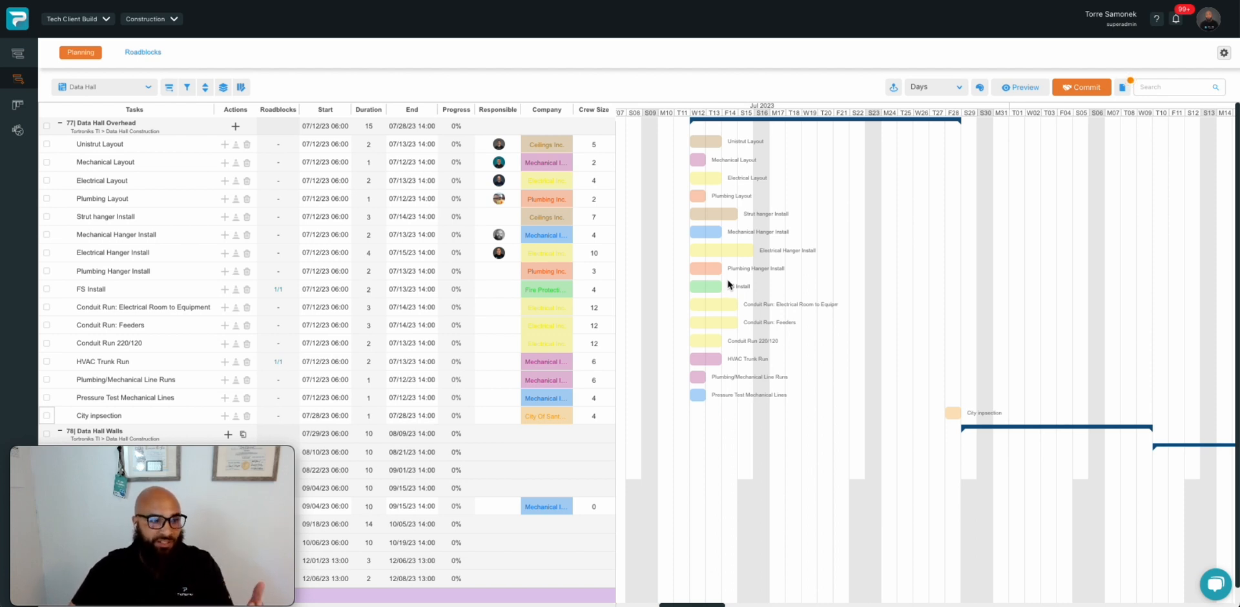
mouse_move(793, 395)
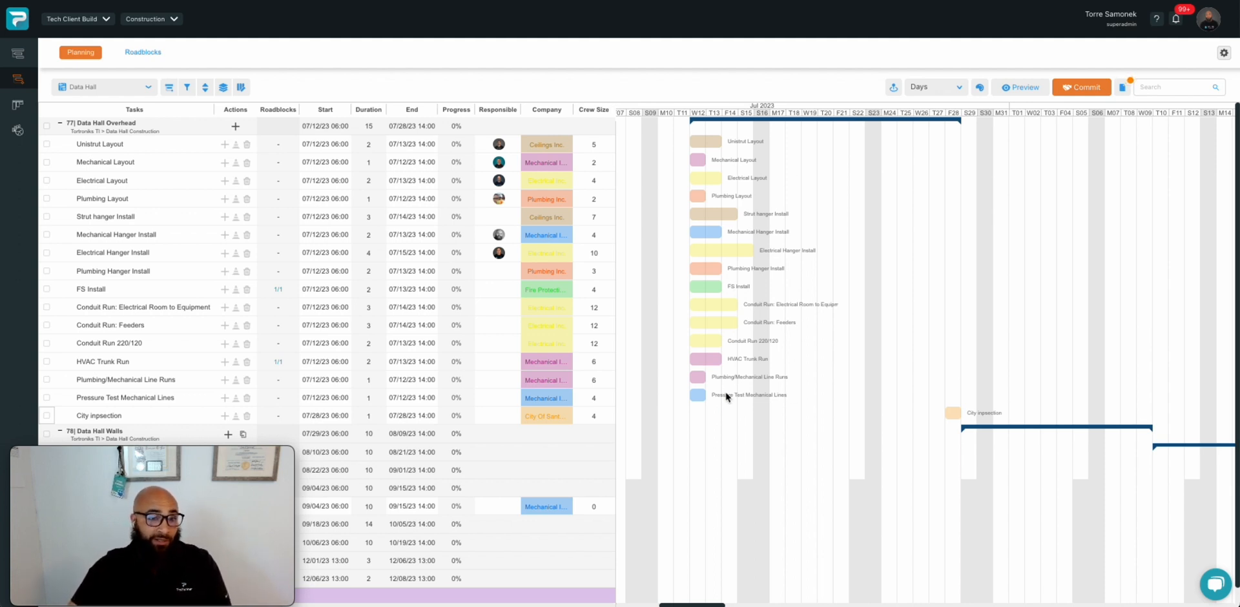
mouse_move(714, 420)
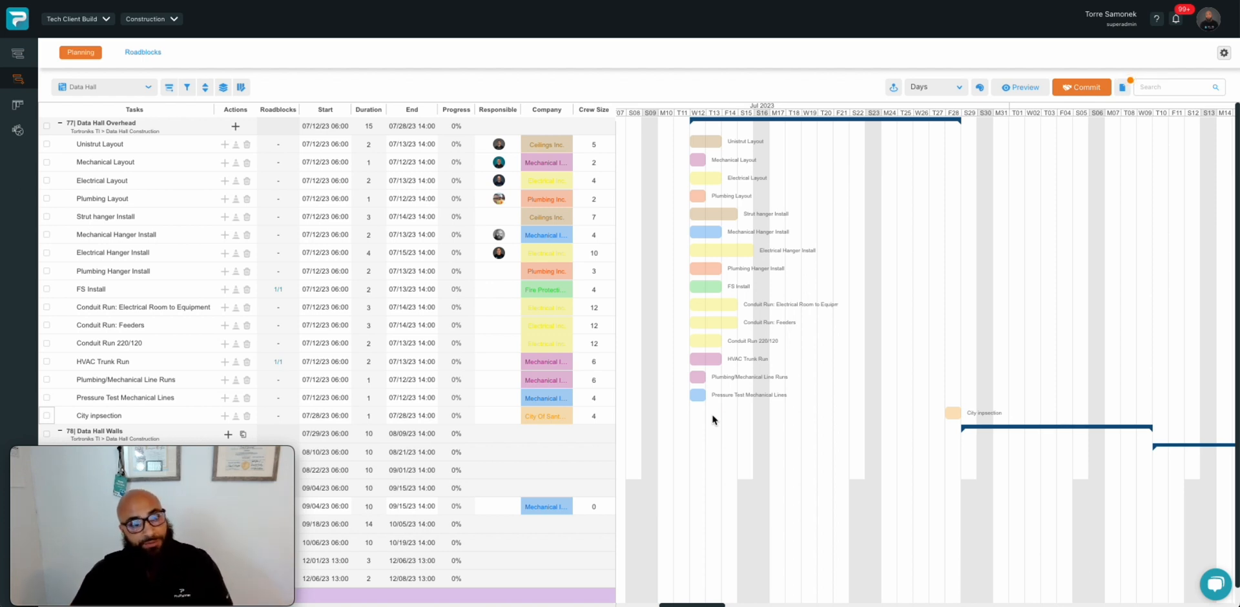
mouse_move(735, 401)
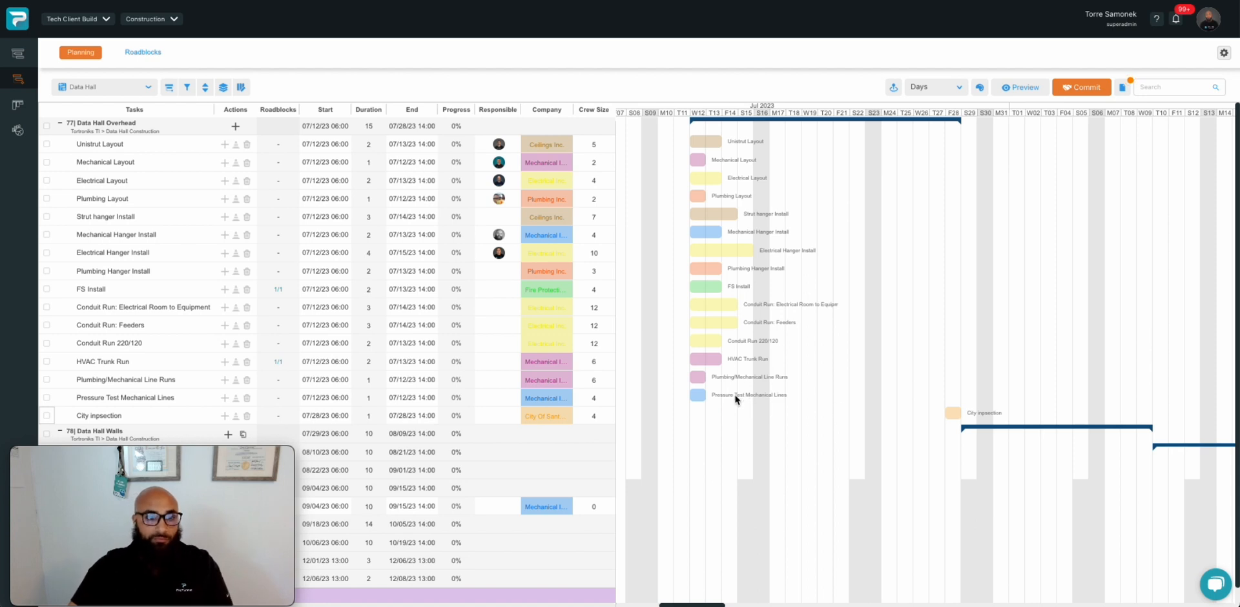
mouse_move(725, 411)
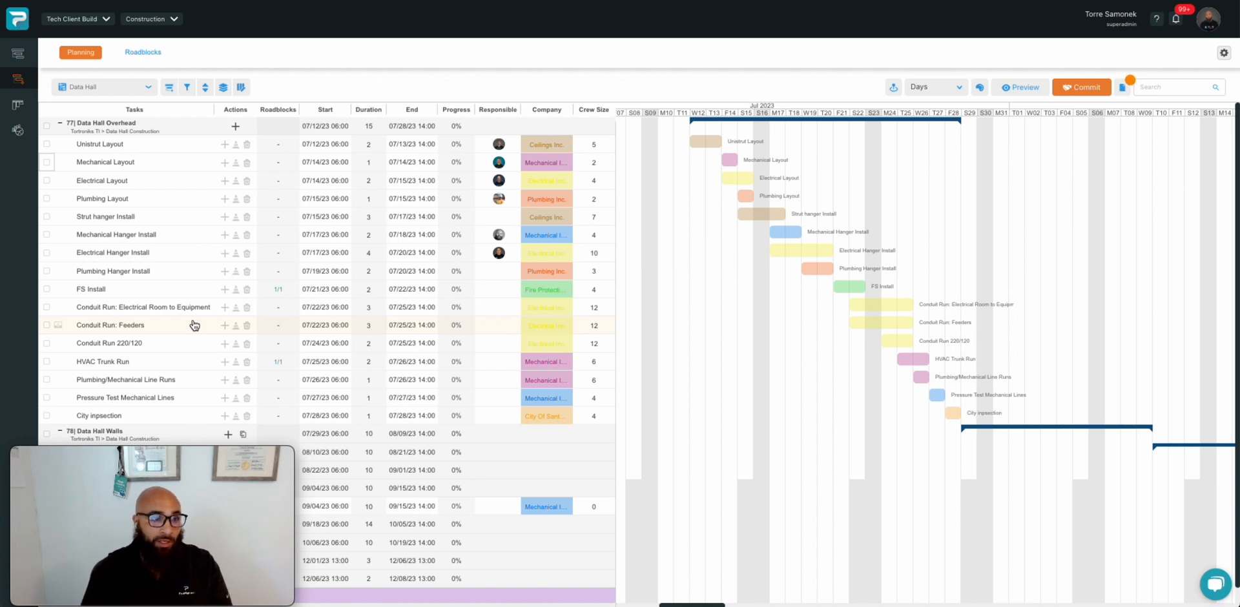
mouse_move(664, 189)
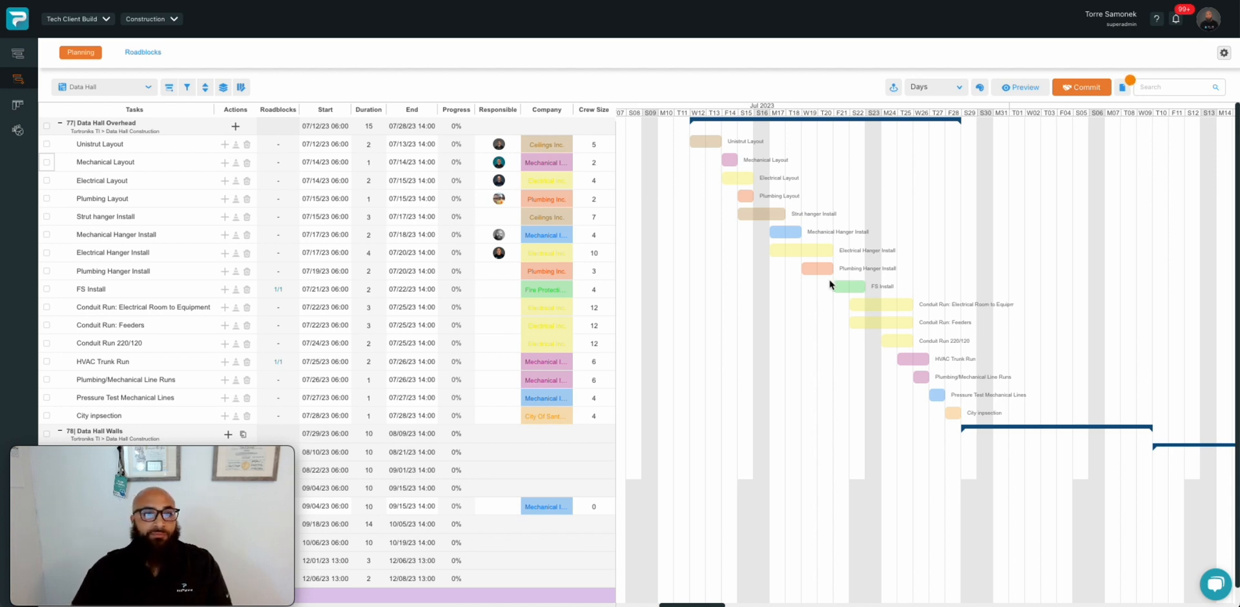
mouse_move(850, 235)
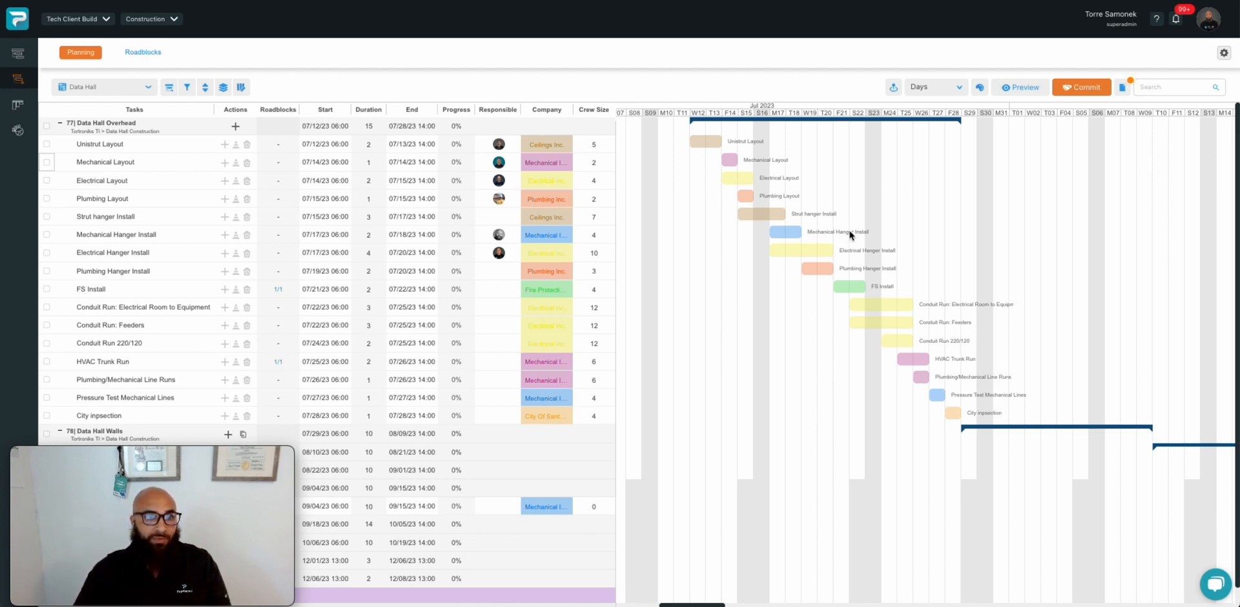
mouse_move(805, 231)
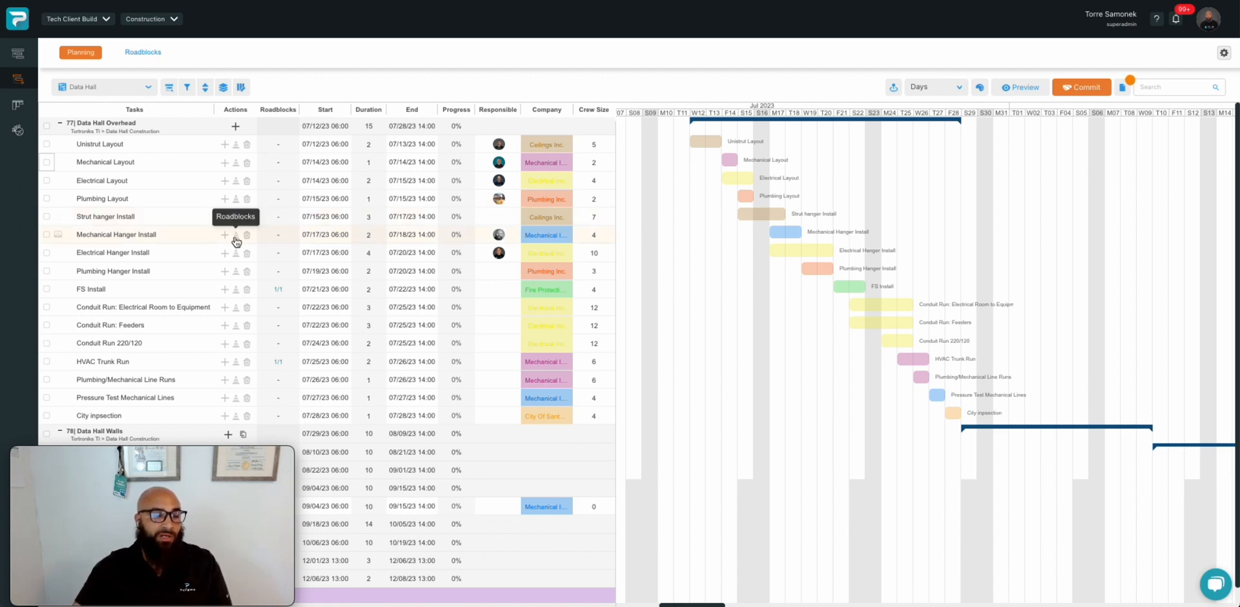
Step: Start a Safety roadblock on Mechanical Hanger Install described as needing MOP signed off by GC Safety team
click(225, 235)
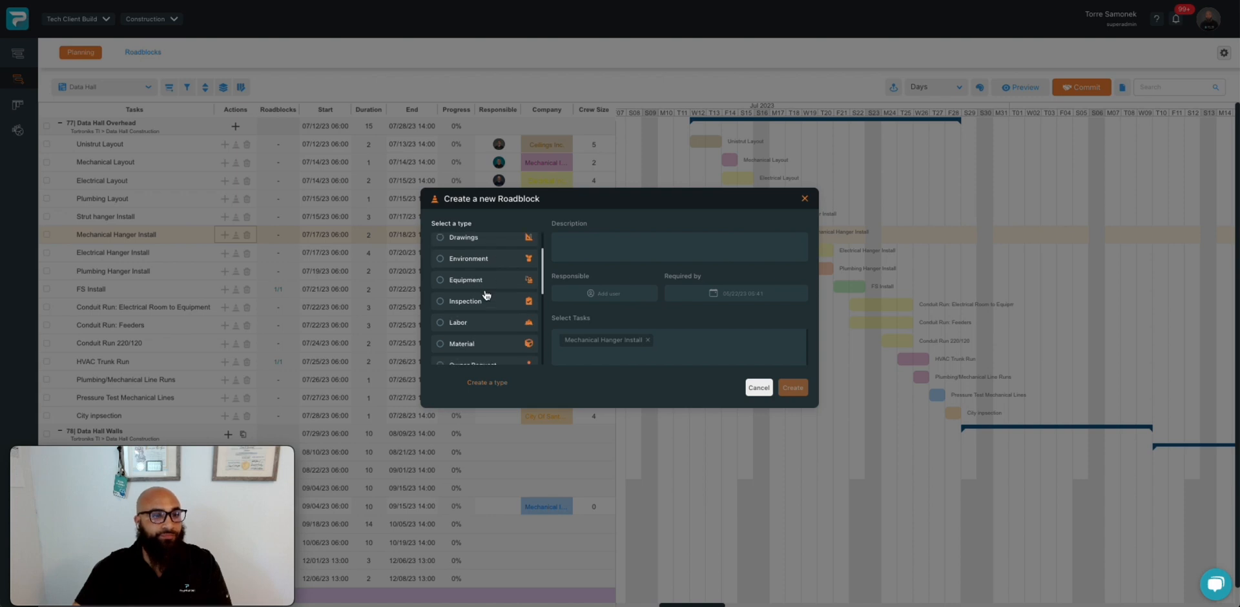
scroll(down, 3)
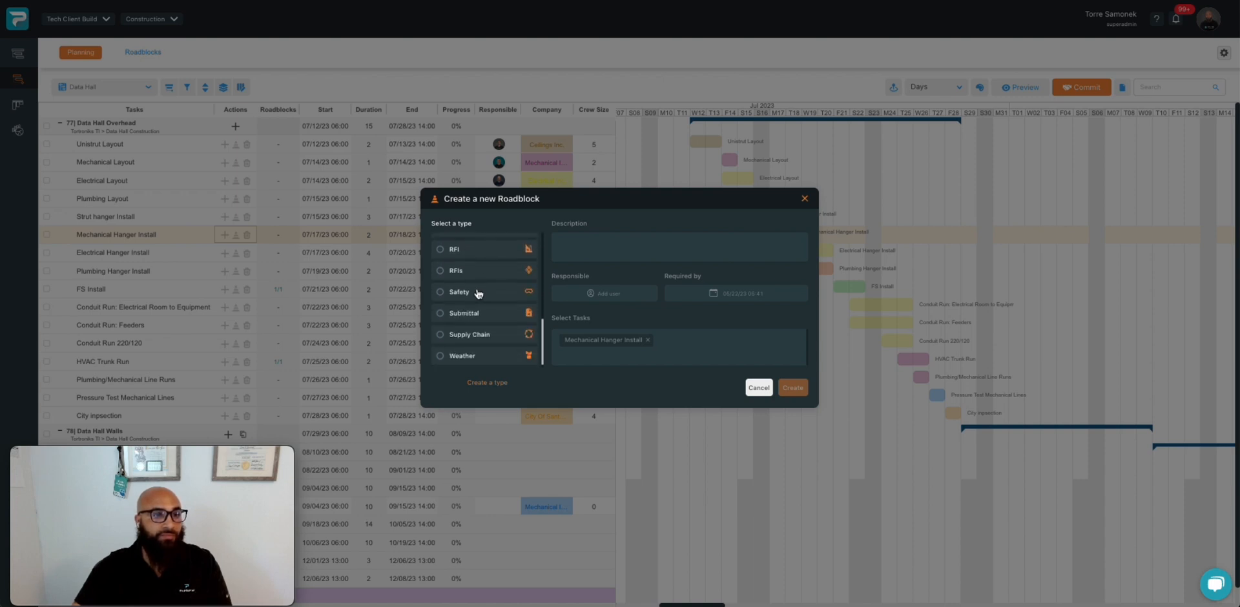
click(459, 292)
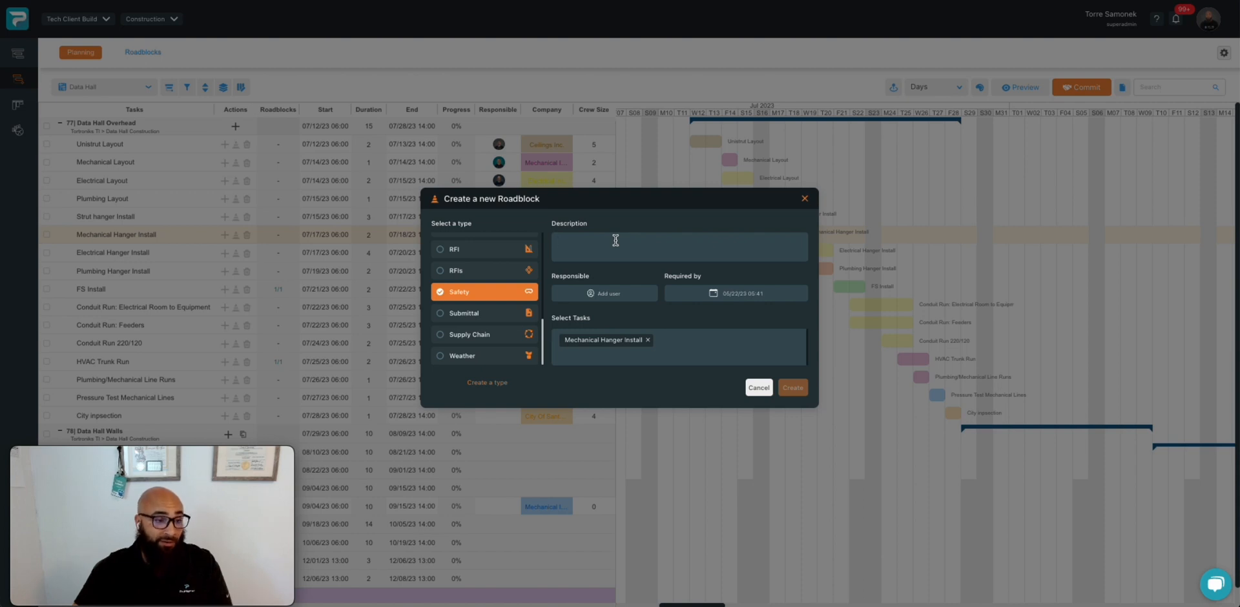
text(N)
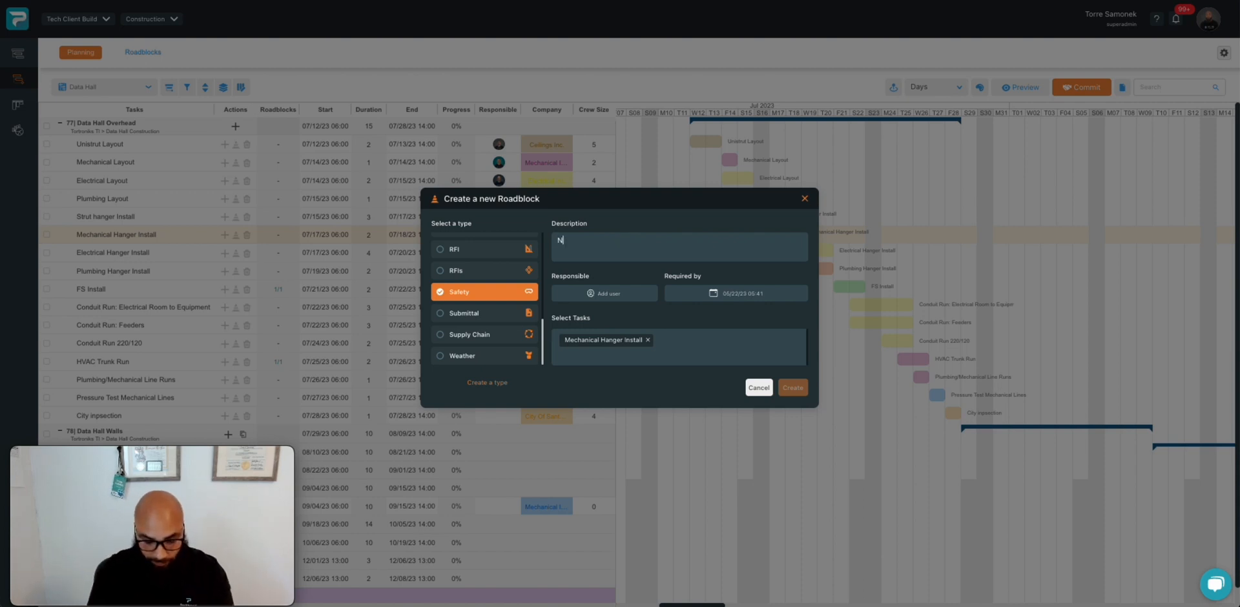
text(eed MOP)
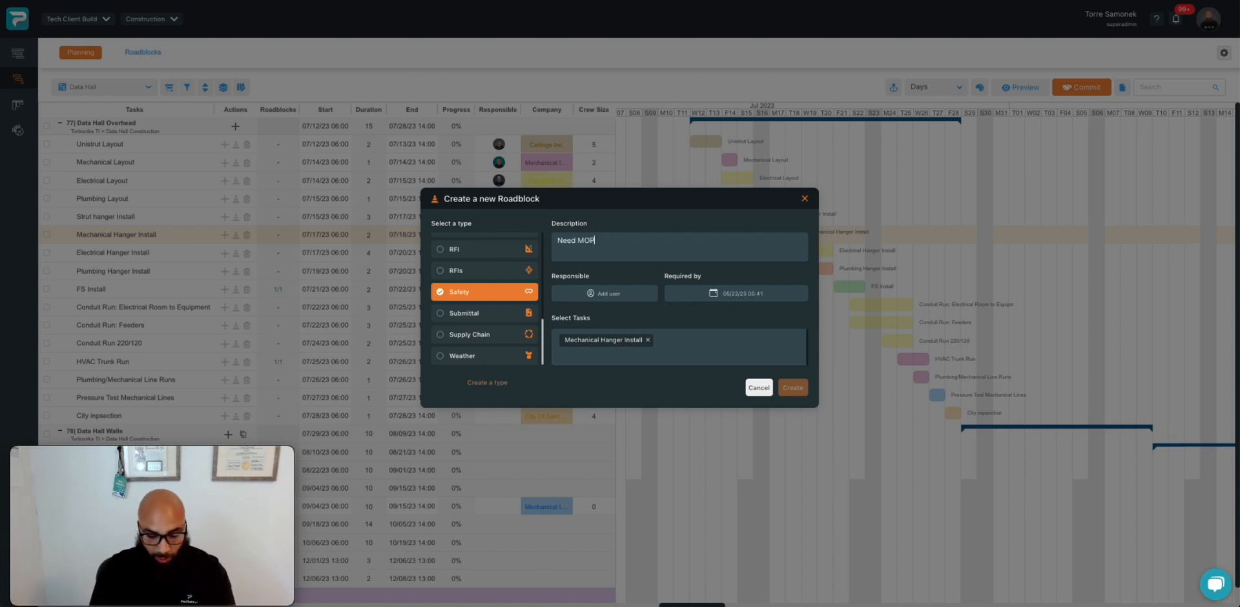
text(singed off by)
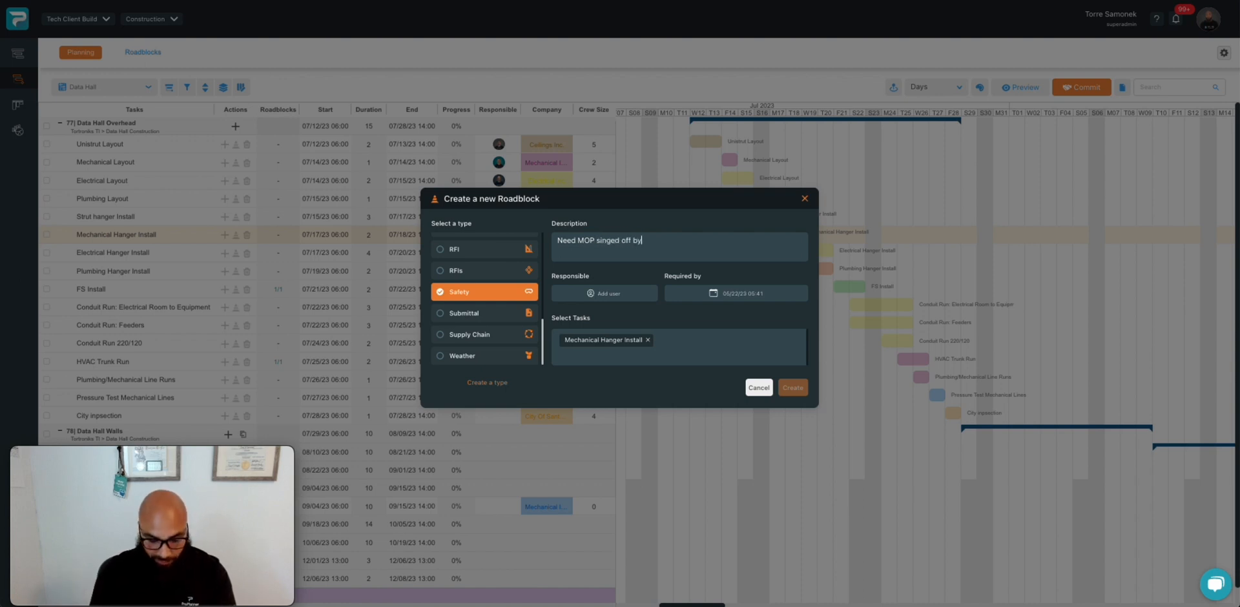
text(GC Safety)
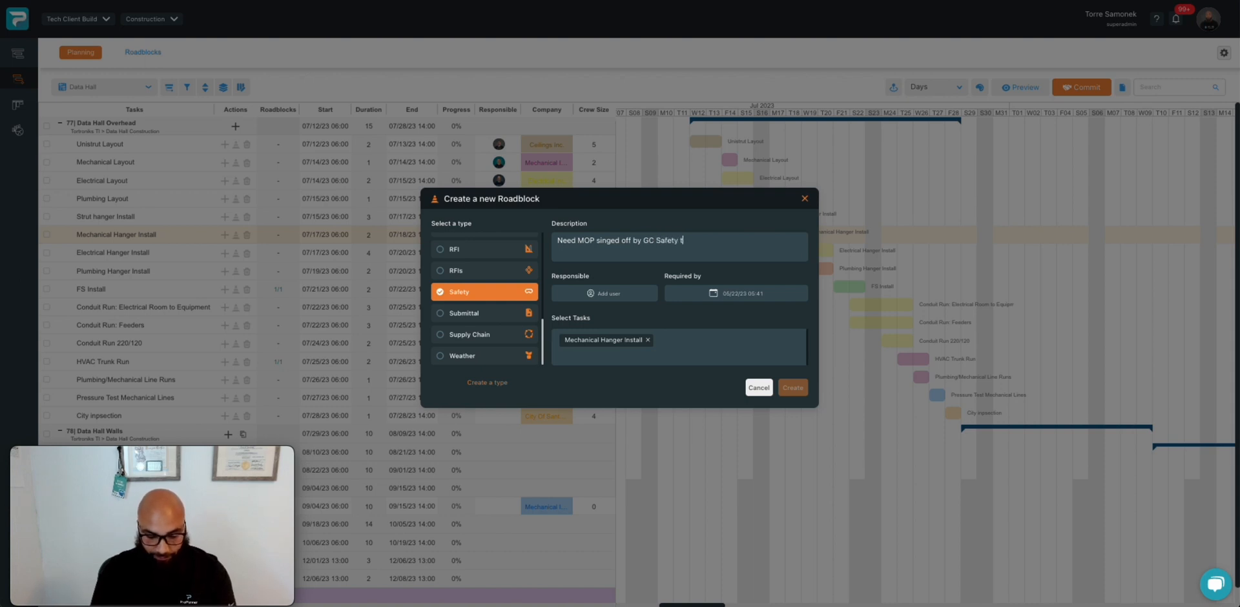
text(team)
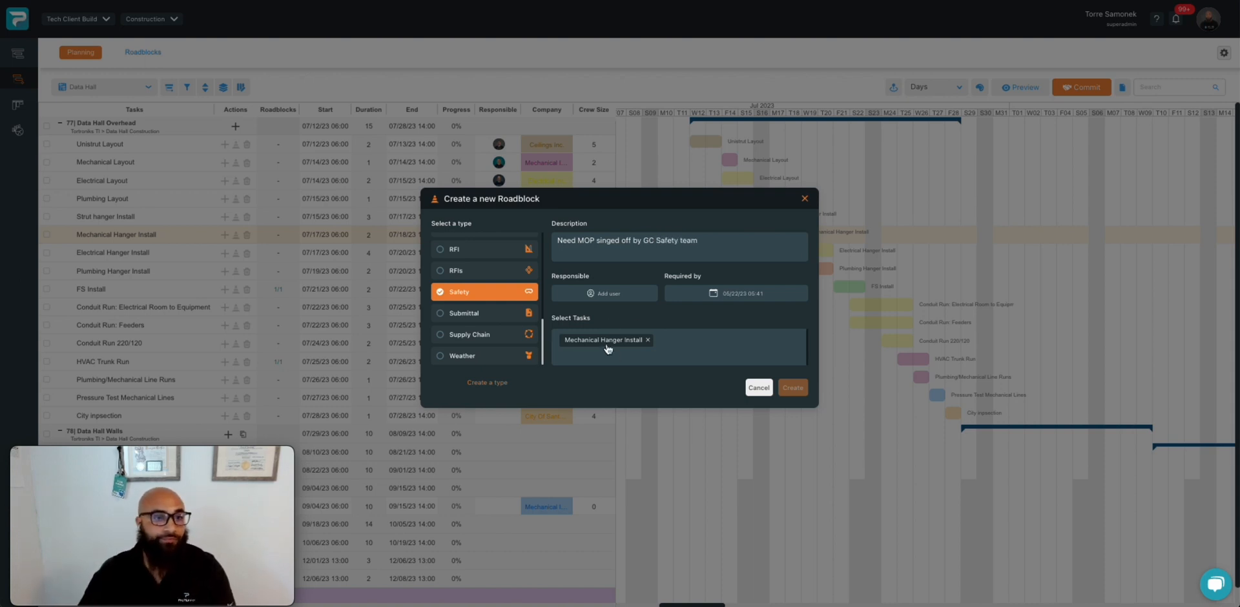
Step: Search 'torr' and assign the matching user as the responsible person
click(603, 293)
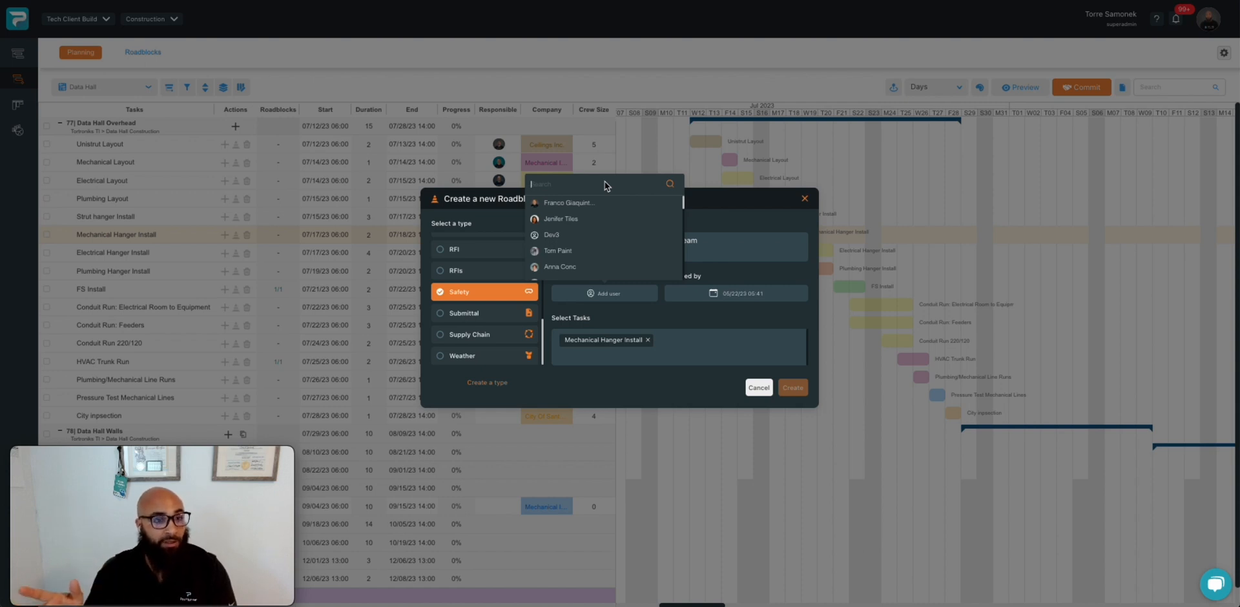
text(to)
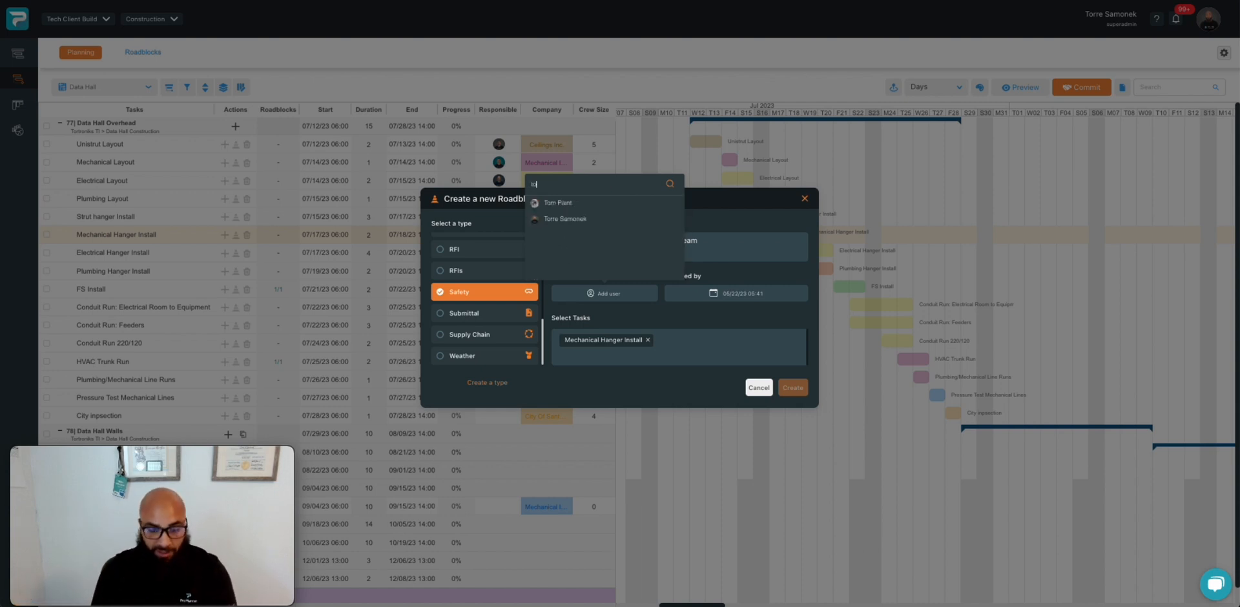
text(torr)
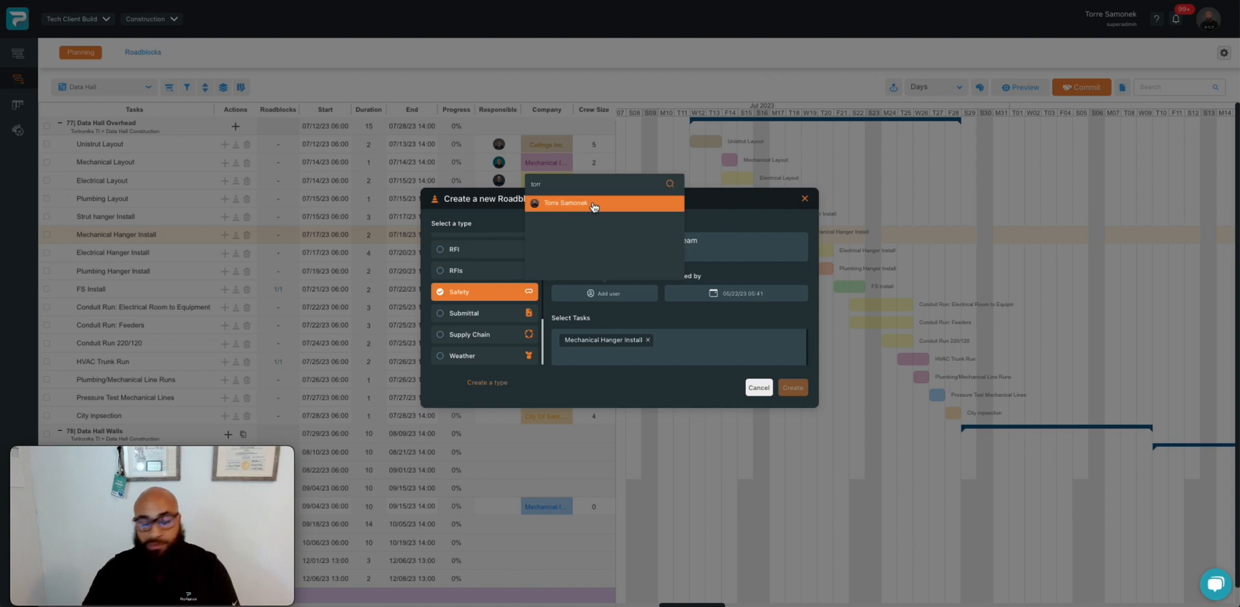
click(565, 203)
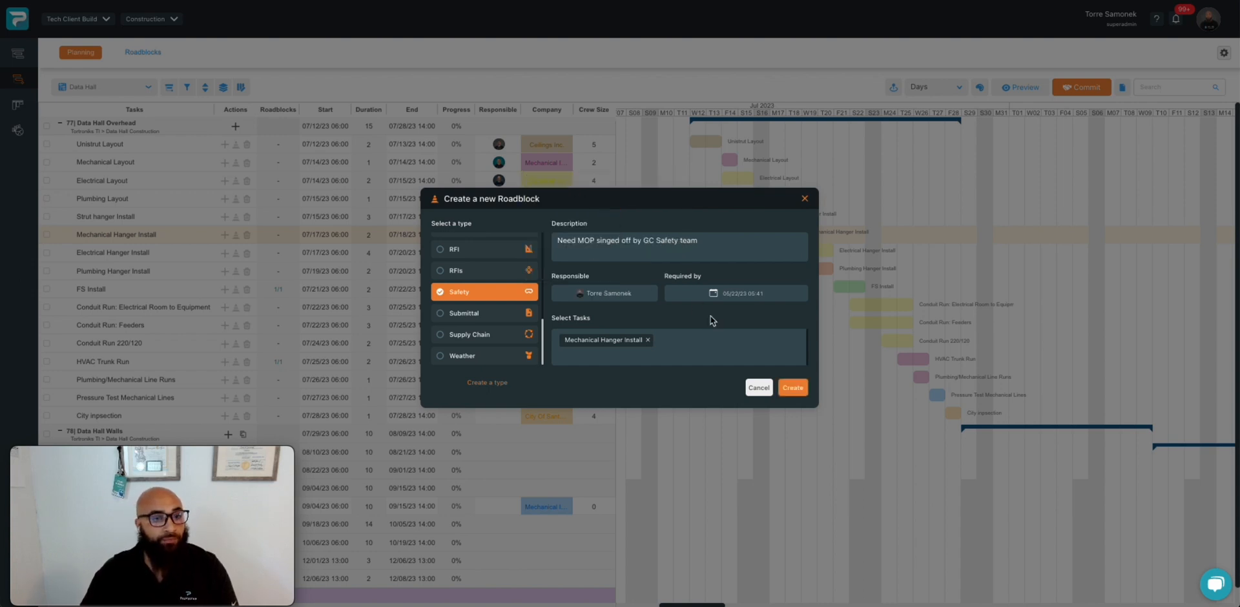
Step: Set the required-by date to a day in July using the calendar
click(736, 293)
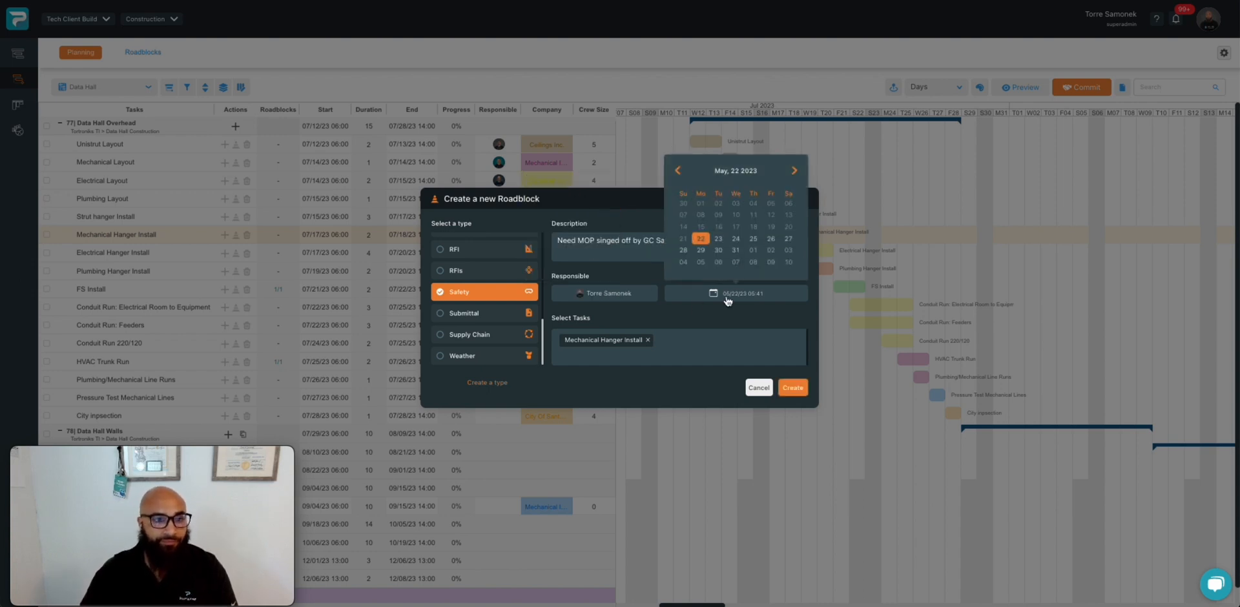
click(794, 170)
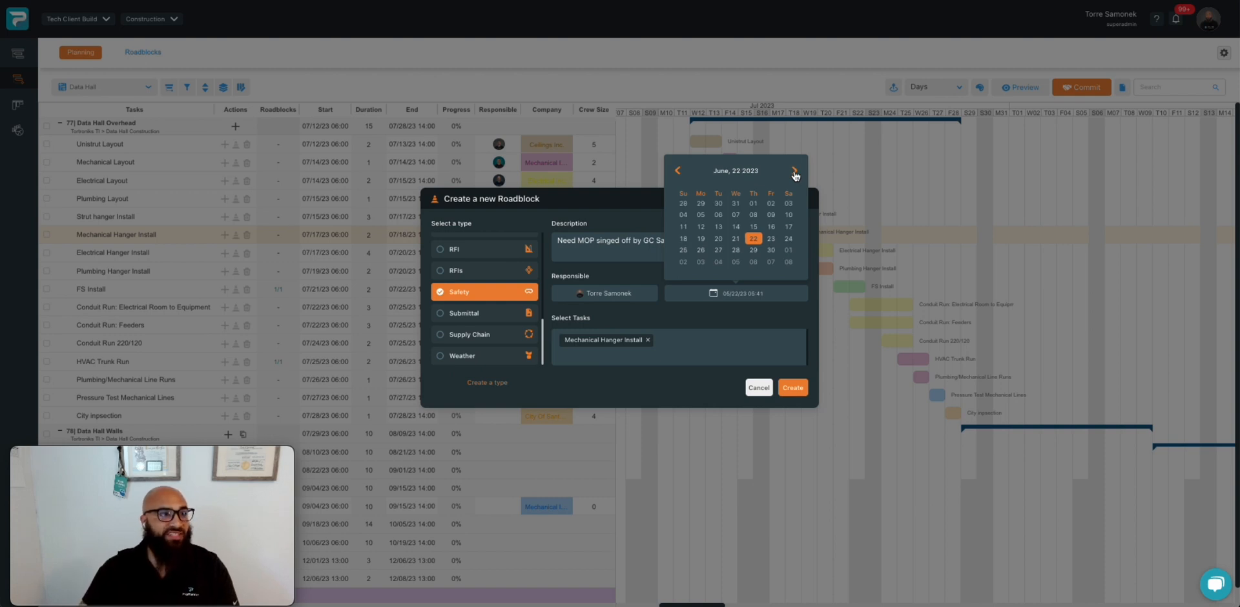
click(795, 171)
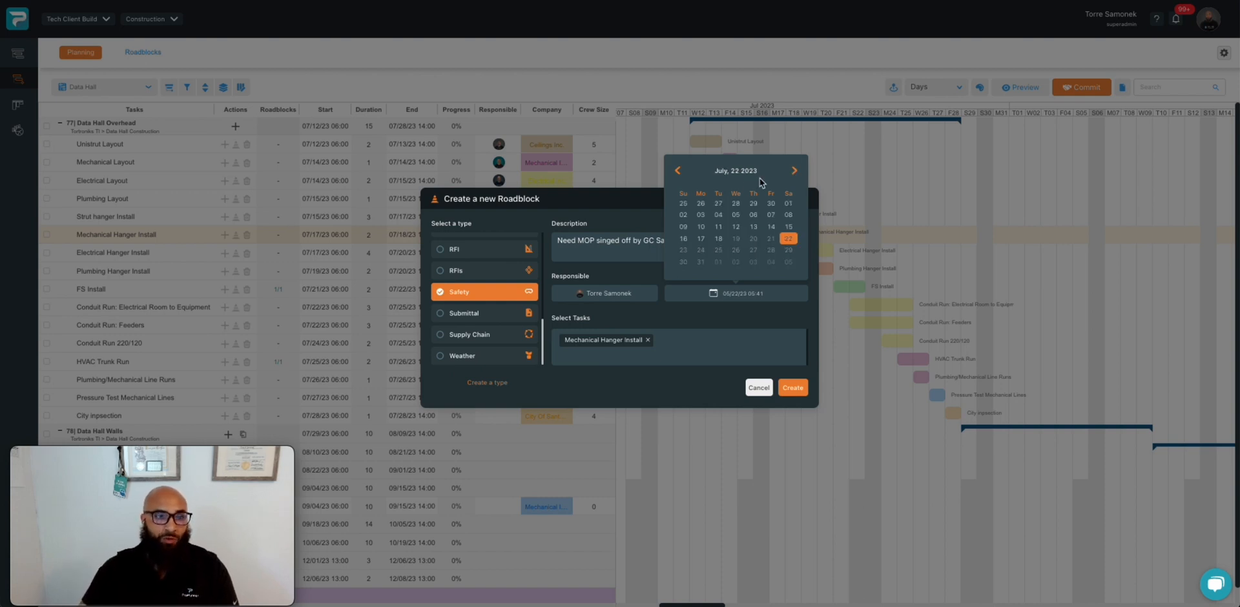
mouse_move(722, 234)
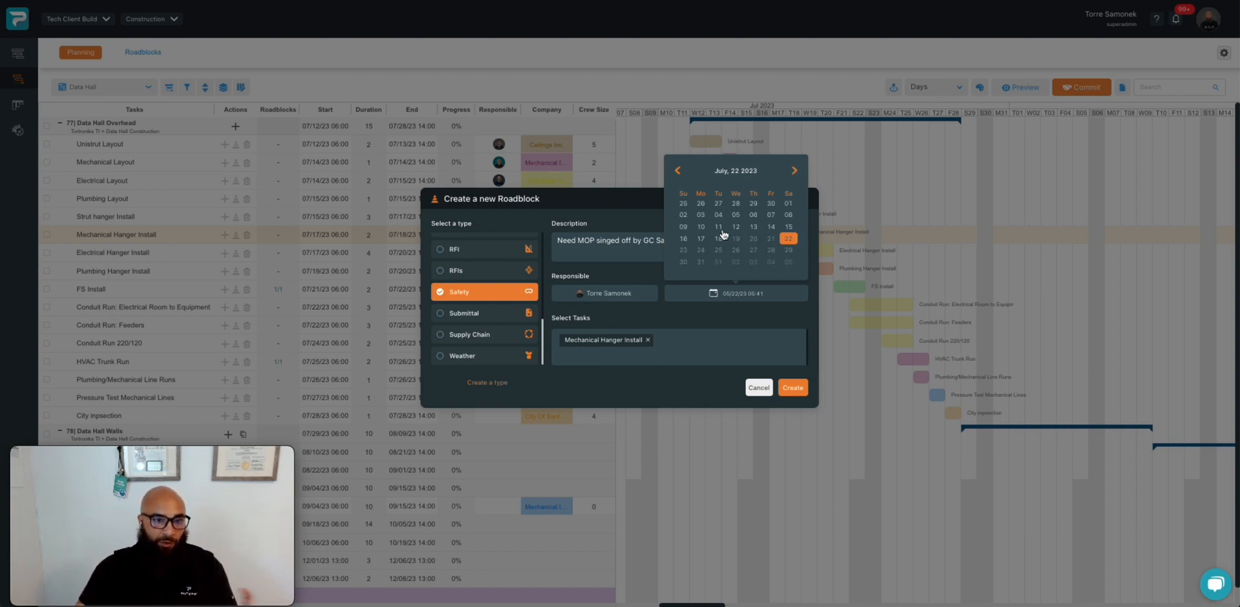
mouse_move(718, 240)
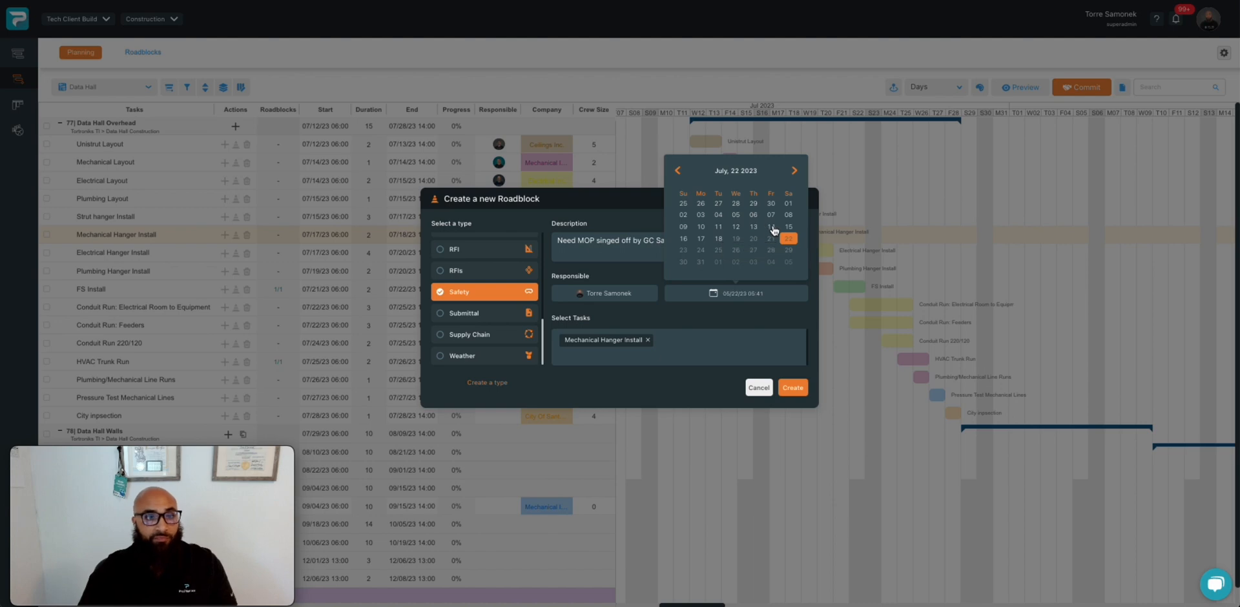
click(769, 227)
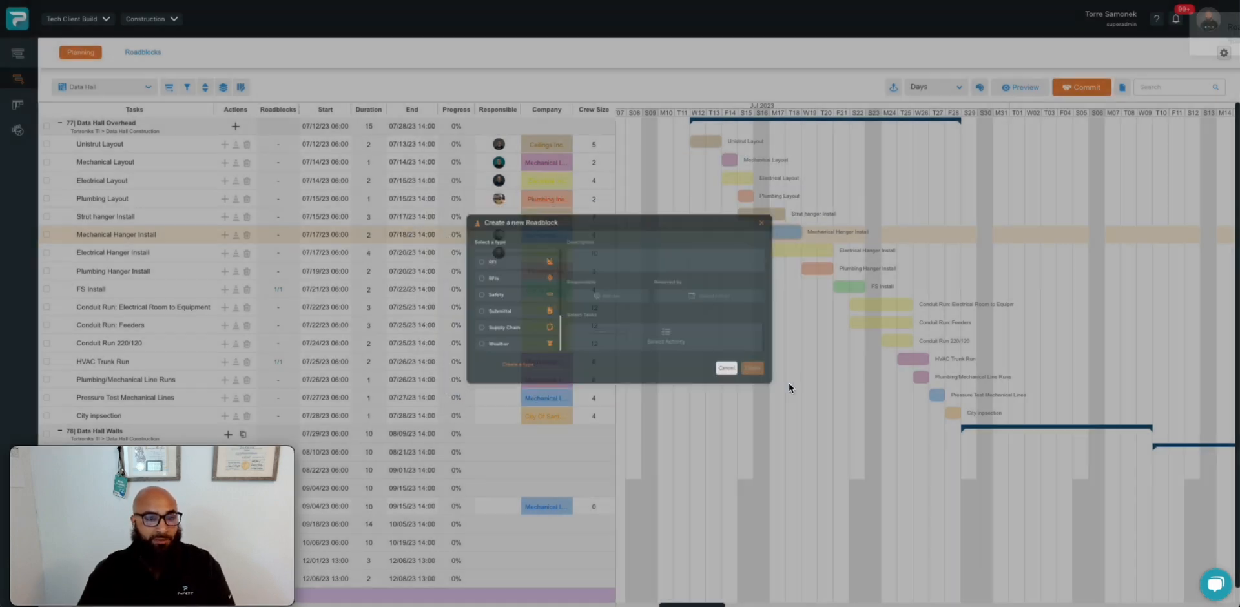
Step: Create the Safety roadblock, then begin a new roadblock on the HVAC Truck Run row
click(751, 368)
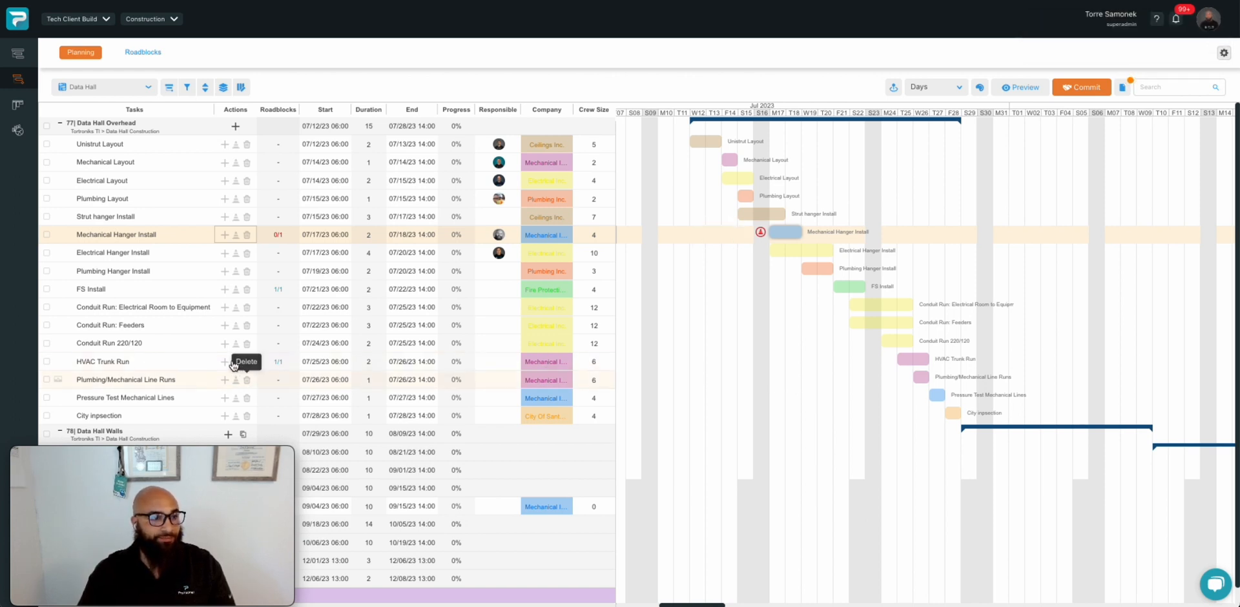
click(246, 379)
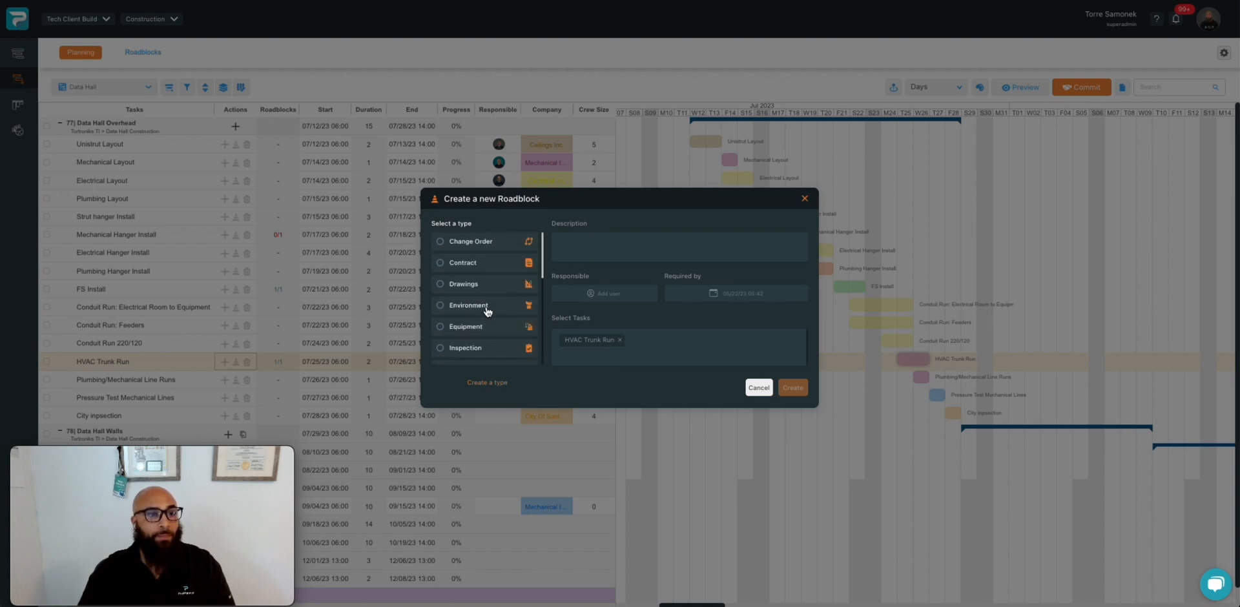
Step: Choose Supply Chain type and describe it as 'Fabricator has delayed submittal review'
scroll(down, 3)
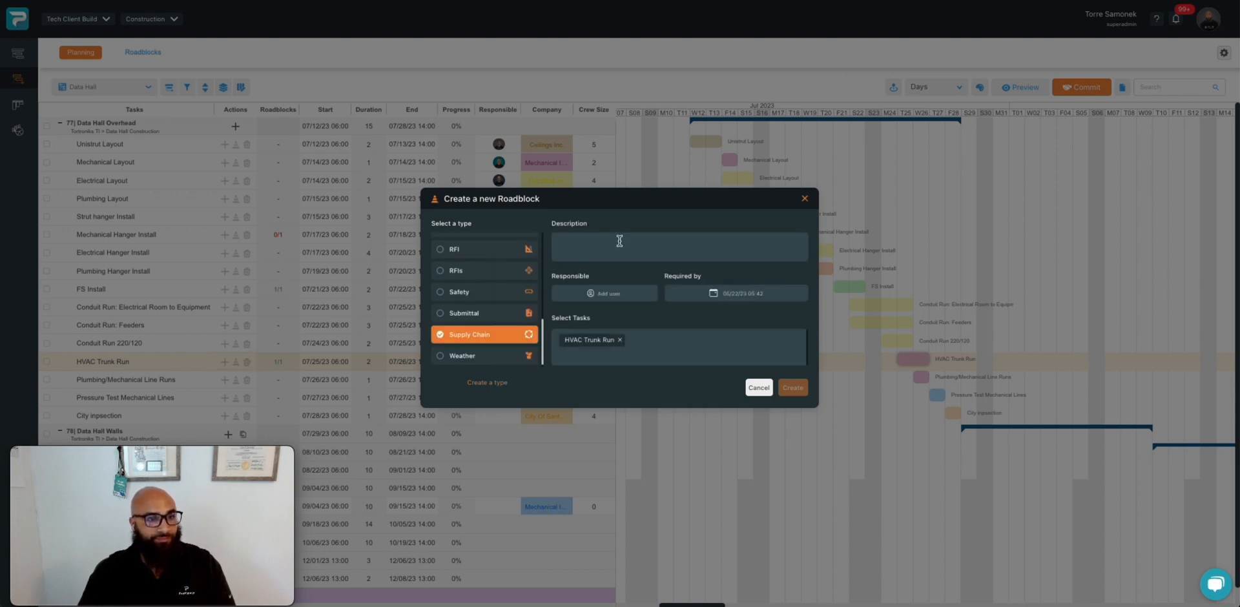
text(Fabi)
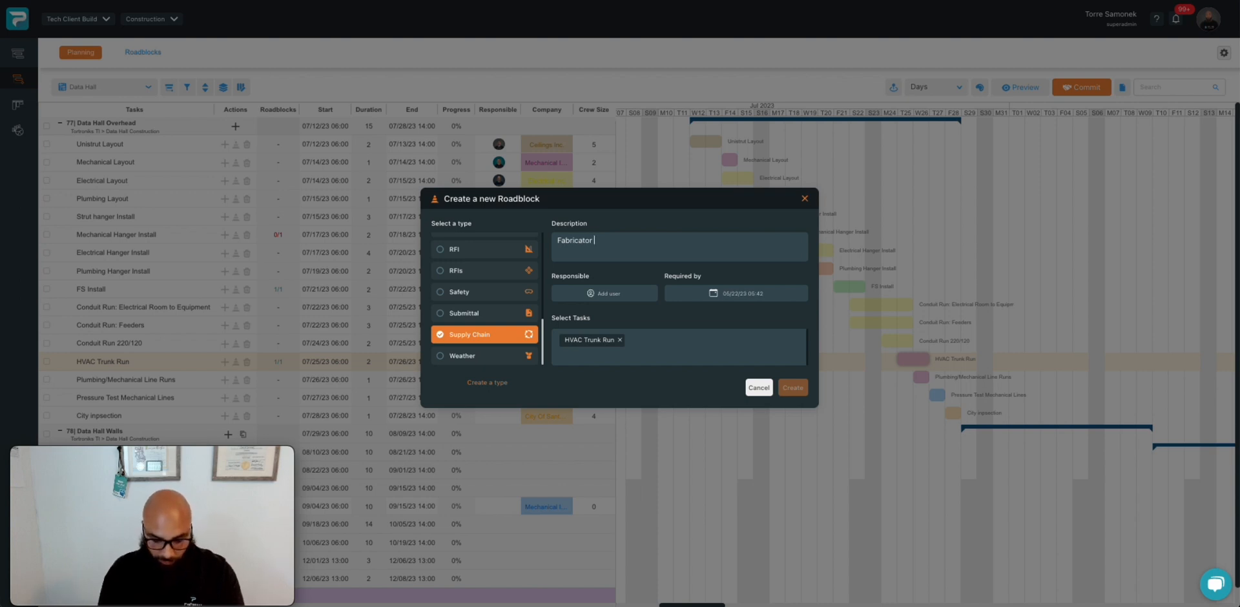
text(has delayed submittal revi)
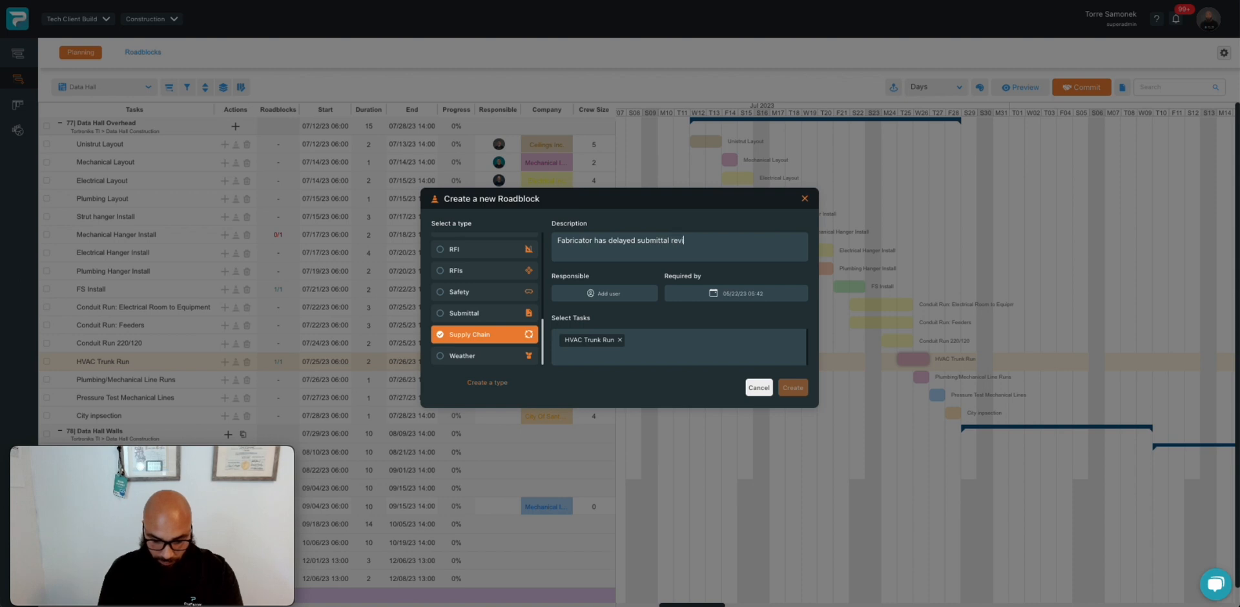
text(ew)
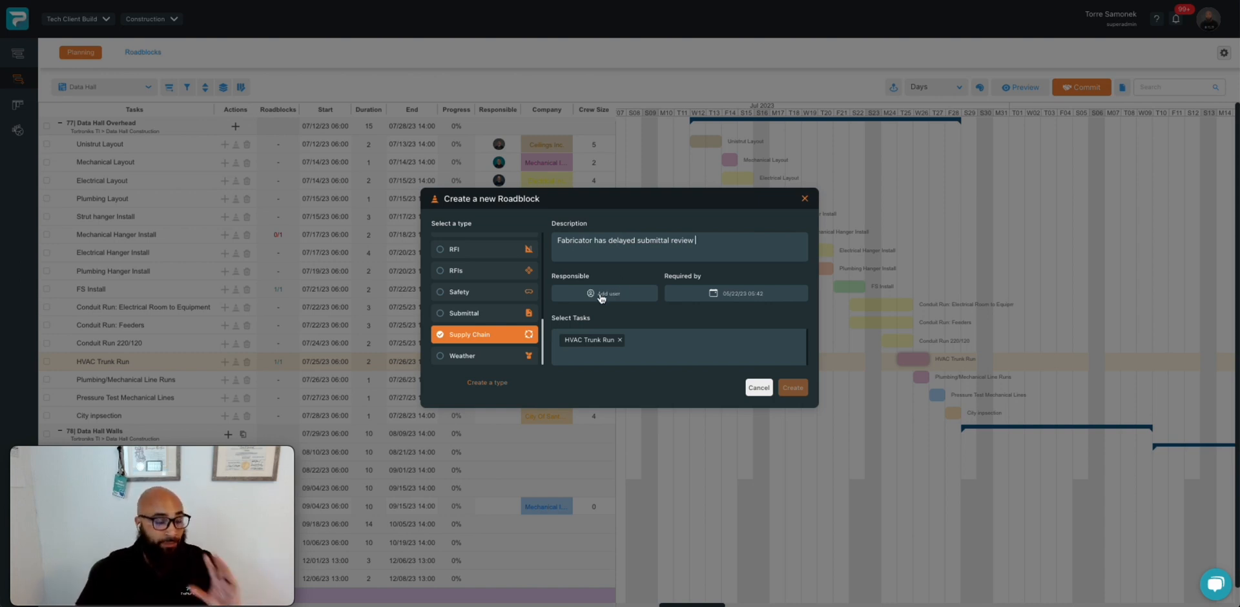
Step: Assign a responsible person, leave Required by unset, and create the Supply Chain roadblock
click(603, 294)
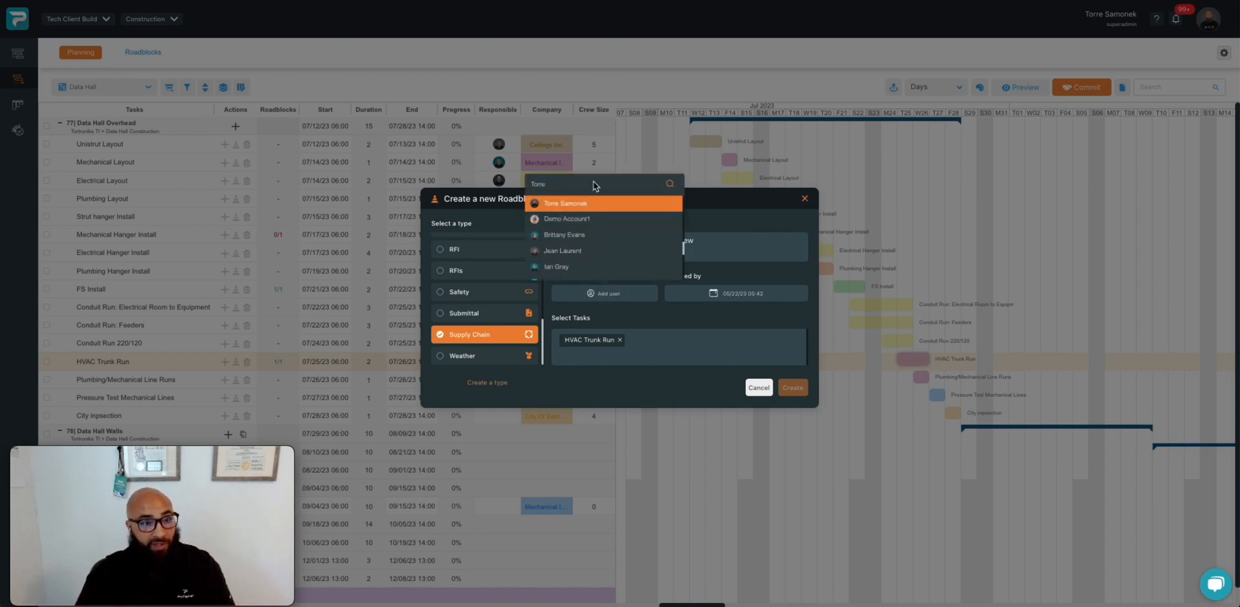
mouse_move(562, 250)
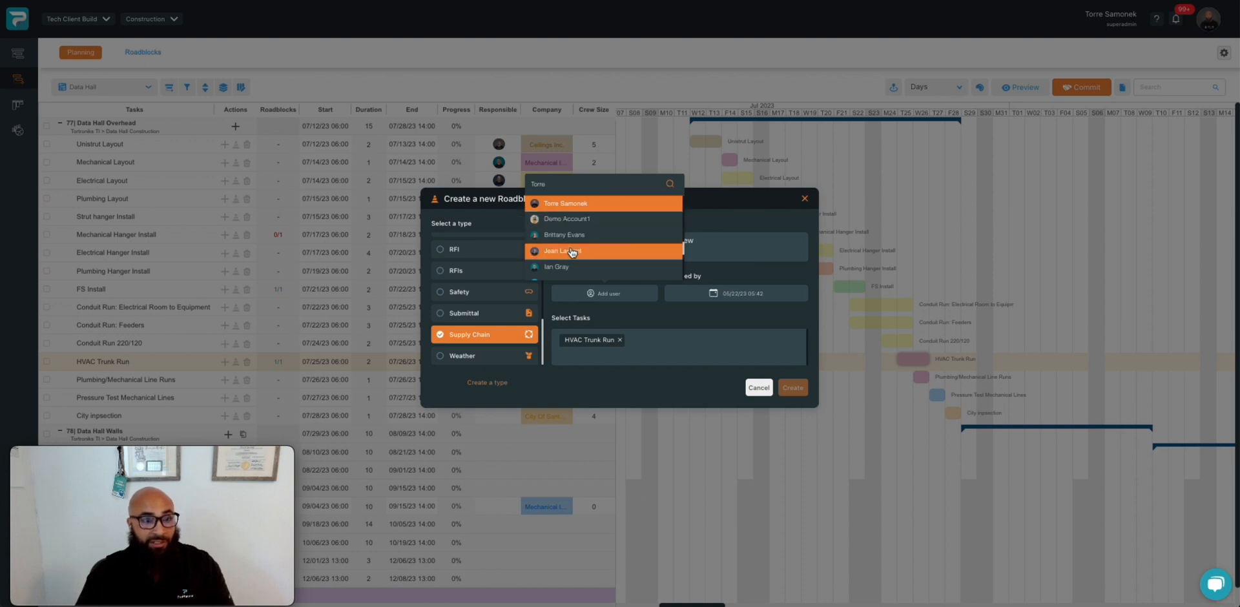
click(562, 252)
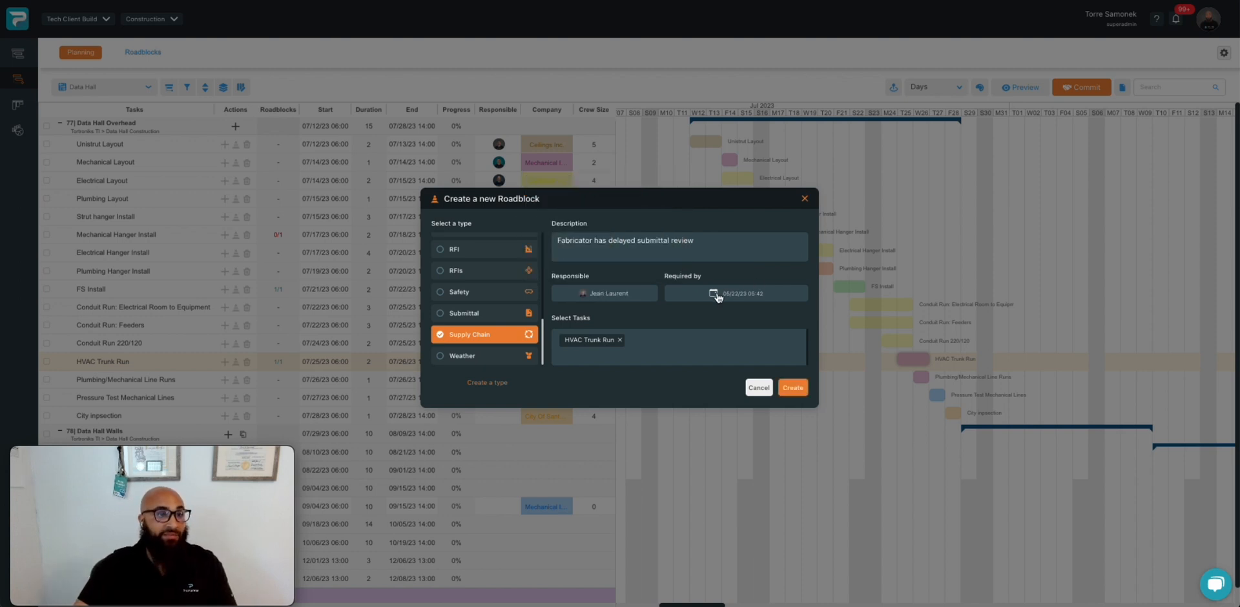
click(734, 293)
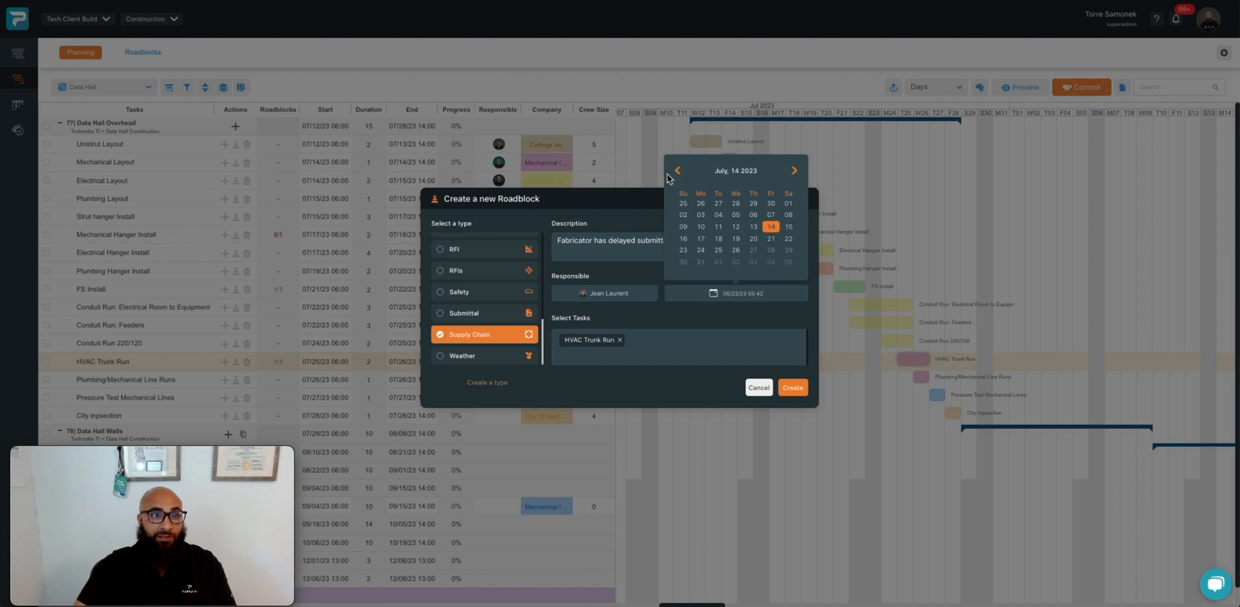
click(679, 171)
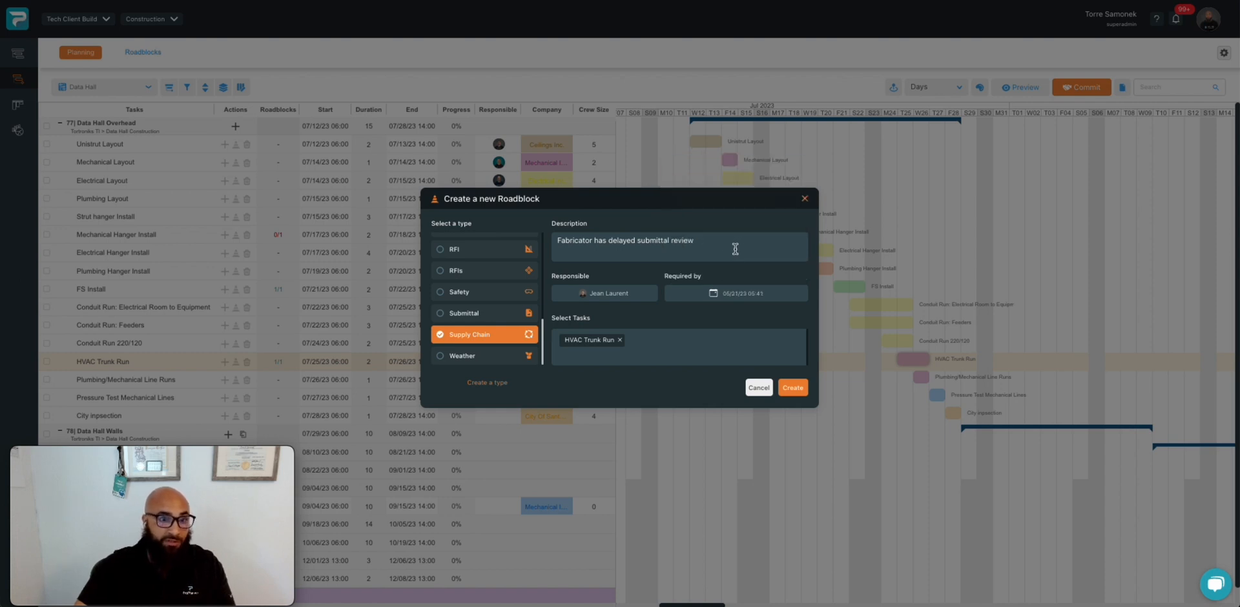
click(792, 388)
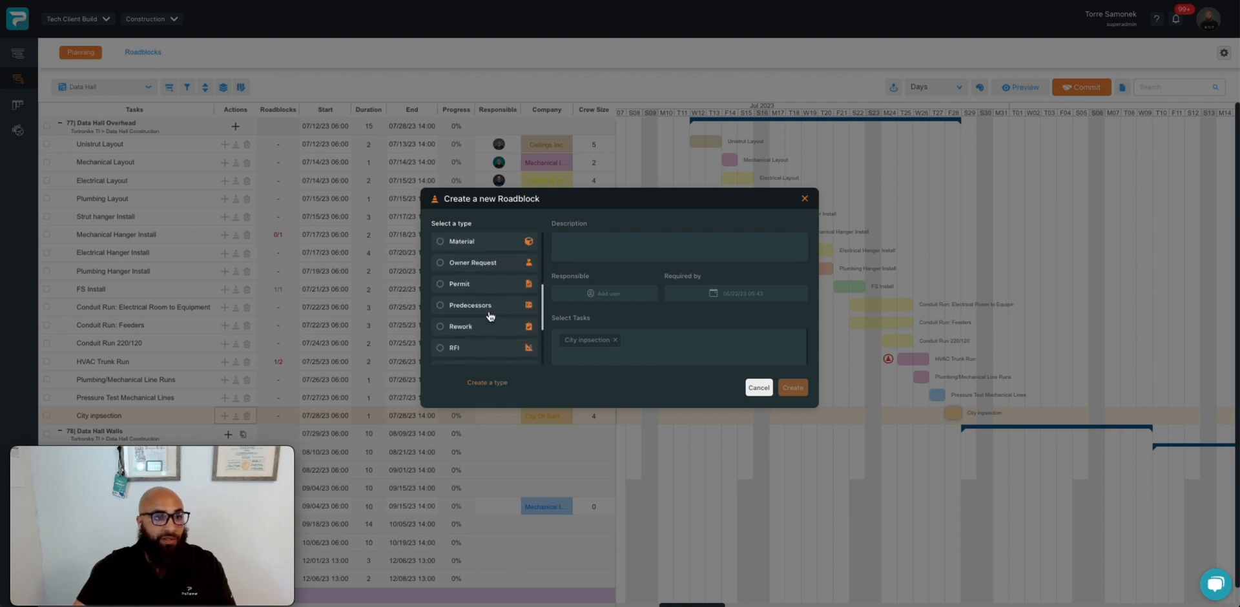
Step: Set the type to Inspection and describe it as 'Need city sign off - schedule inspection'
scroll(down, 3)
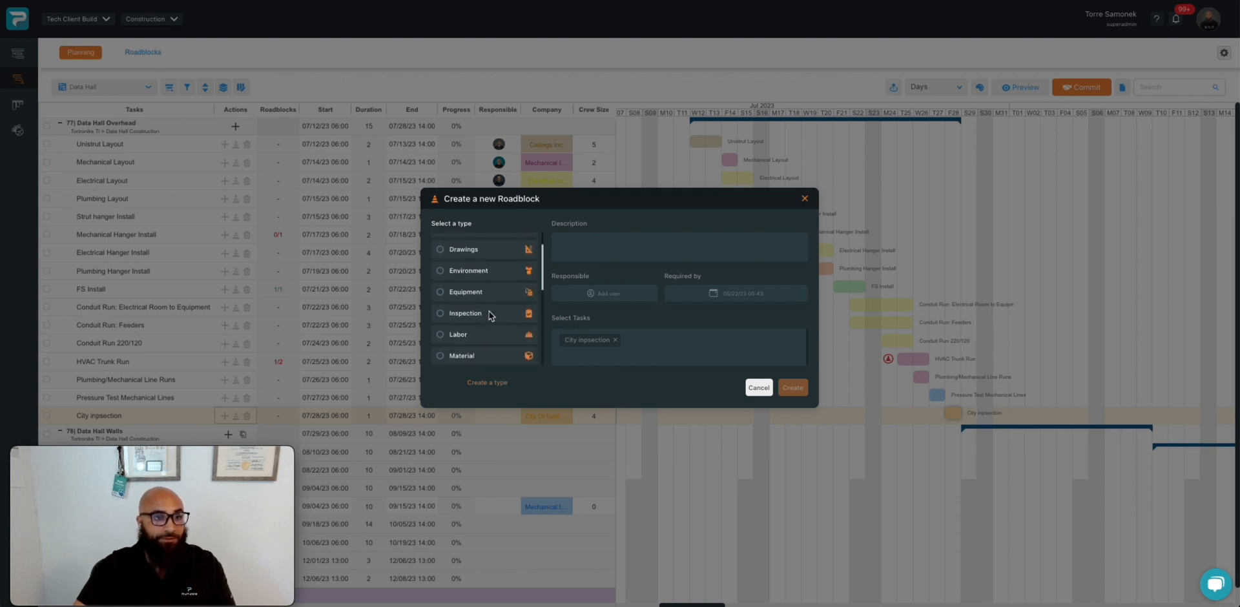
click(465, 313)
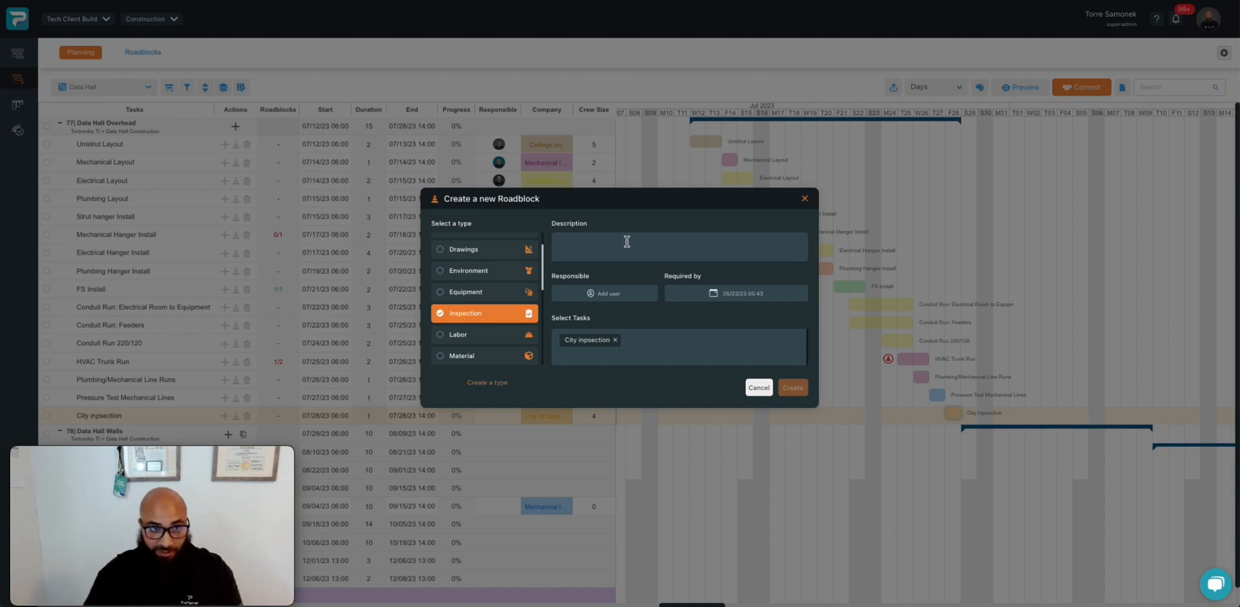
text(Need)
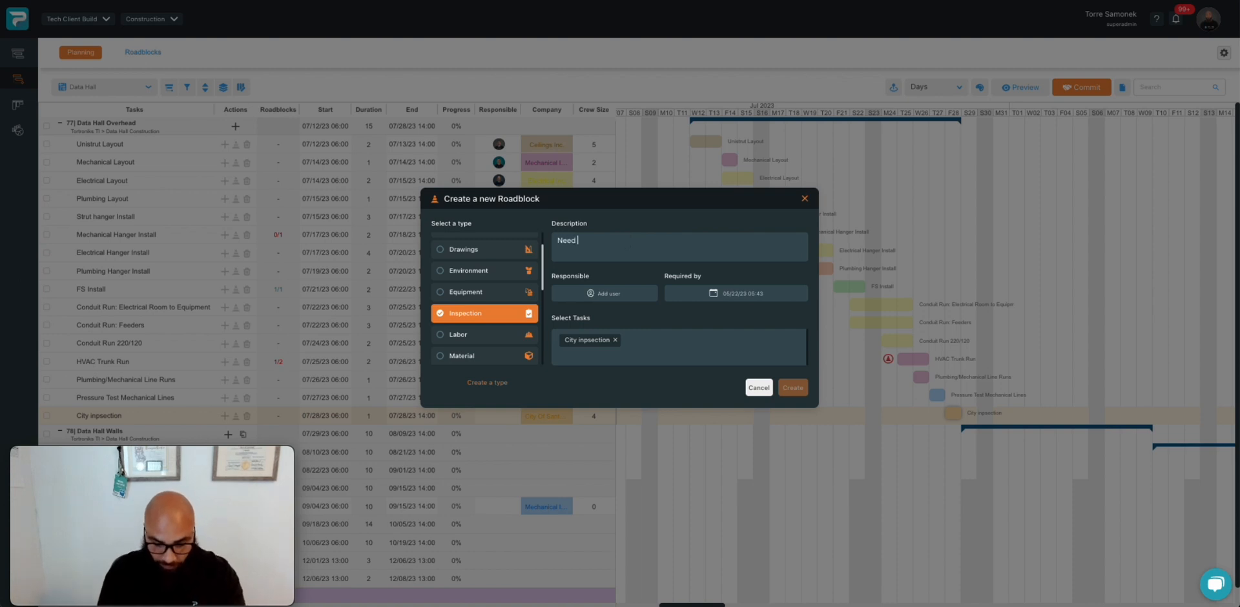
text(city sign off)
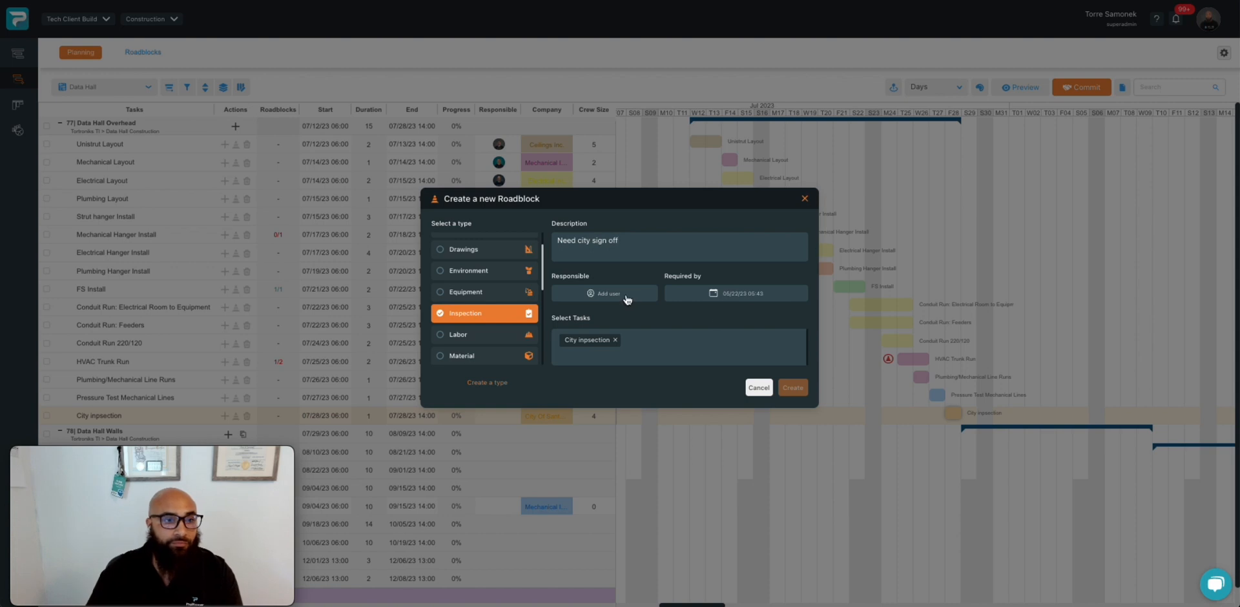
text(Jean)
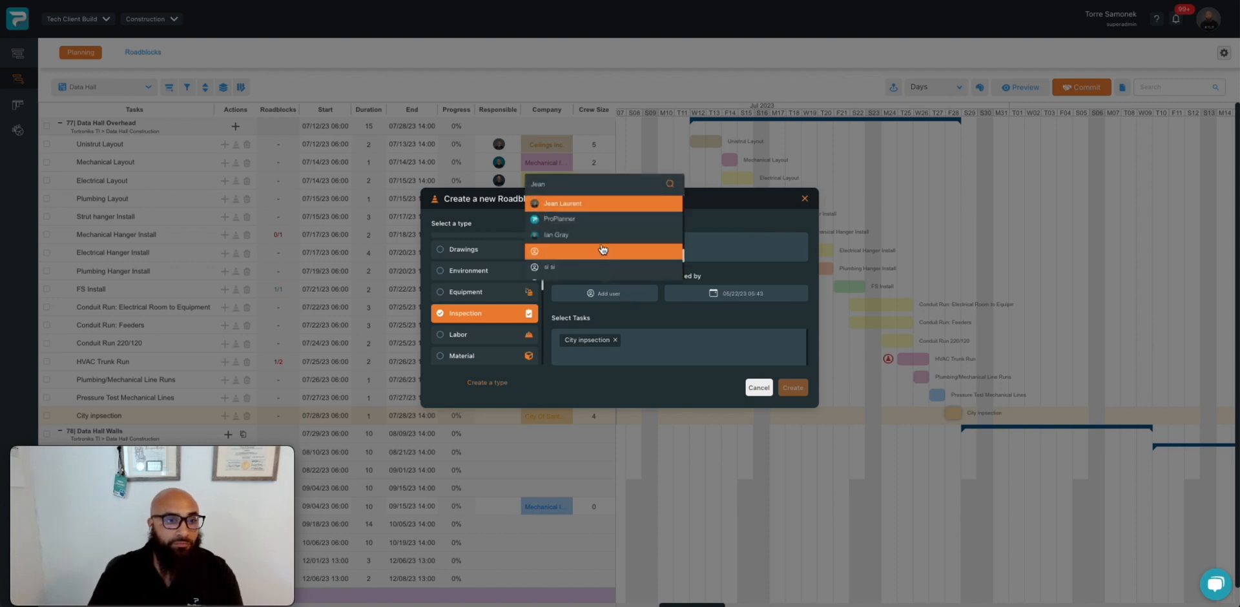
mouse_move(603, 182)
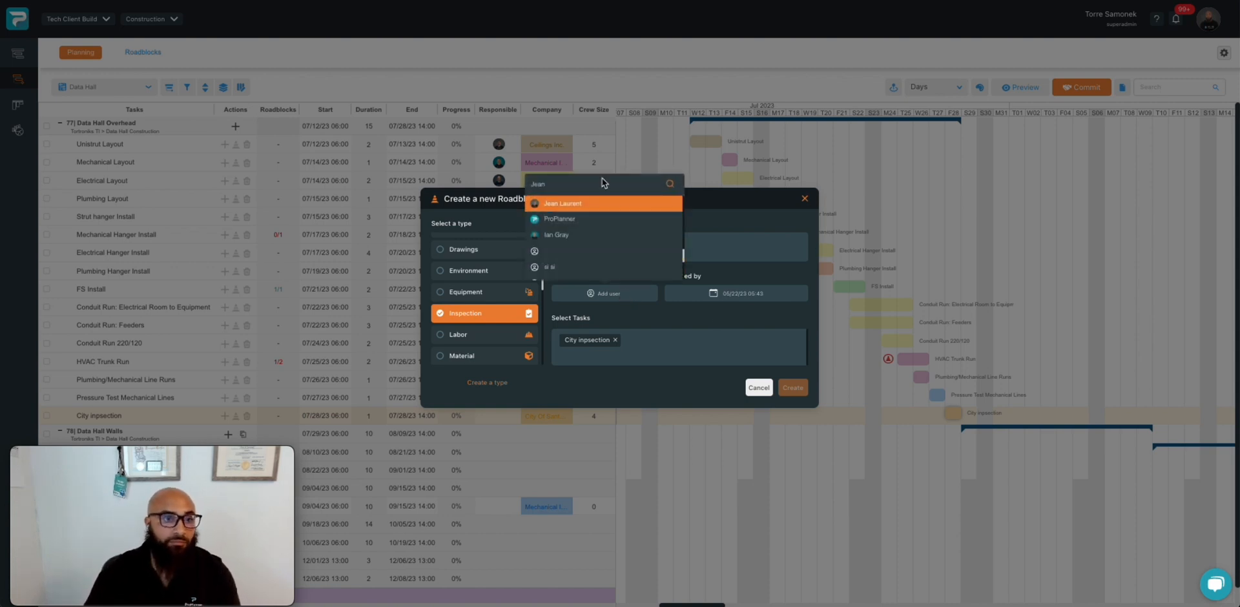
text(torre)
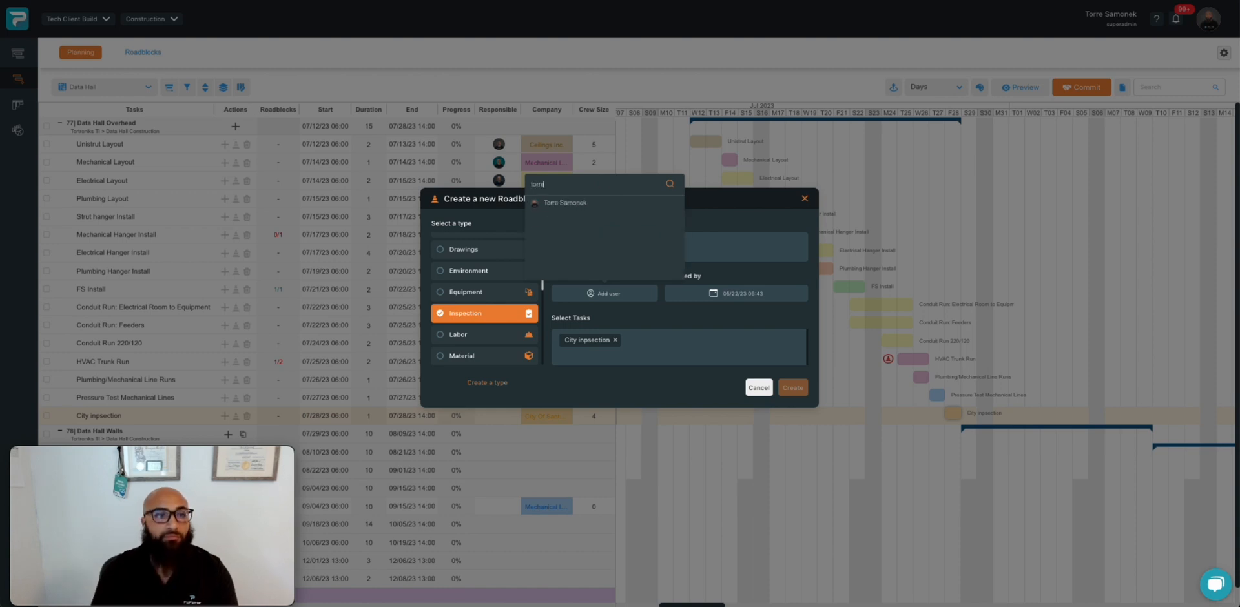
click(566, 203)
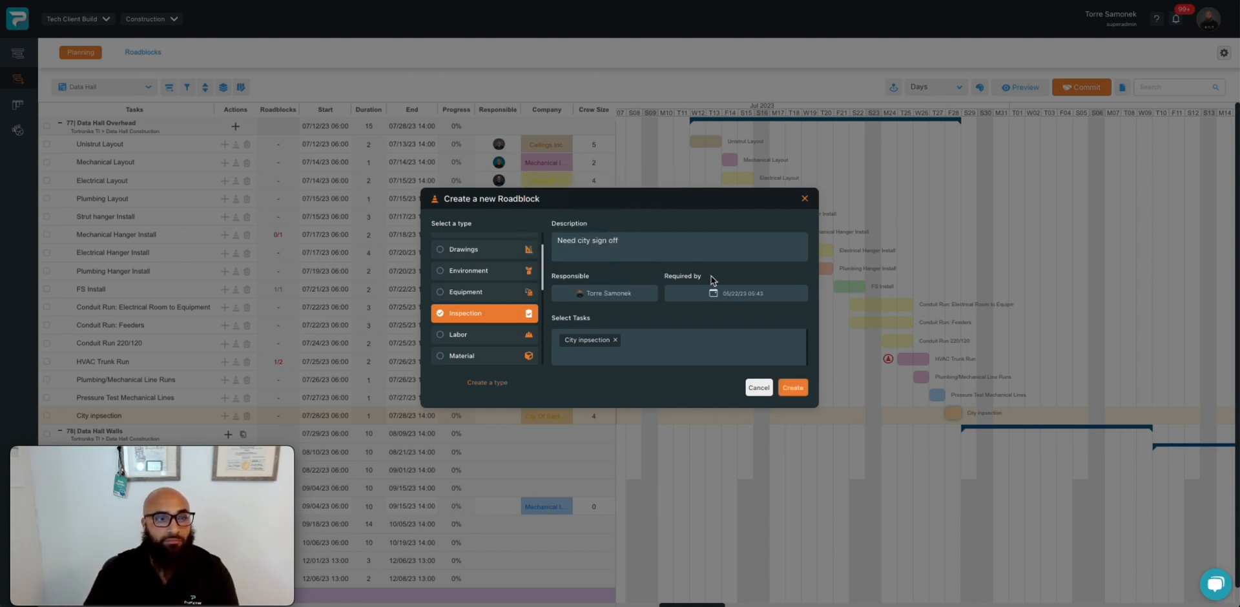
click(735, 293)
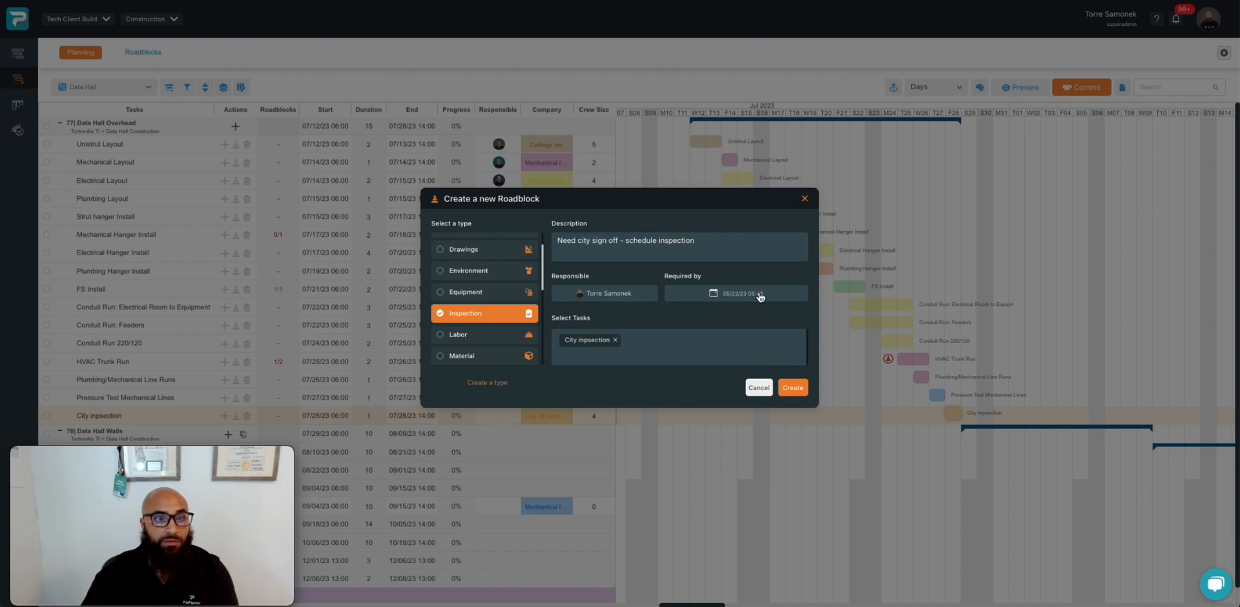
Step: Set Required by to July 14, 2023 and create the Inspection roadblock
click(734, 293)
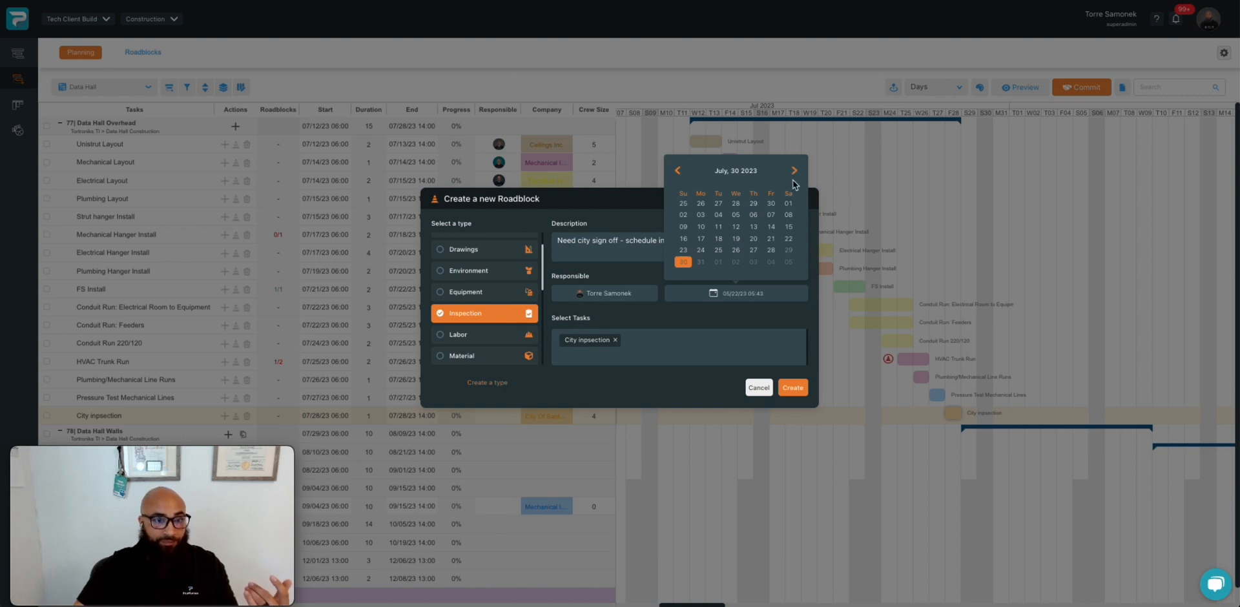
mouse_move(728, 248)
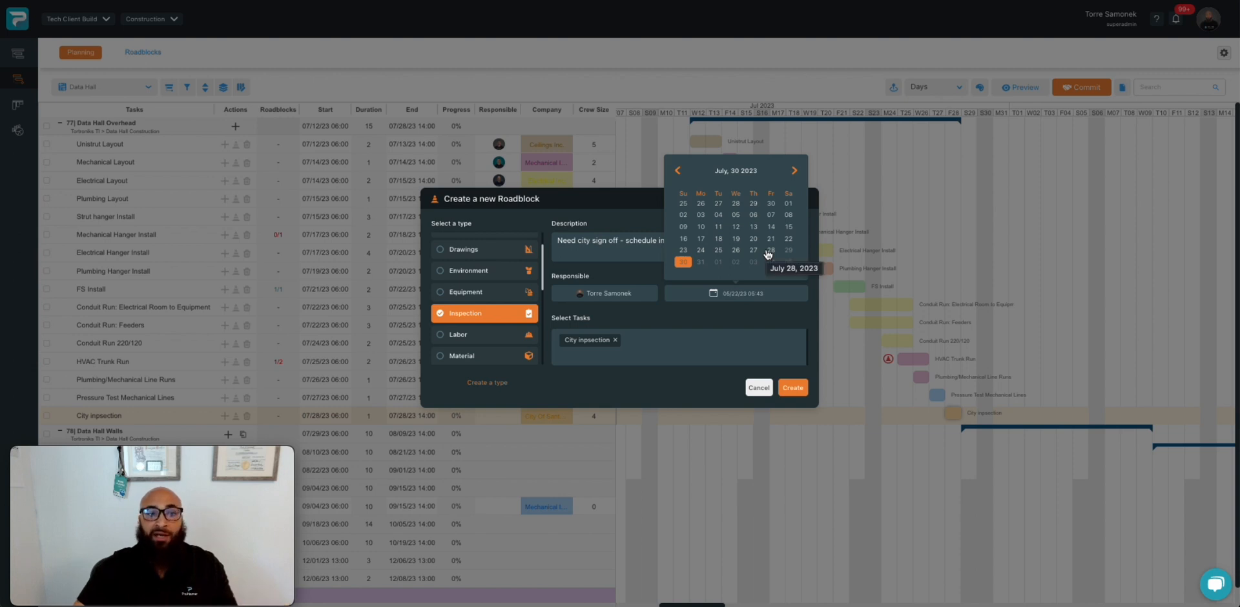
mouse_move(770, 230)
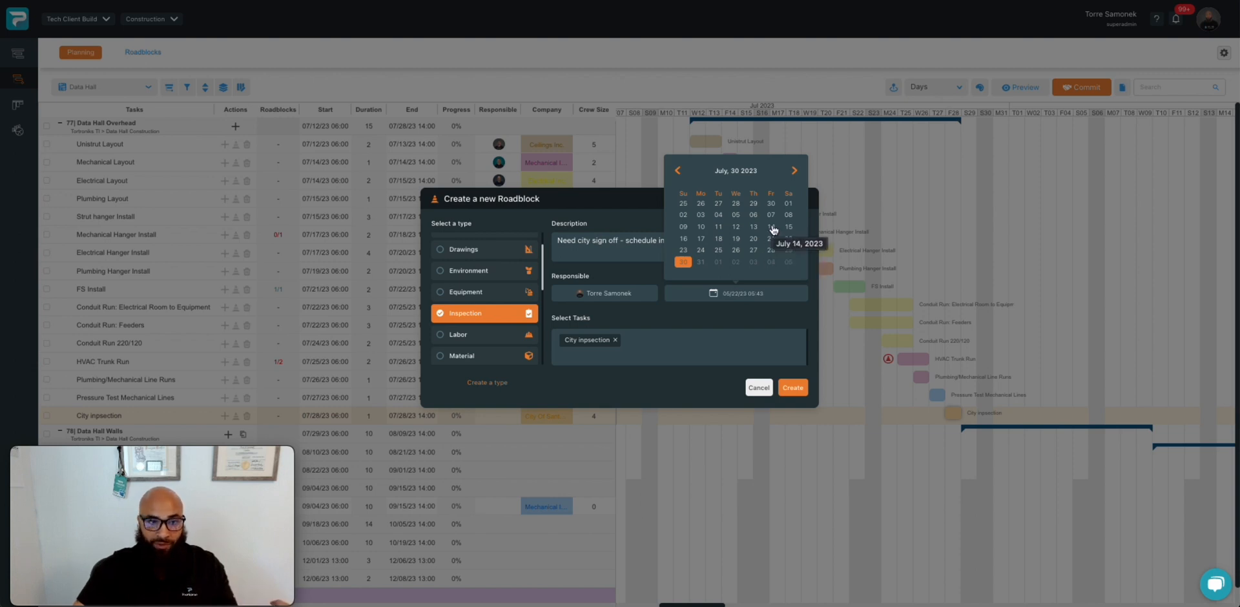
click(771, 228)
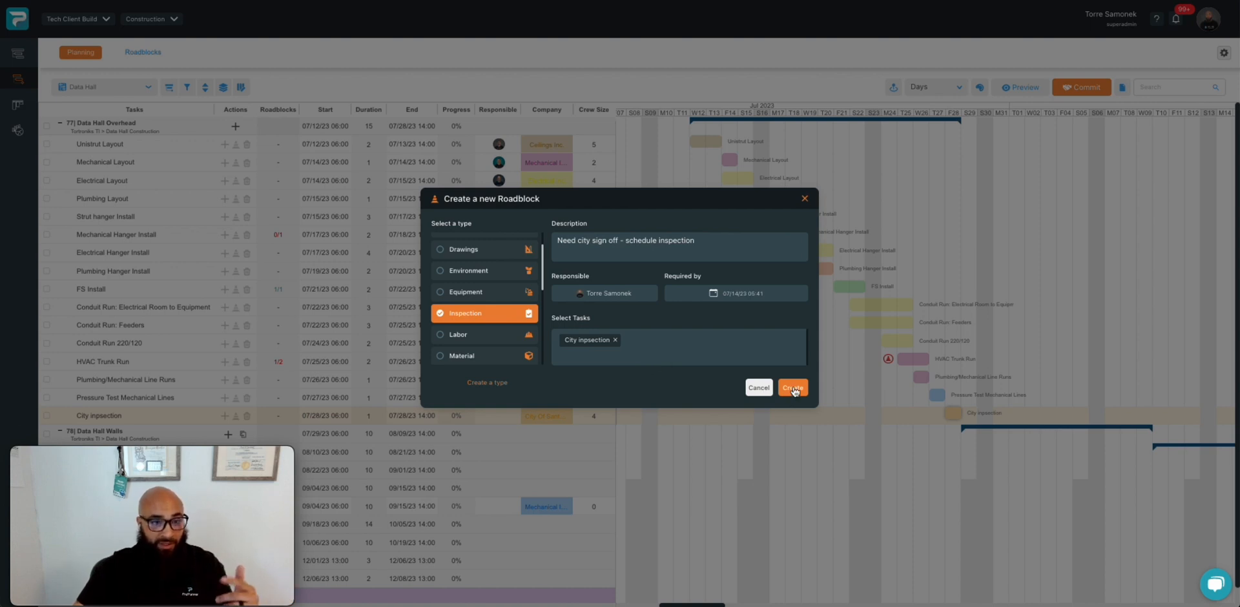
click(792, 388)
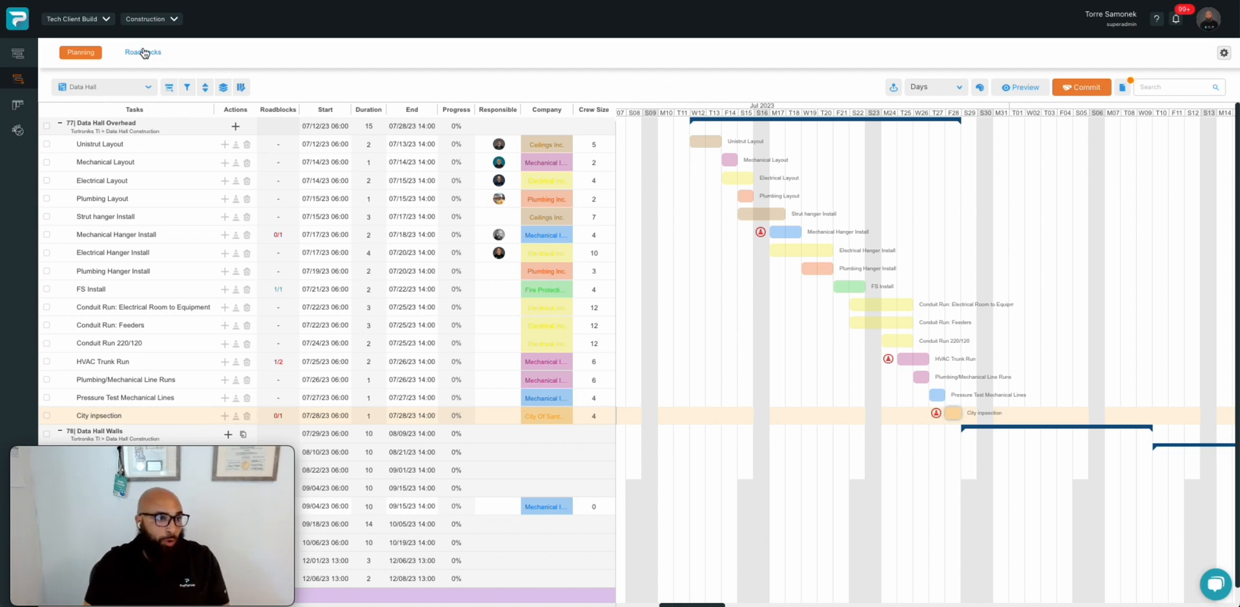
Step: In the Roadblocks list, change 'Fabricator has delayed submittal review' from Open to Removed
click(143, 52)
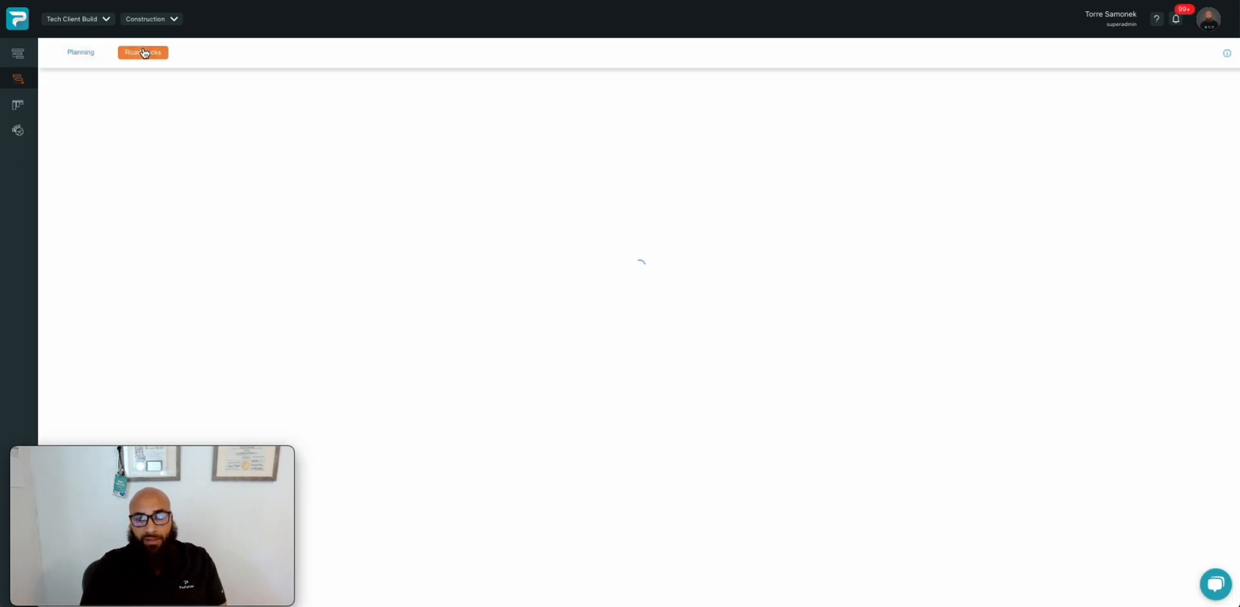
click(142, 52)
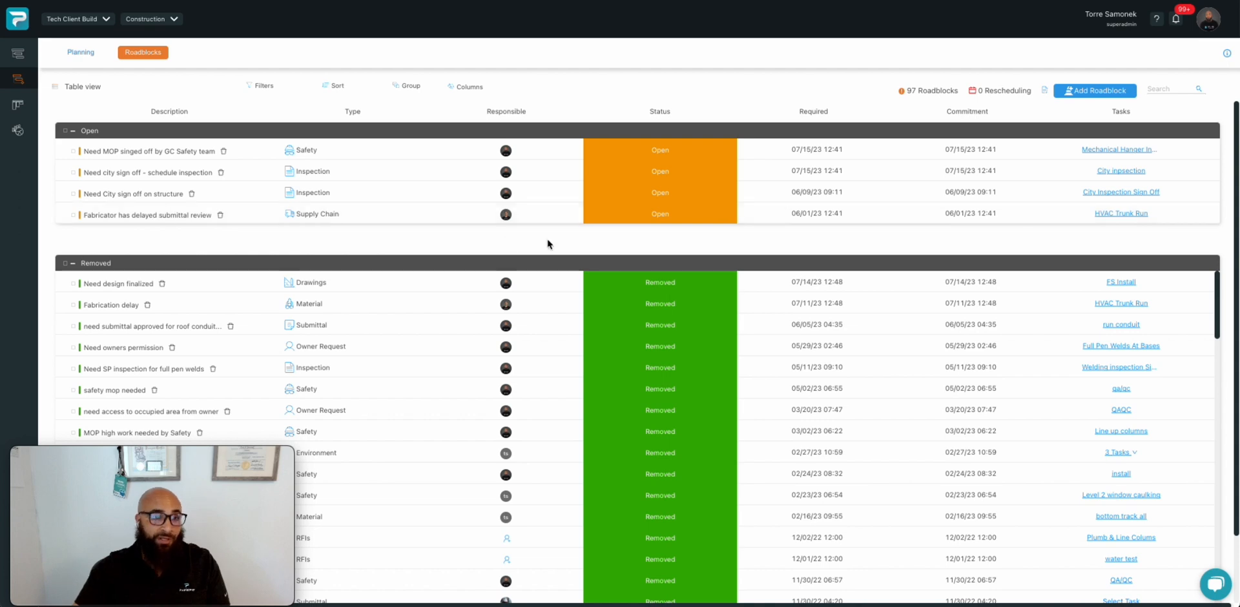
click(661, 282)
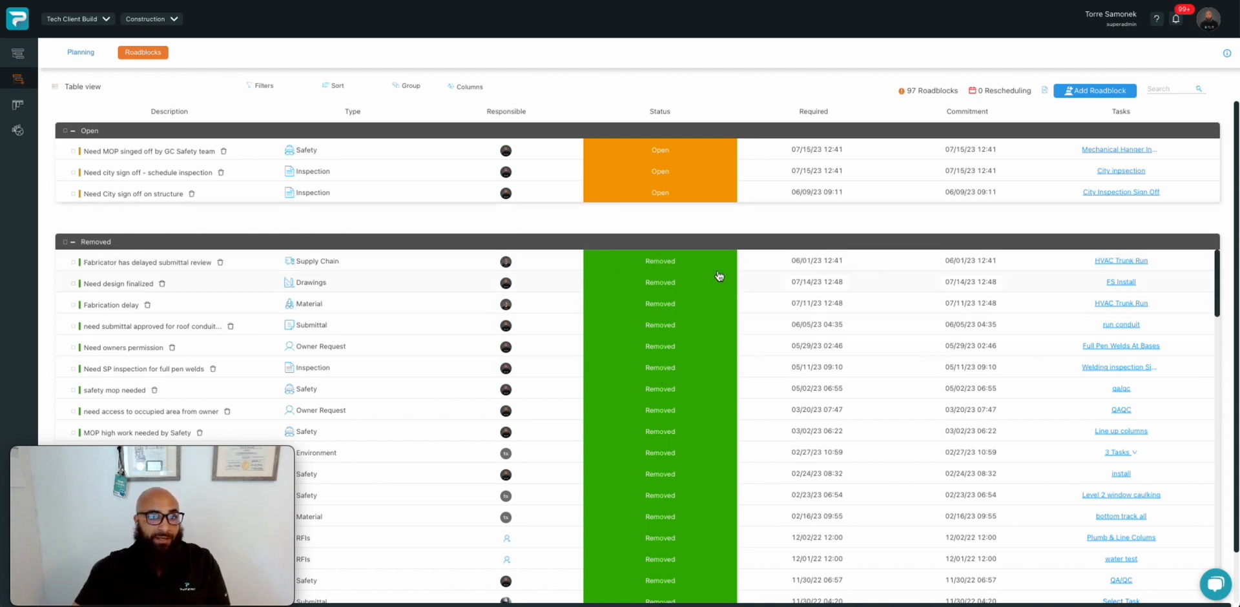
mouse_move(678, 451)
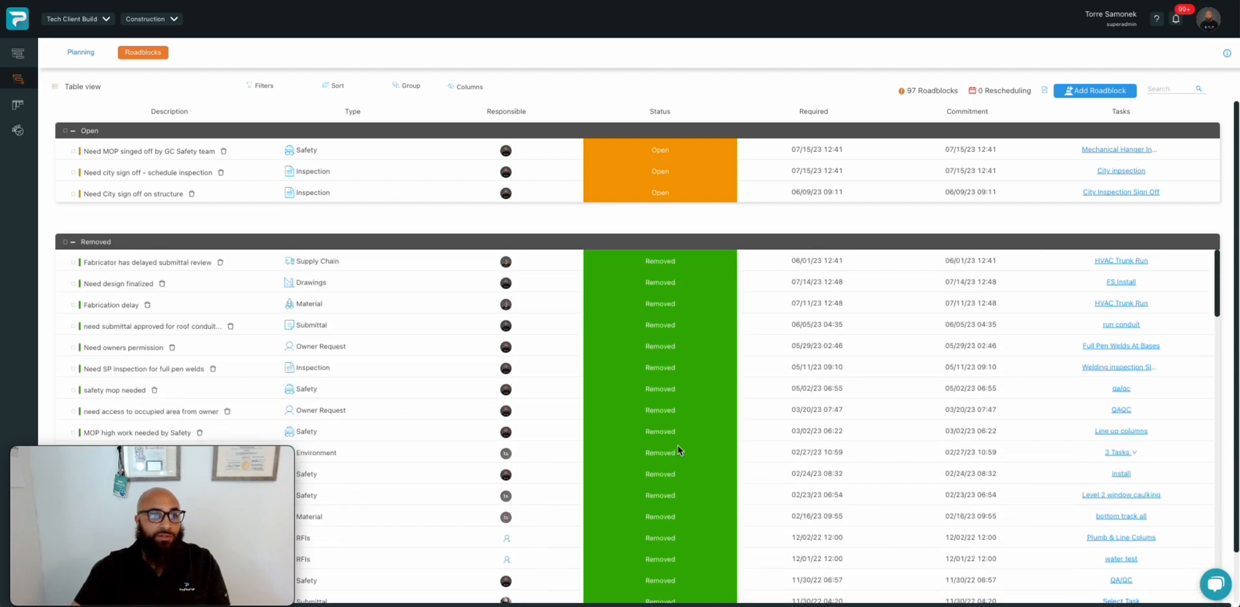
mouse_move(436, 264)
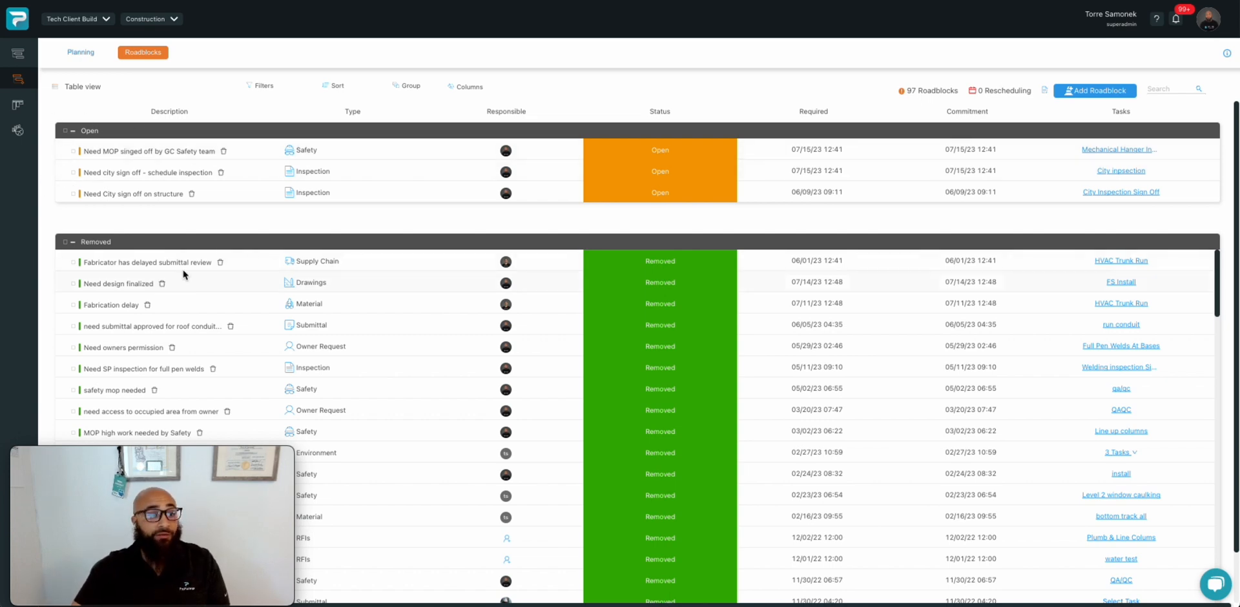
Step: Return to the Planning tab showing the Data Hall Overhead look-ahead grid
click(80, 52)
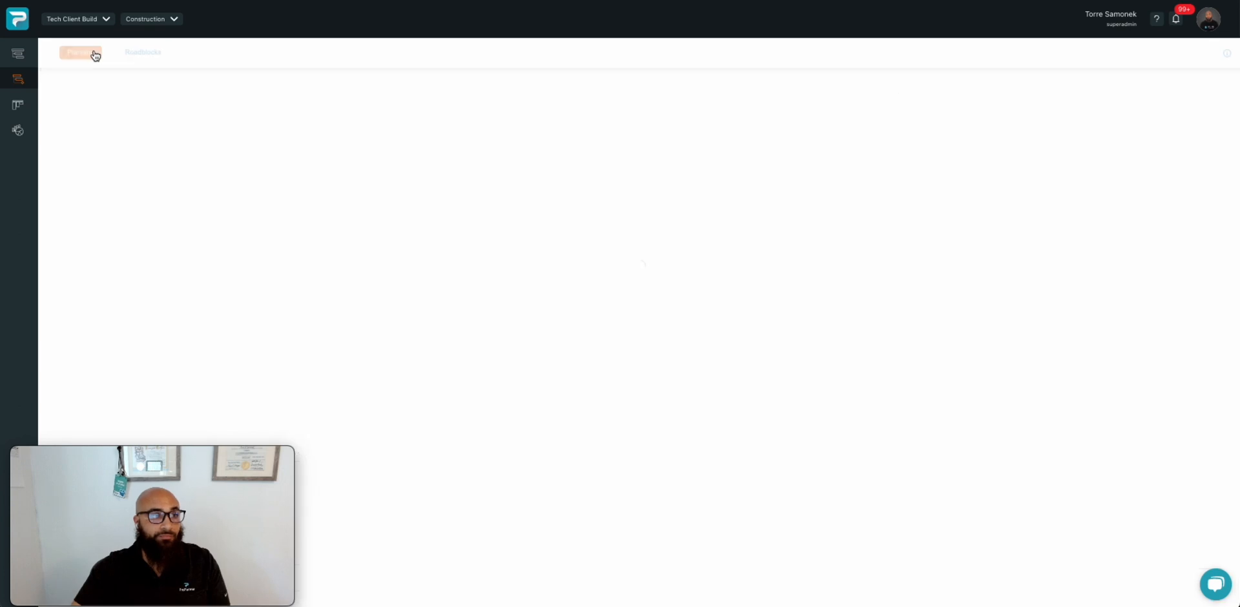
click(78, 52)
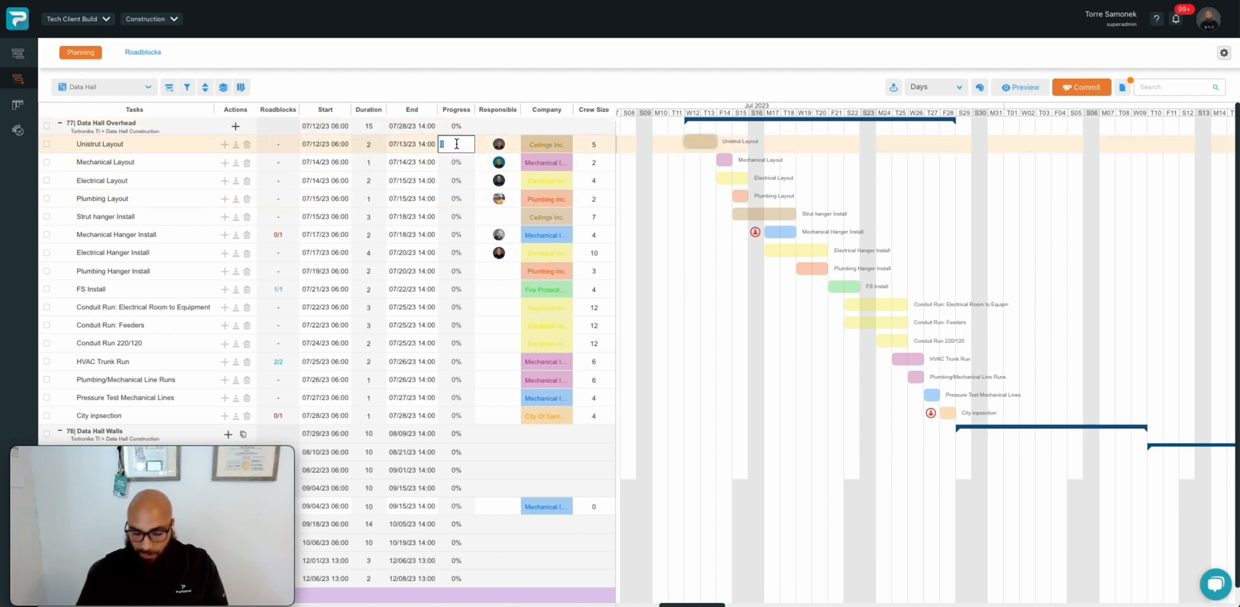
Step: Enter 100% progress for the layout tasks and 50% for Strut hanger Install
text(100)
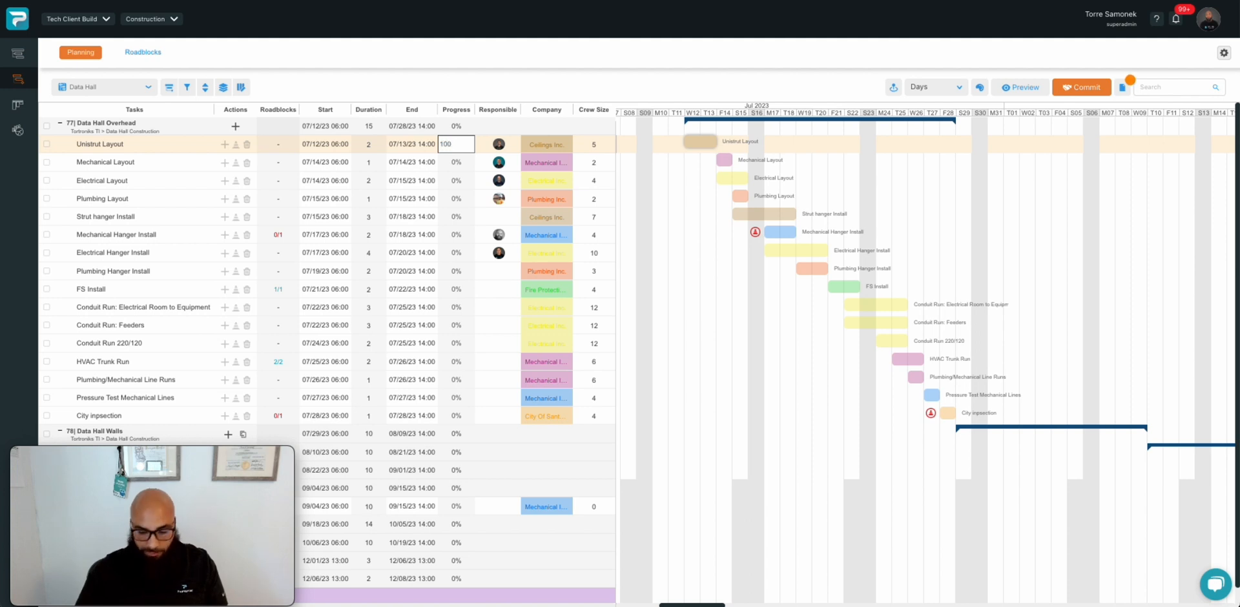
key(Enter)
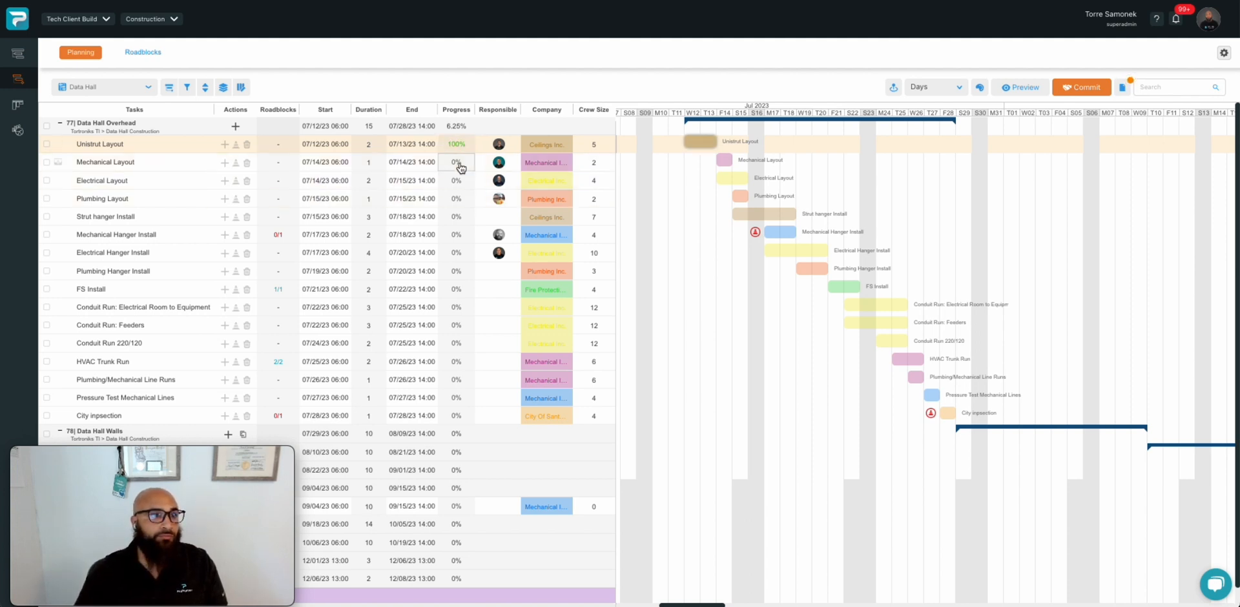
text(10)
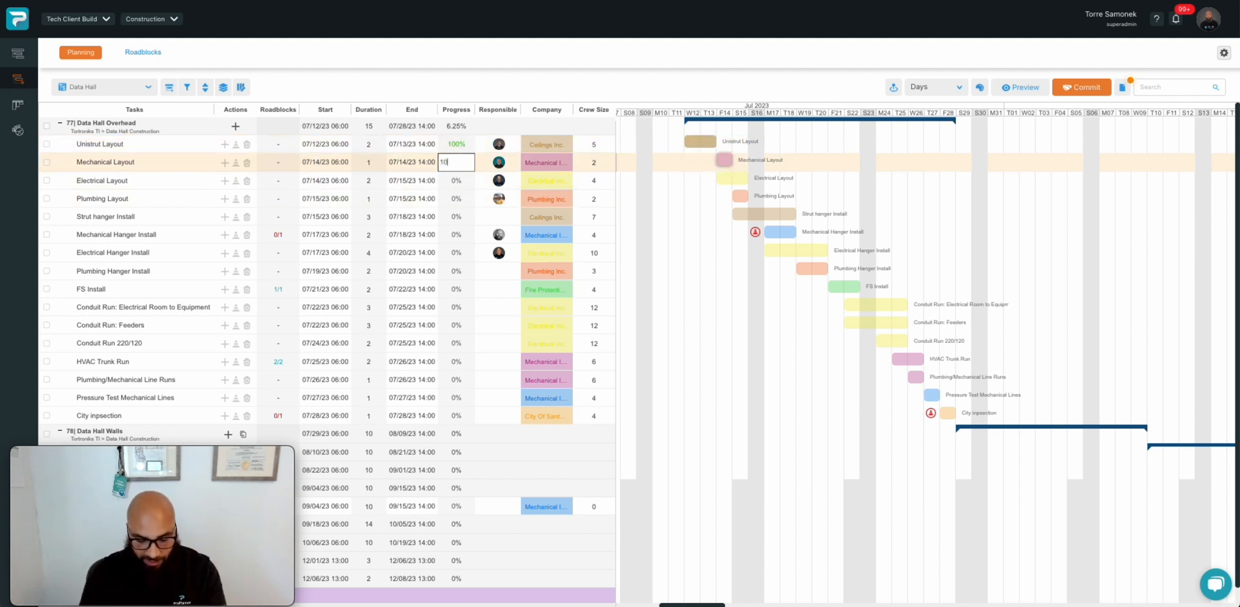
key(enter)
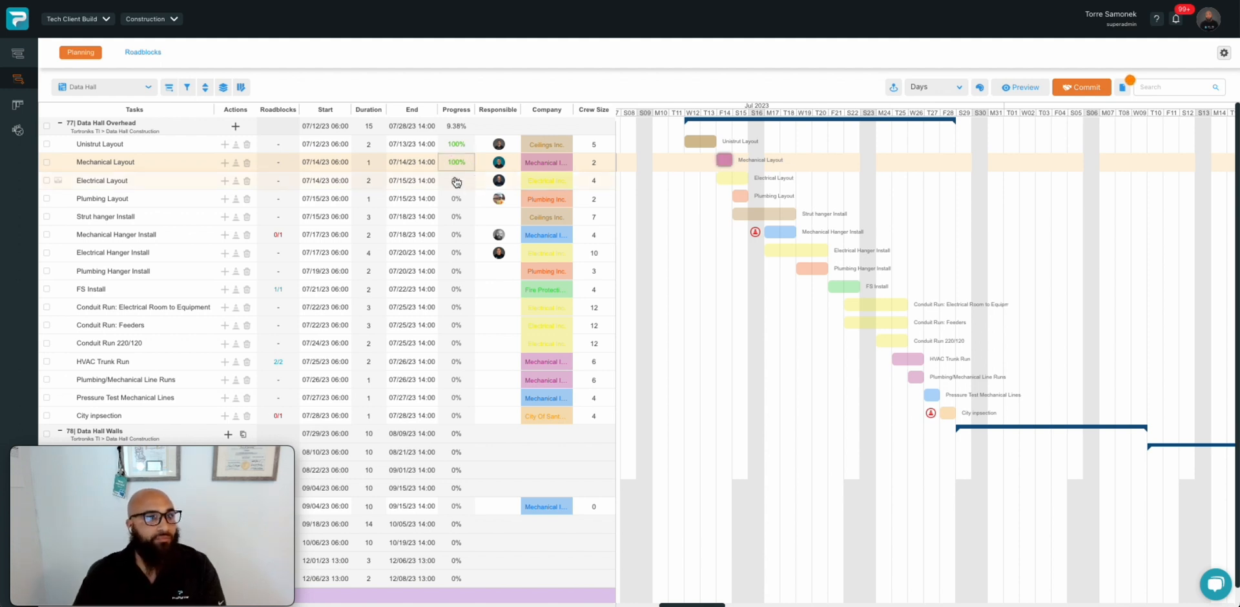
click(456, 181)
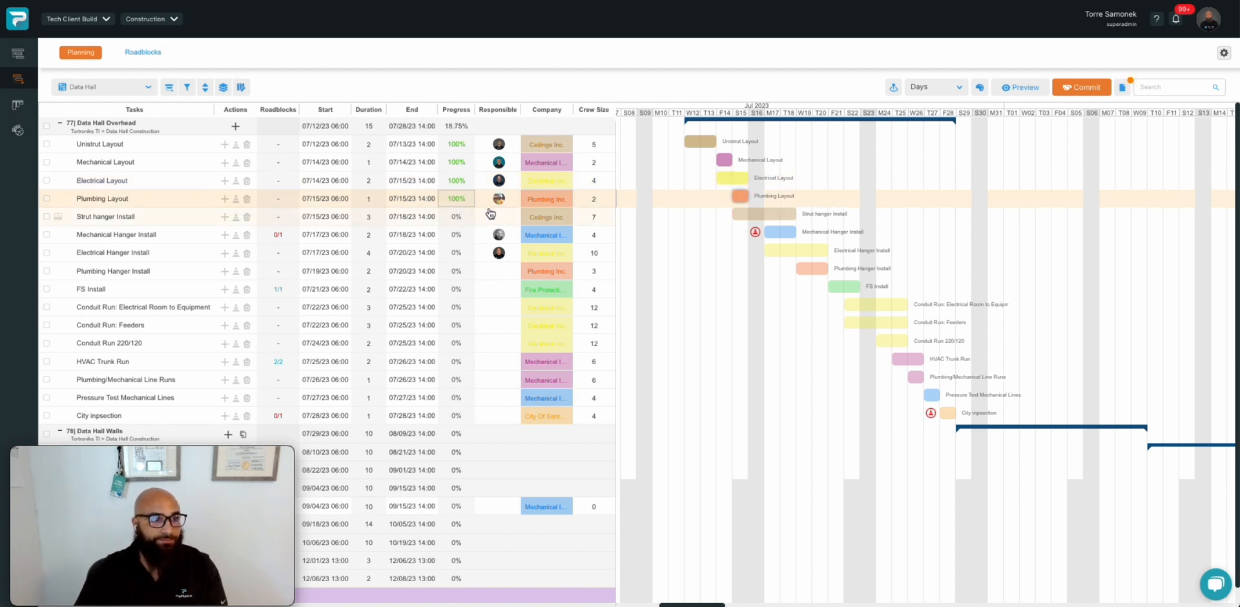
click(456, 217)
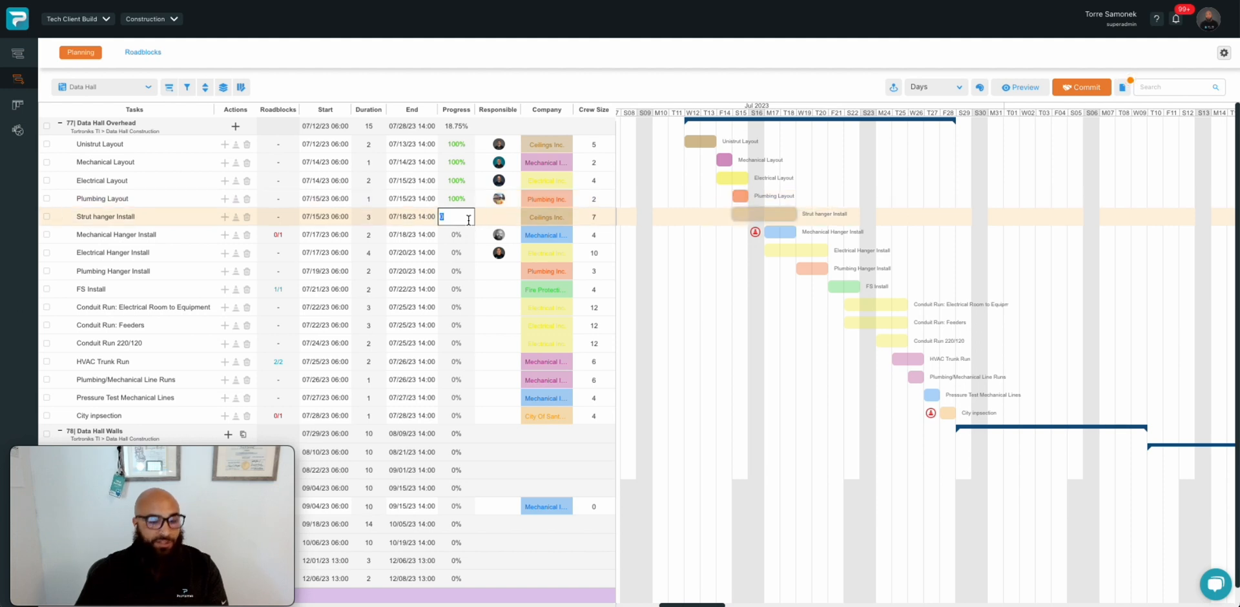
text(50%)
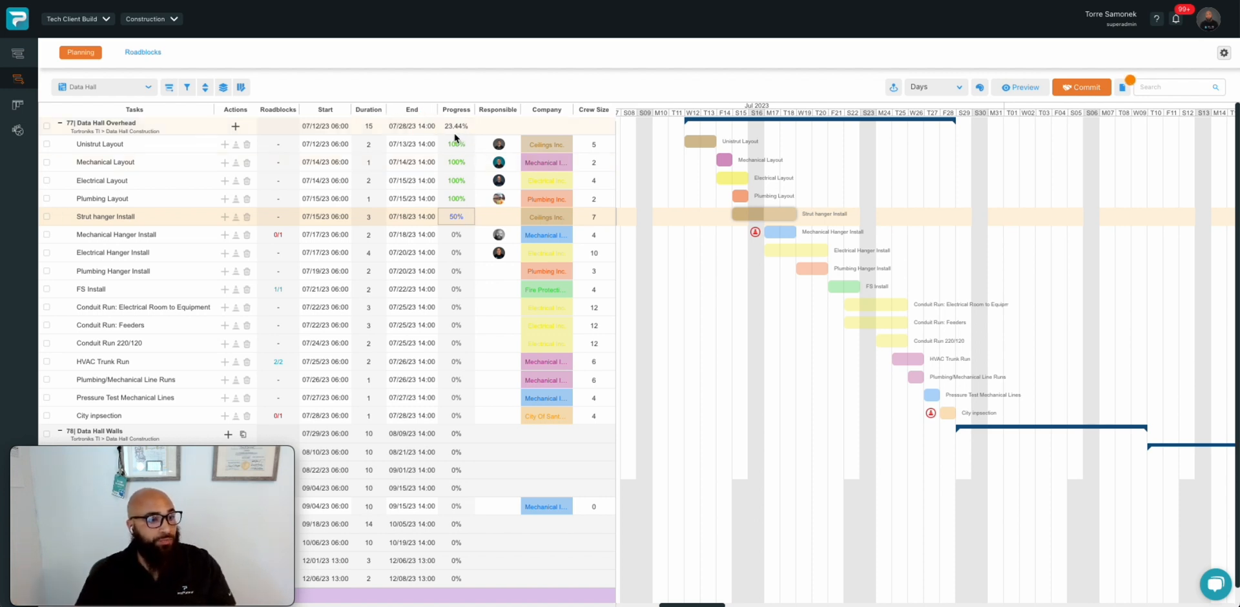
mouse_move(466, 136)
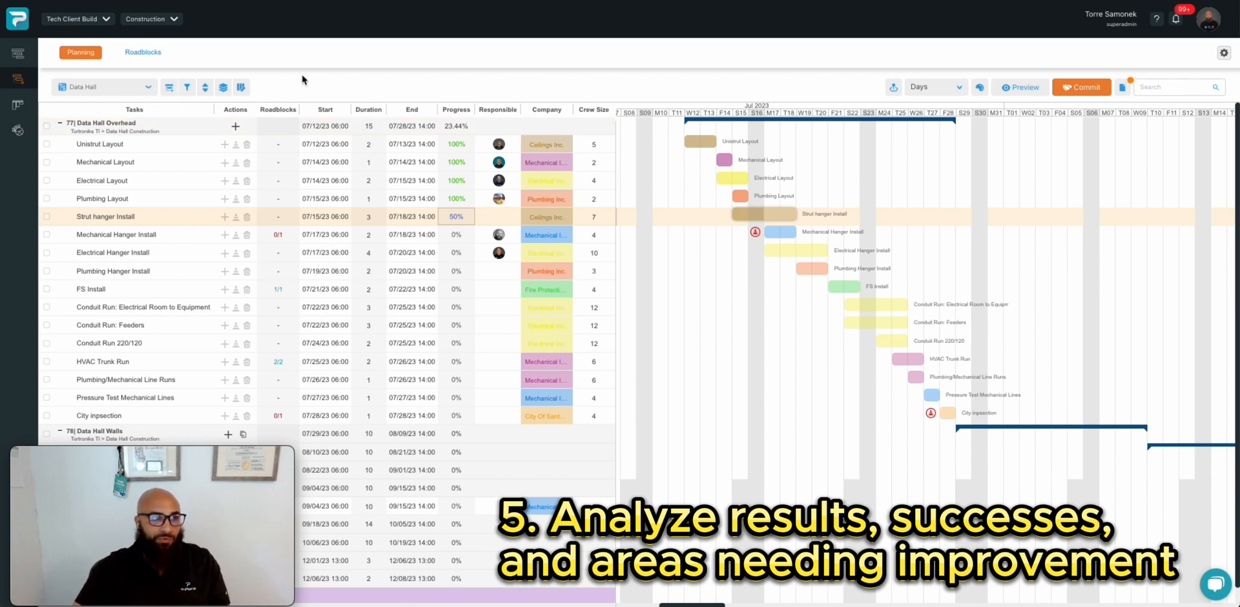
Step: Return to the master schedule, scale the timeline to Months and scroll to the Data Hall Construction rows
click(17, 55)
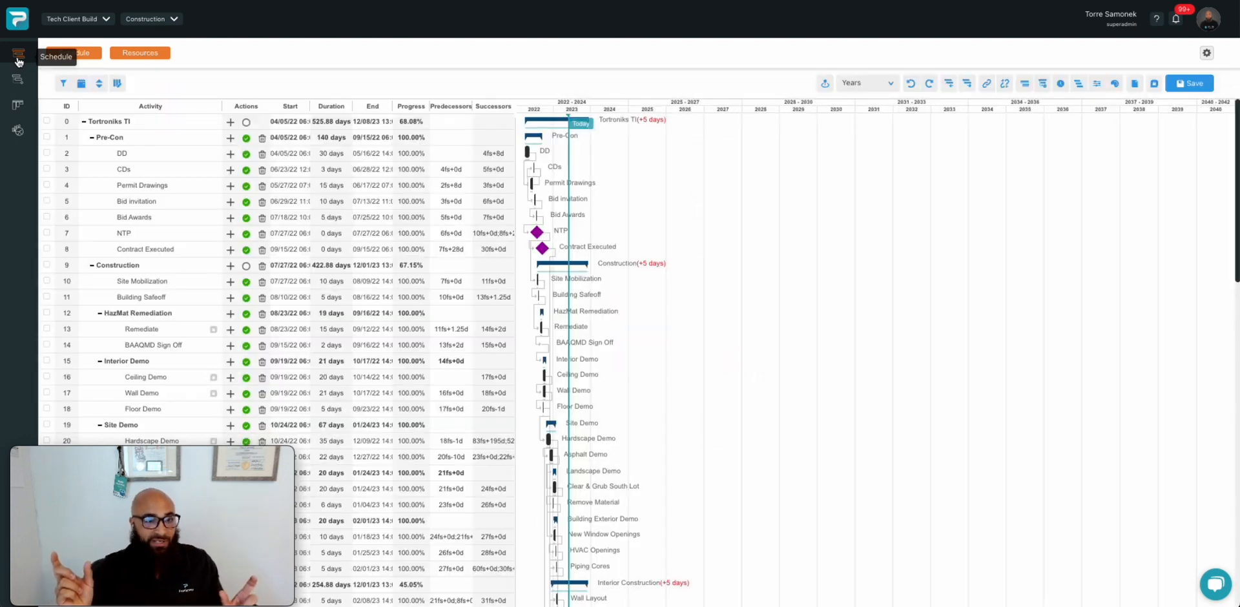
click(887, 83)
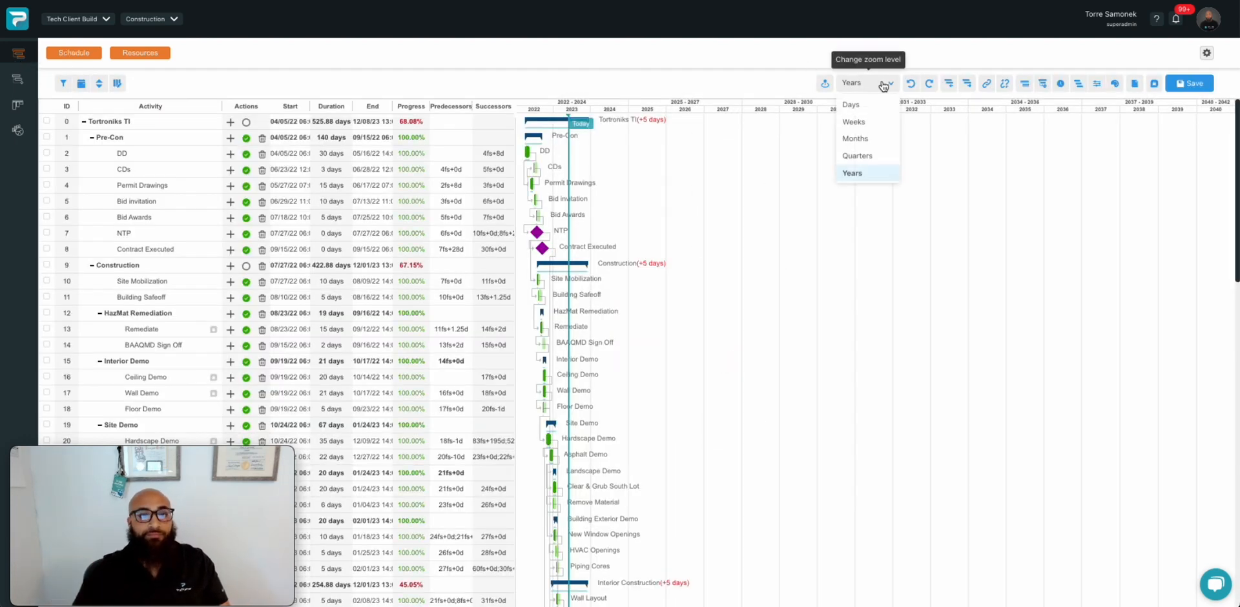
click(854, 139)
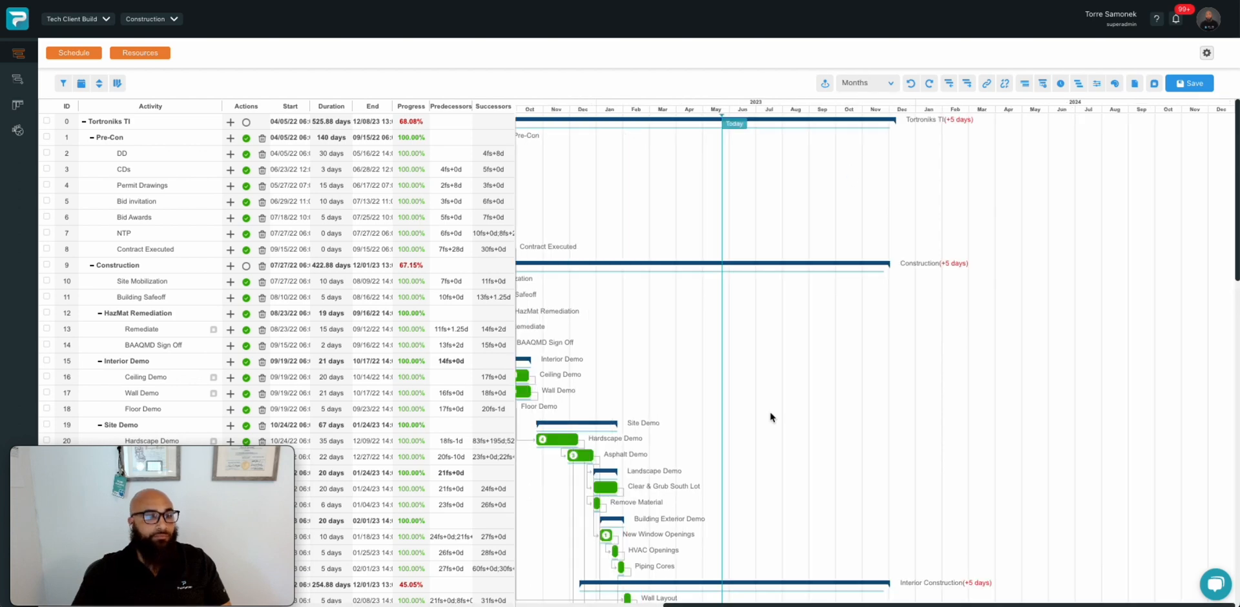
scroll(down, 3)
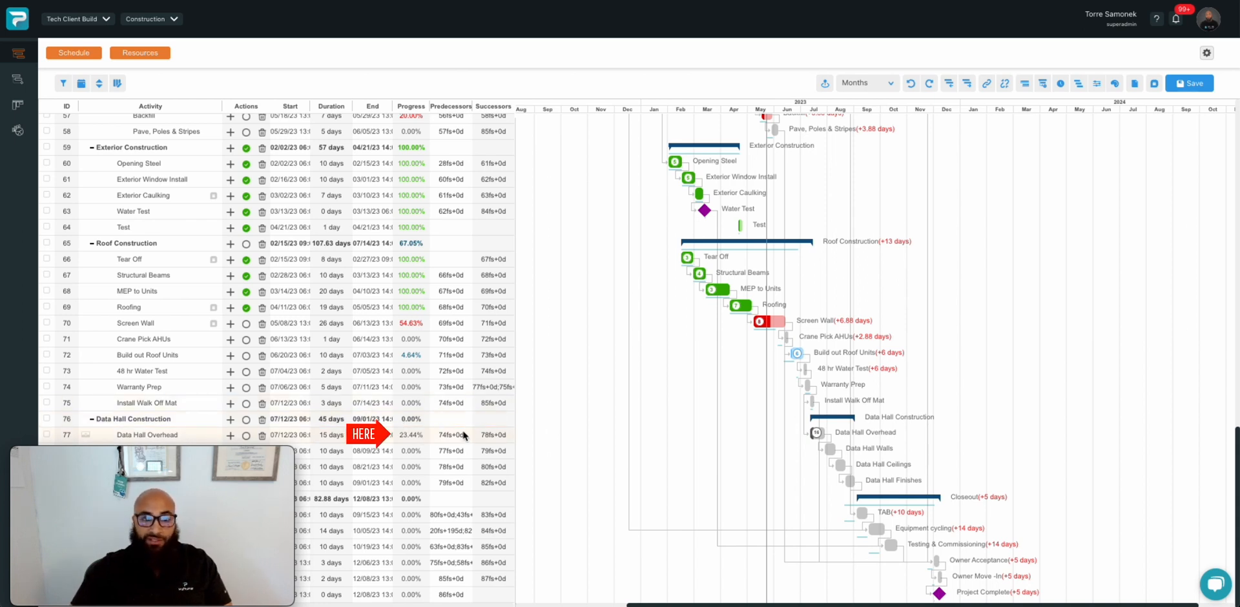
mouse_move(744, 411)
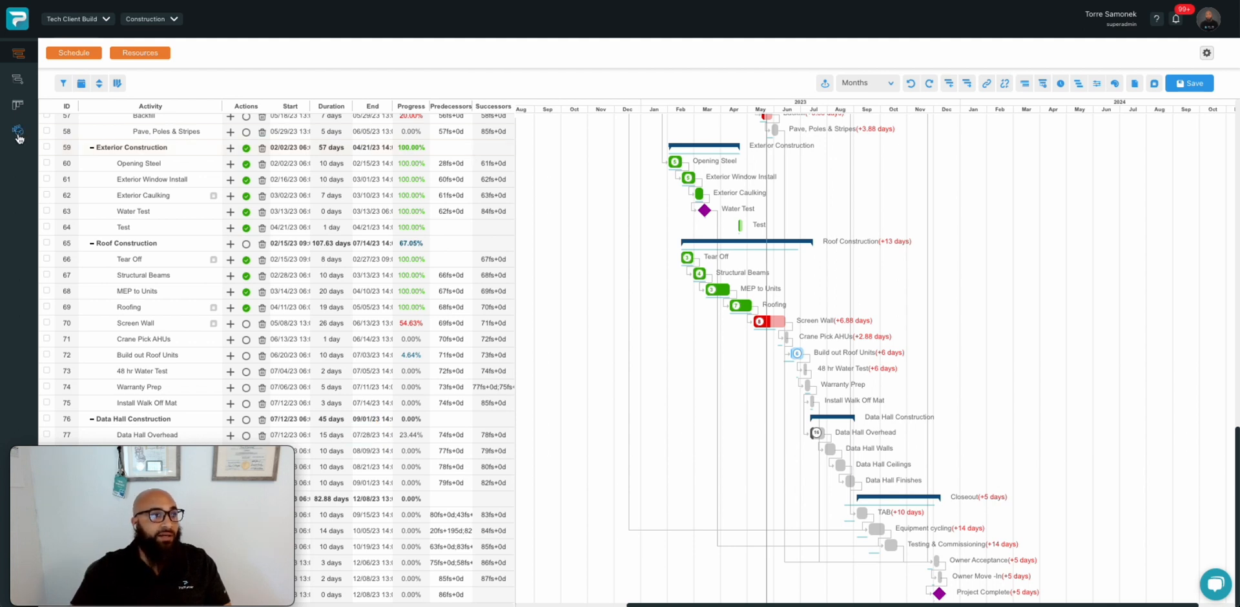
Step: Show the Analytics dashboard for Tech Client Build and review the PPC, PRR and Reasons for Variance charts
click(17, 132)
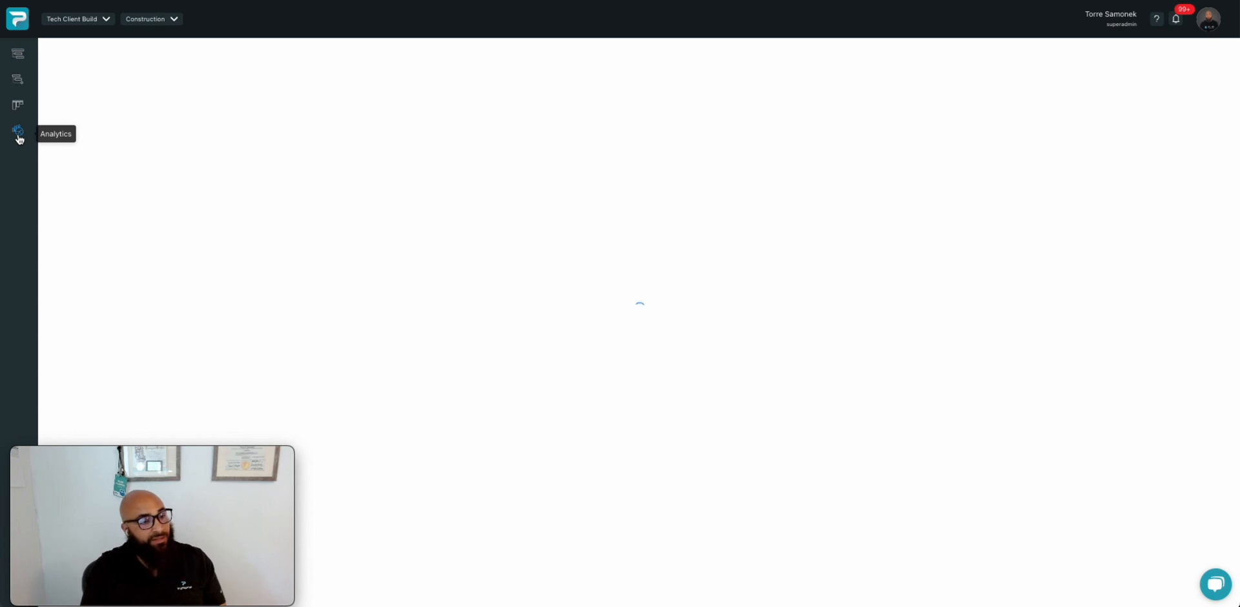
click(17, 132)
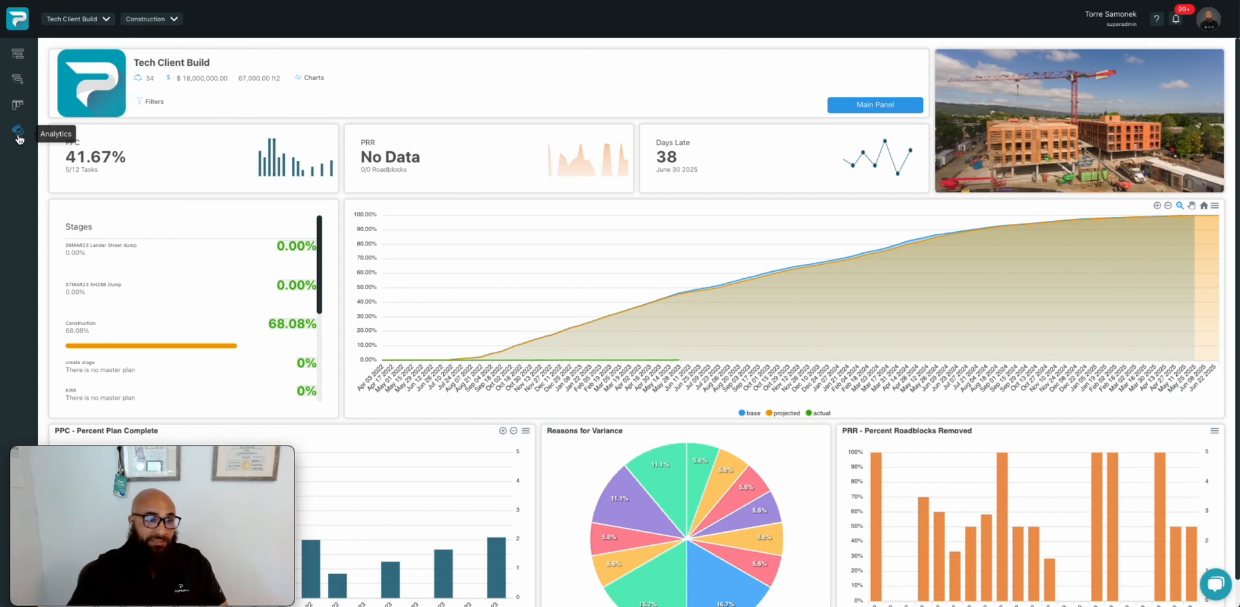
scroll(down, 3)
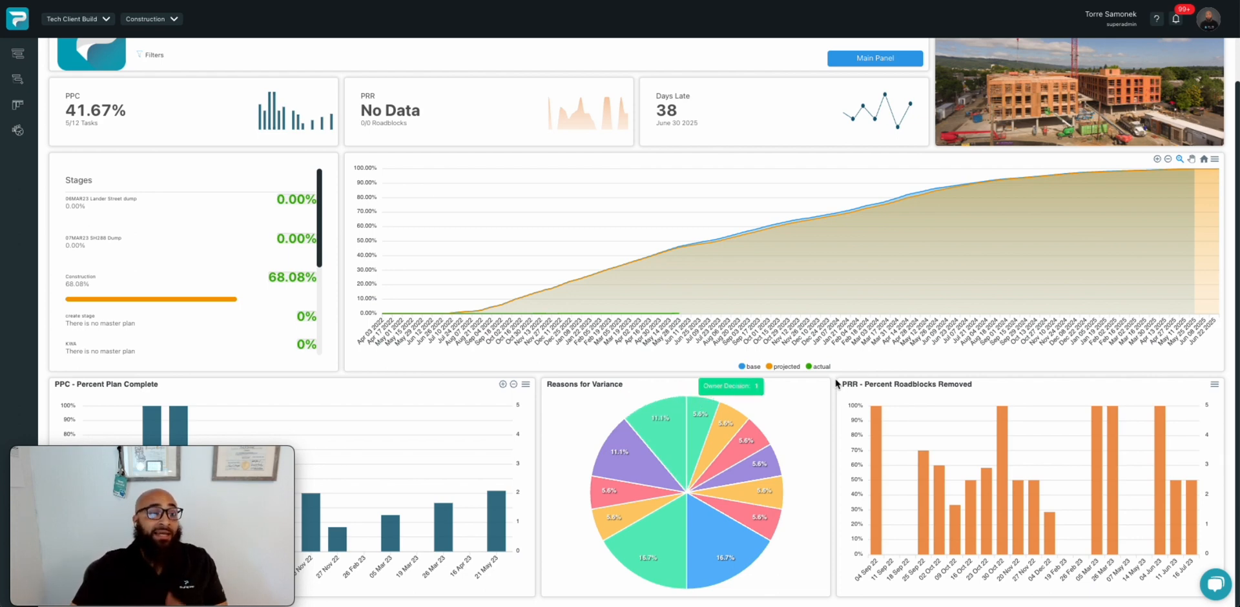
mouse_move(685, 589)
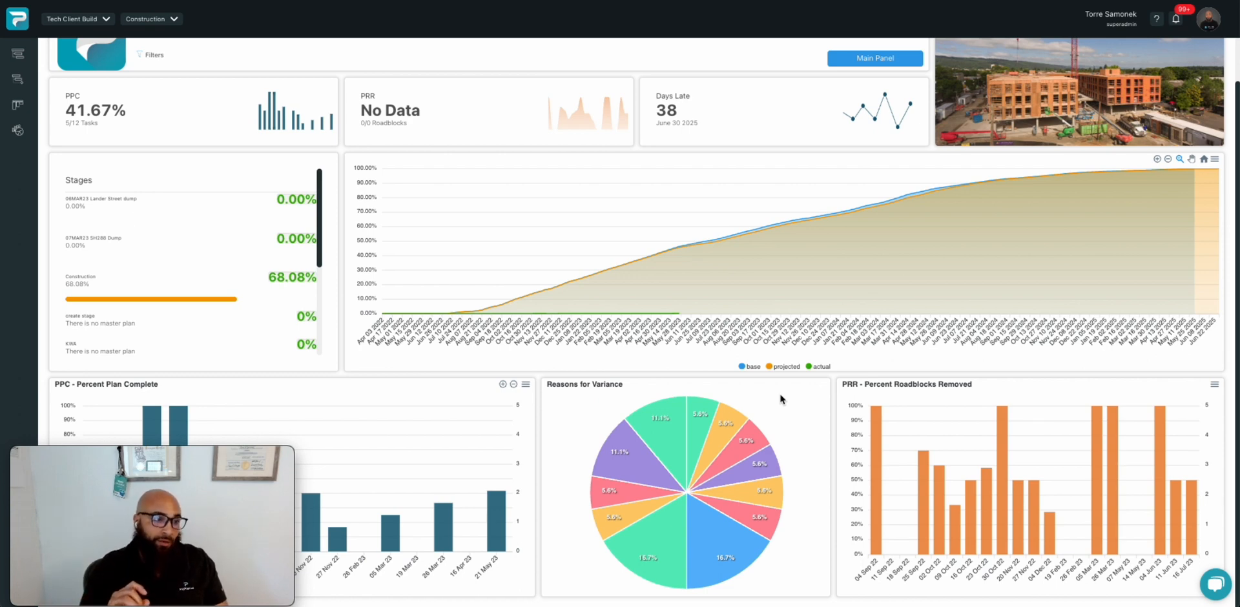
mouse_move(619, 531)
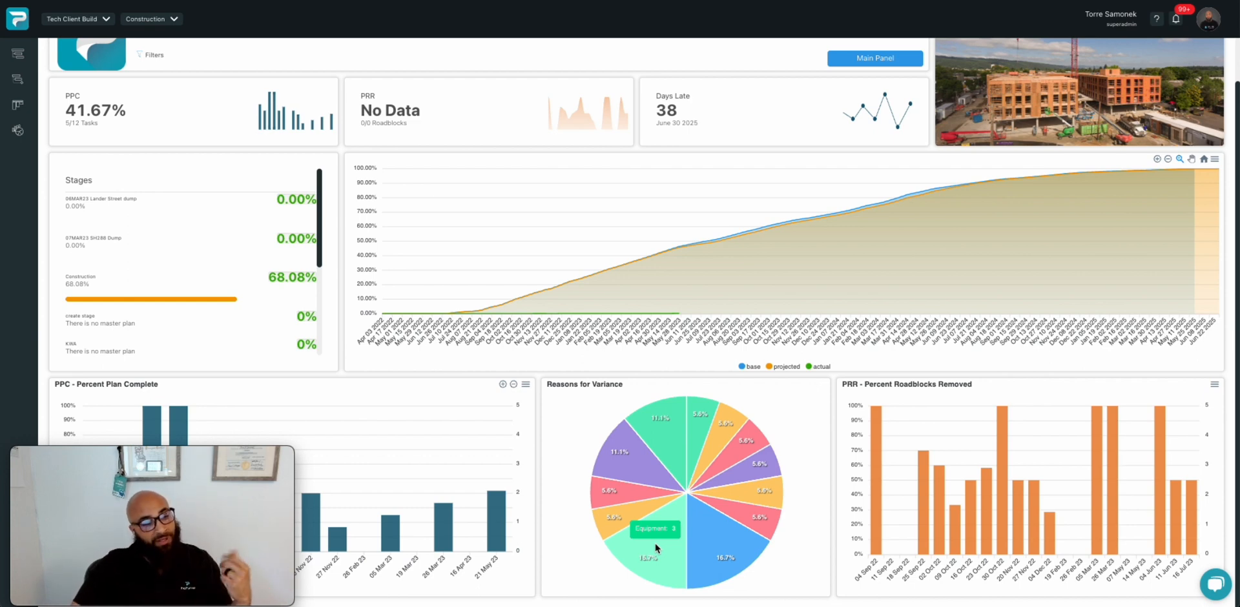
mouse_move(708, 553)
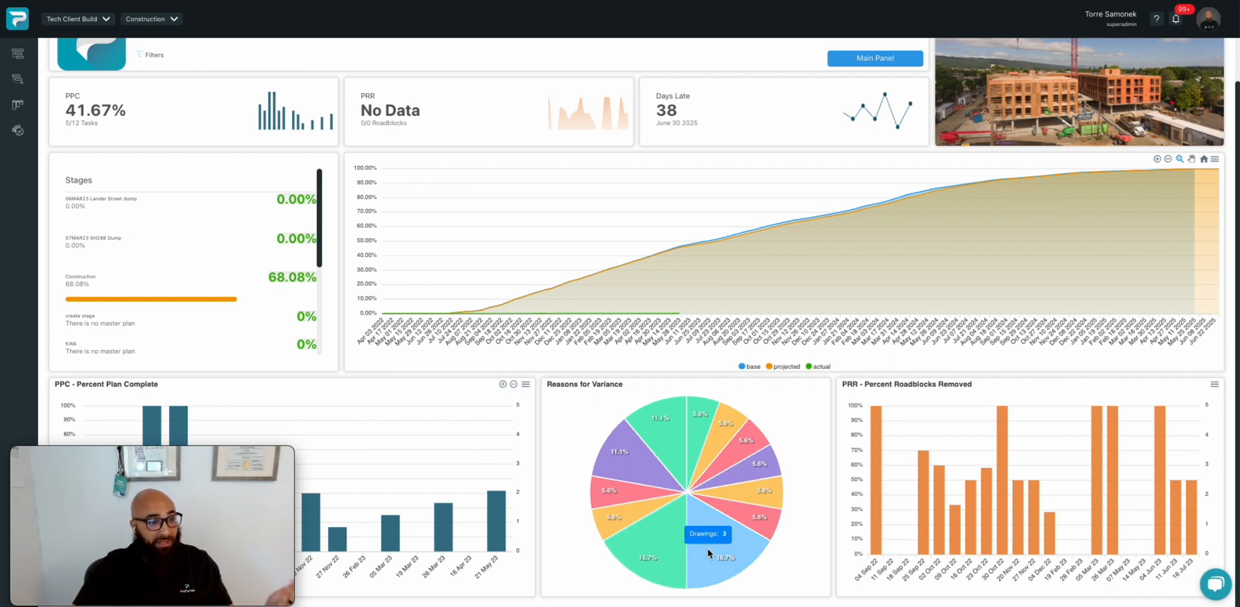
mouse_move(668, 433)
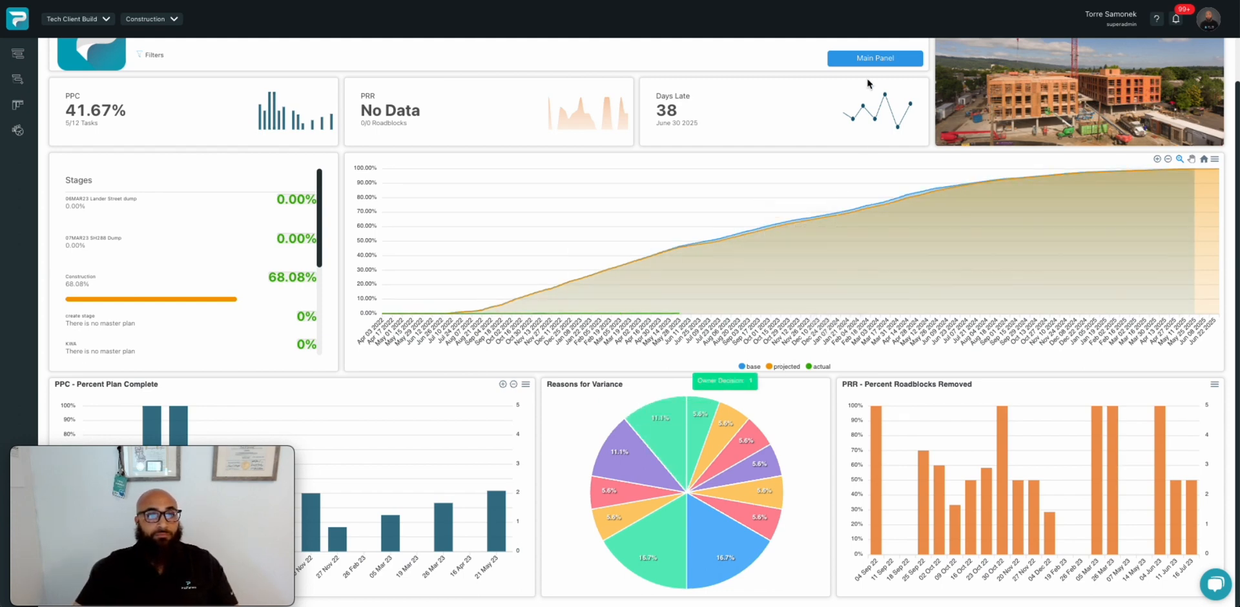
click(875, 58)
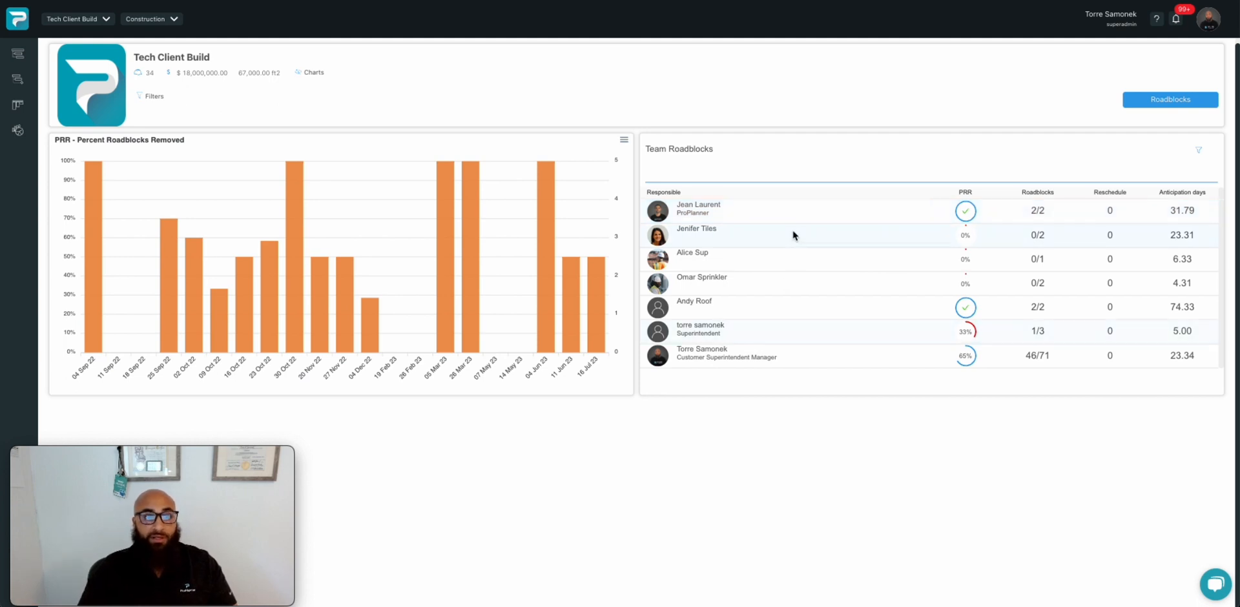
mouse_move(726, 237)
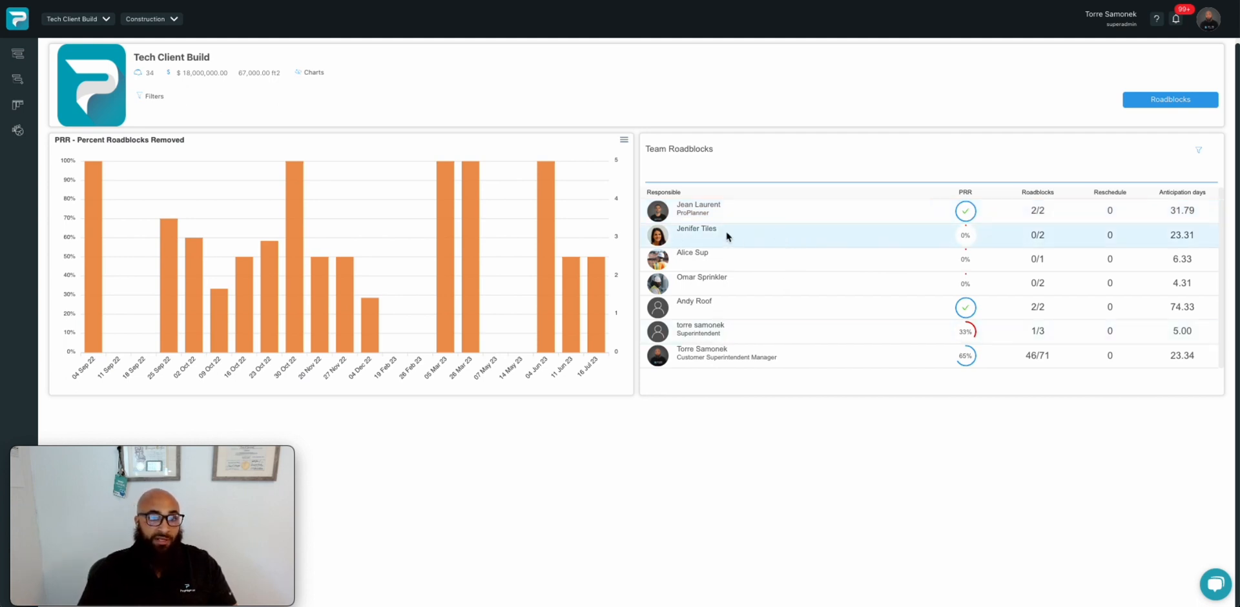
mouse_move(1170, 241)
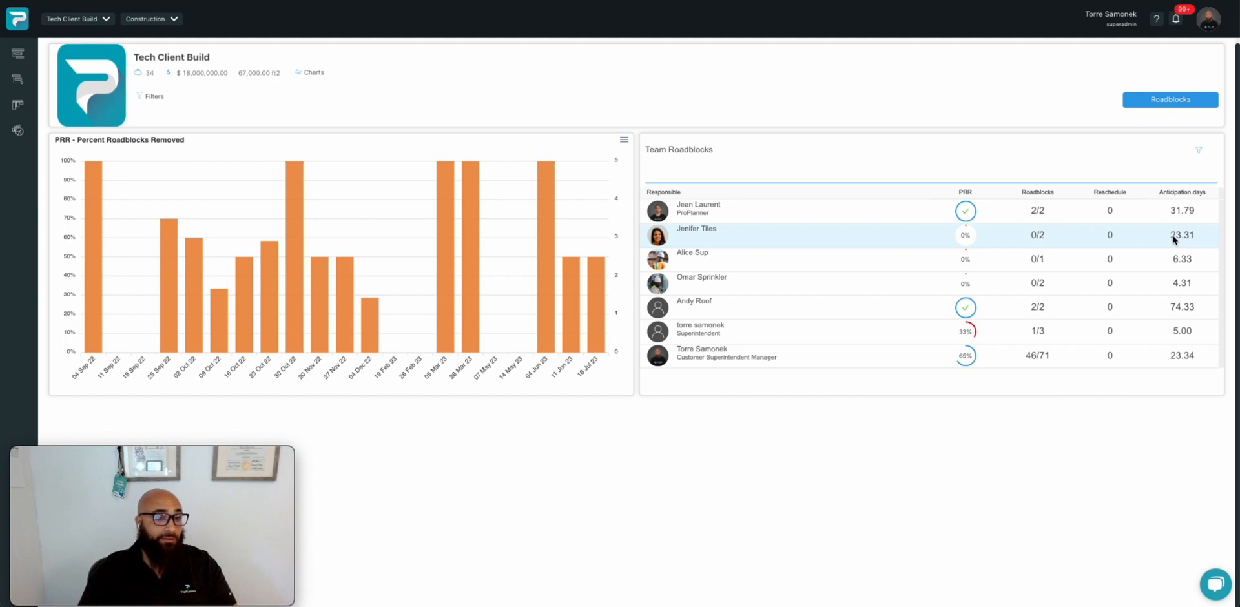
mouse_move(686, 291)
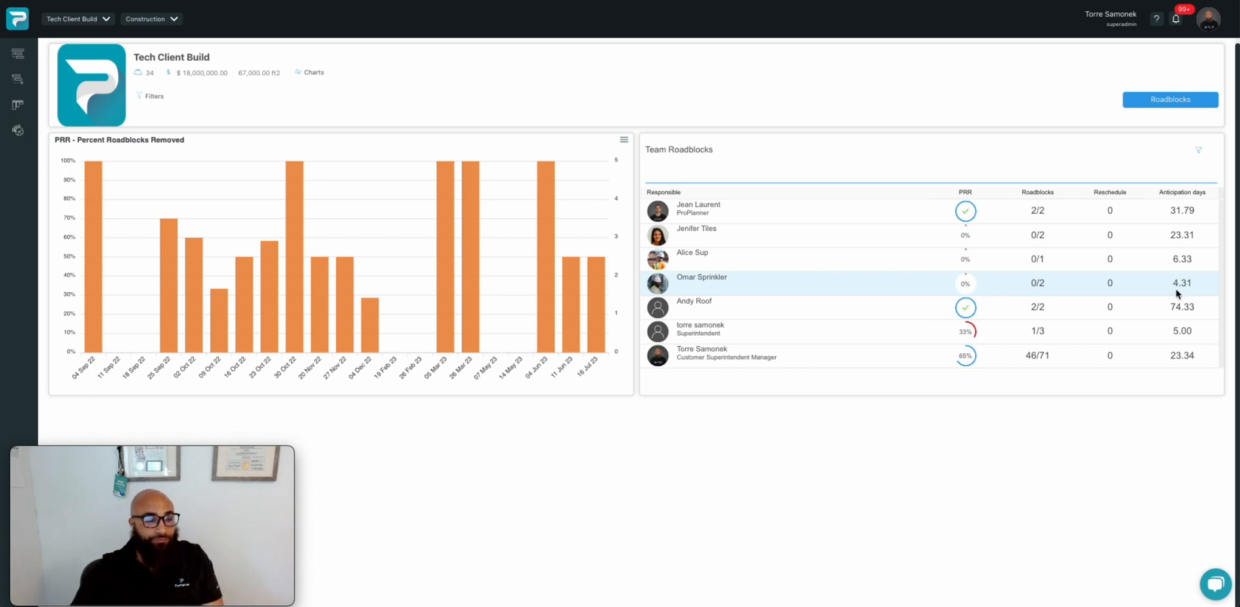
mouse_move(16, 79)
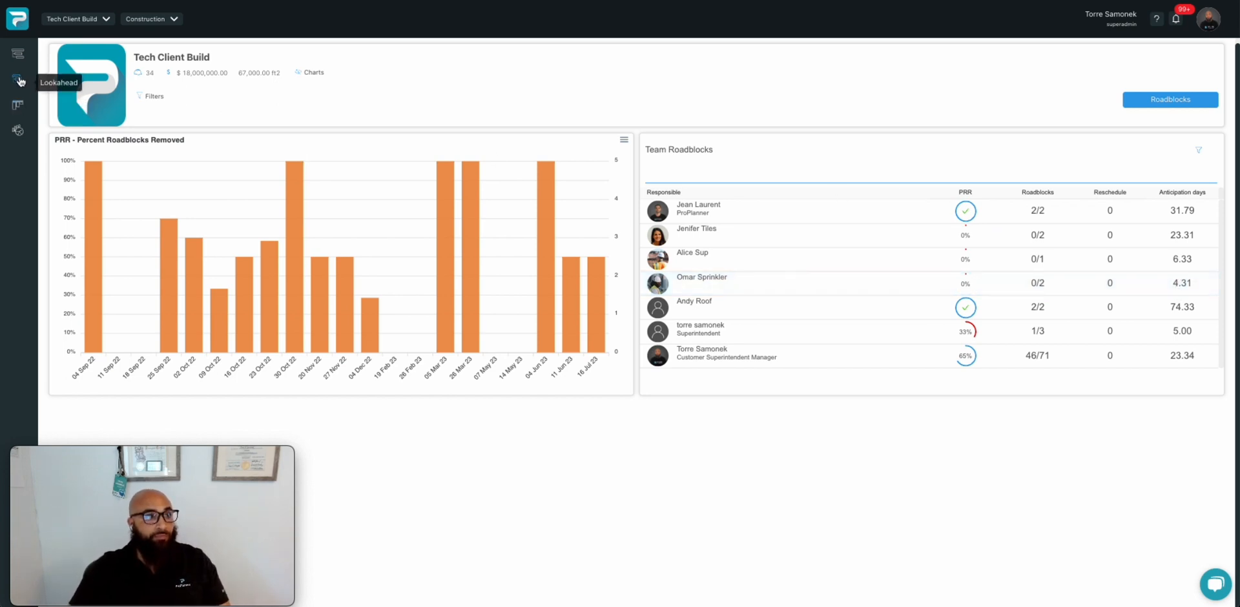
Step: Show the look-ahead with the Activities panel hidden and sort tasks by End date, ordered N→1
click(17, 79)
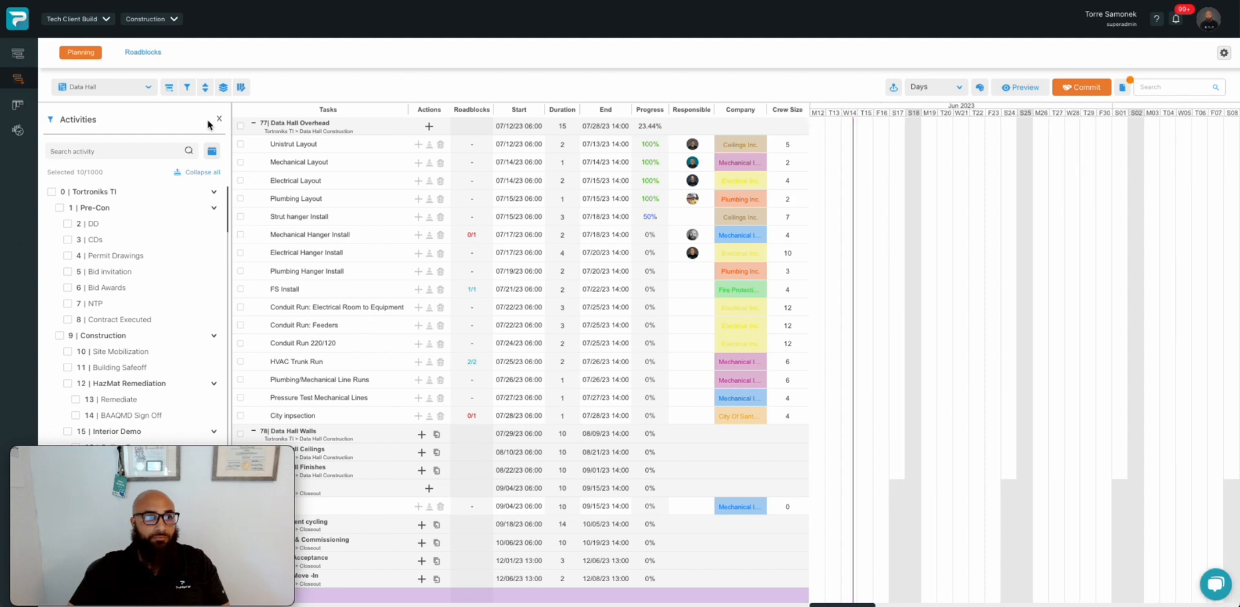
click(219, 119)
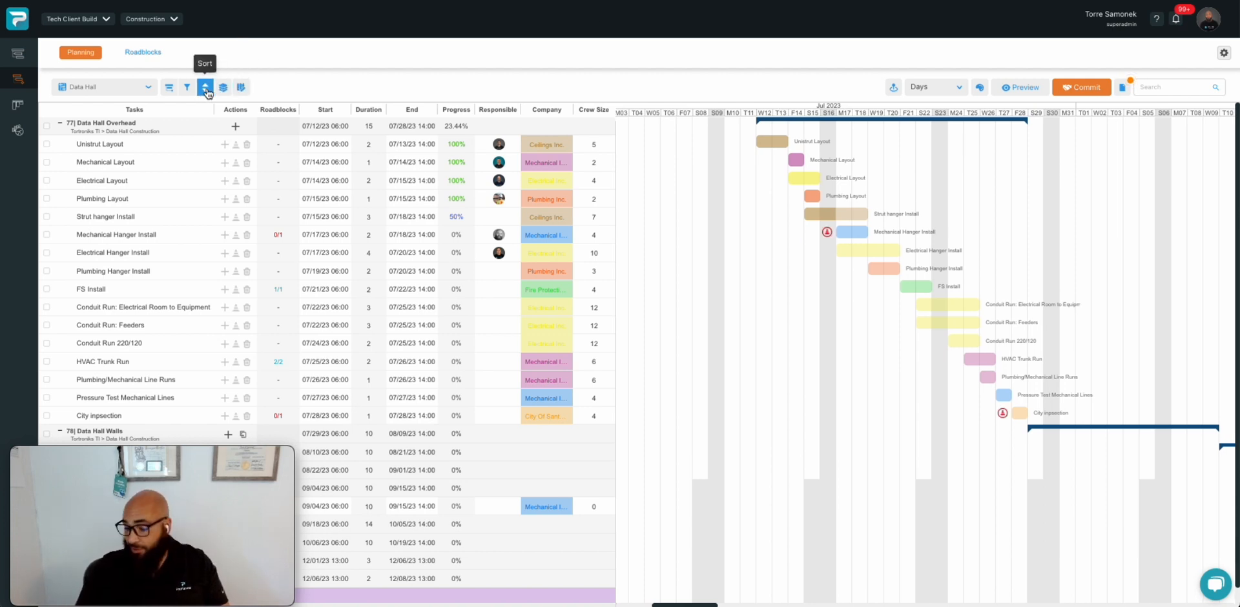
click(223, 87)
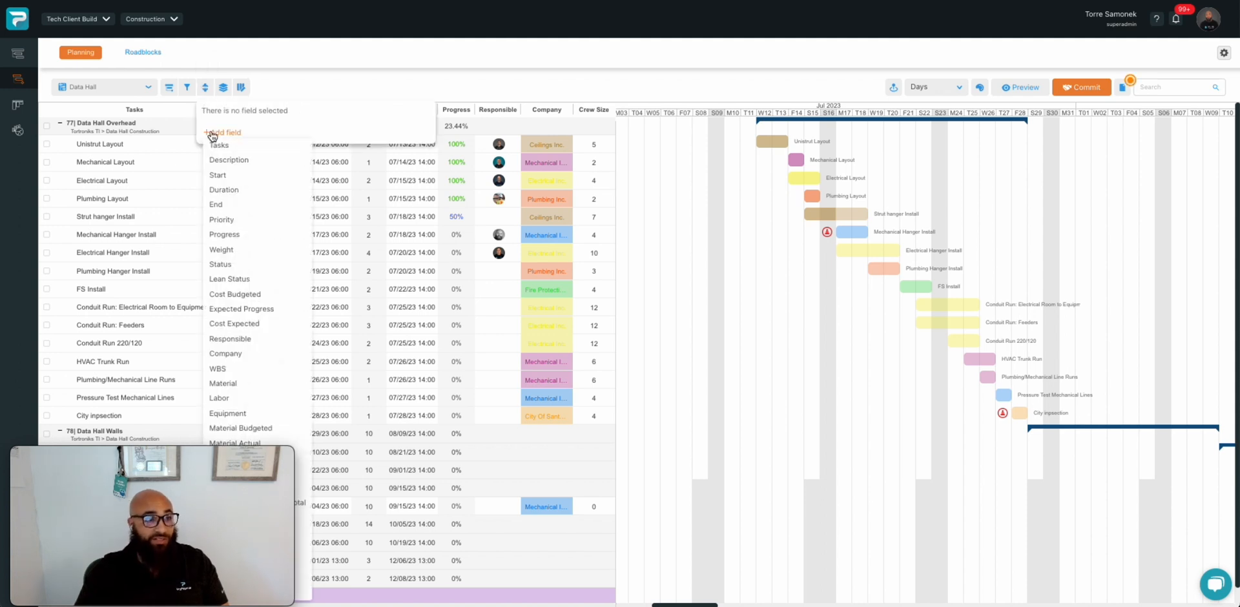
click(218, 204)
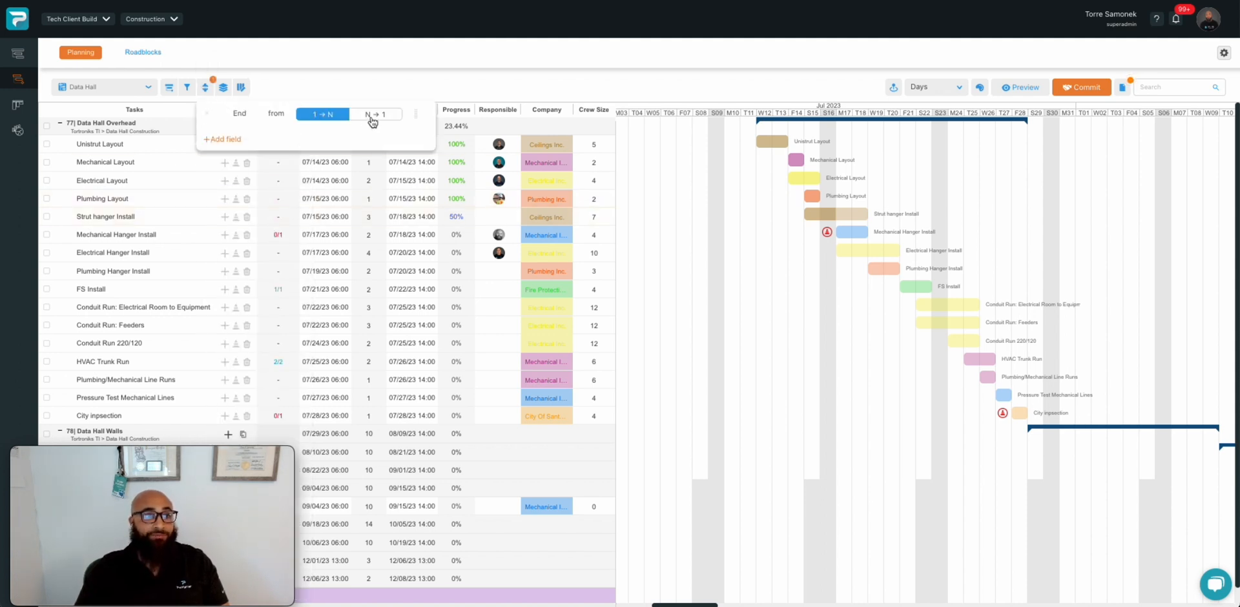
click(375, 114)
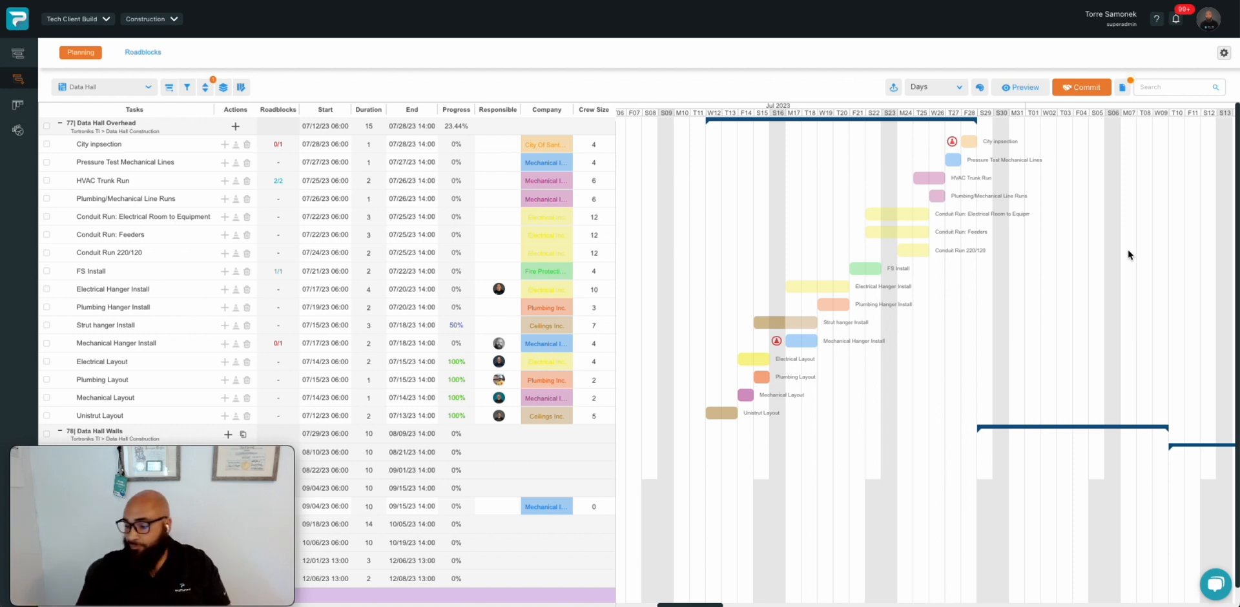
Step: Export the look-ahead as a PDF - Daily View with a chosen start date
click(1123, 87)
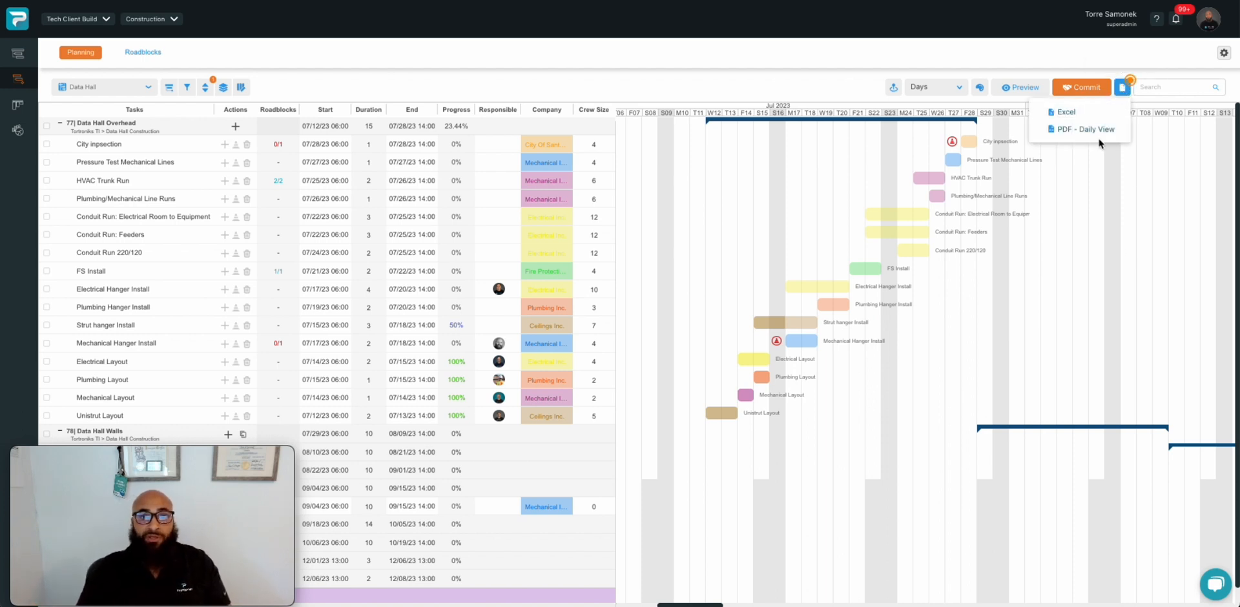
mouse_move(1085, 130)
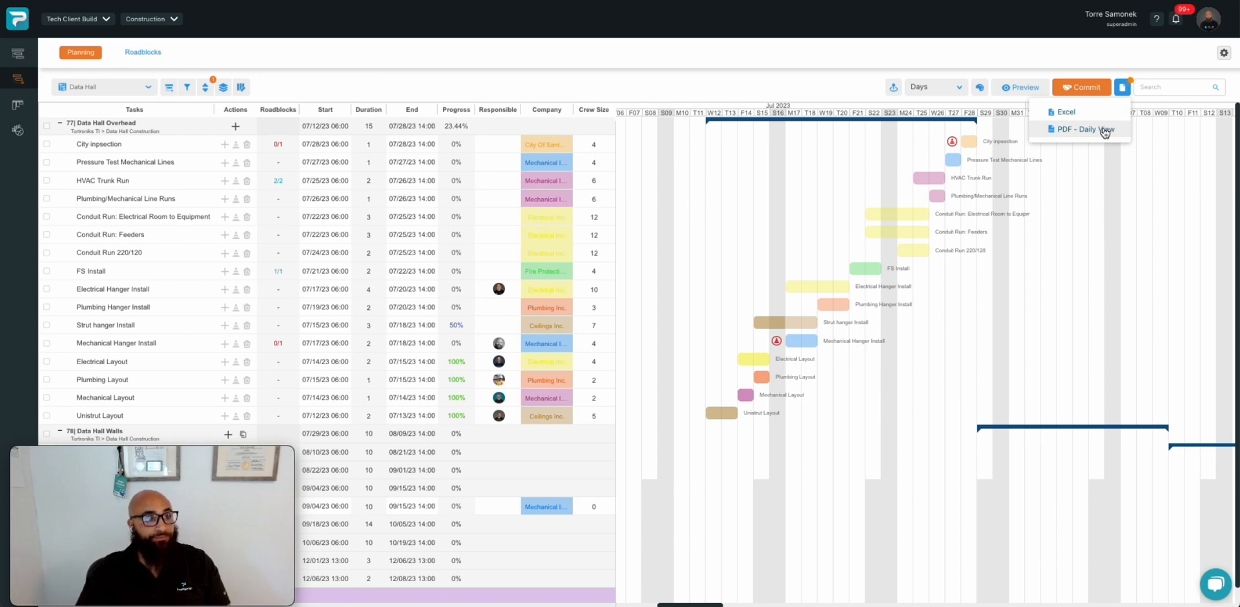
click(1083, 130)
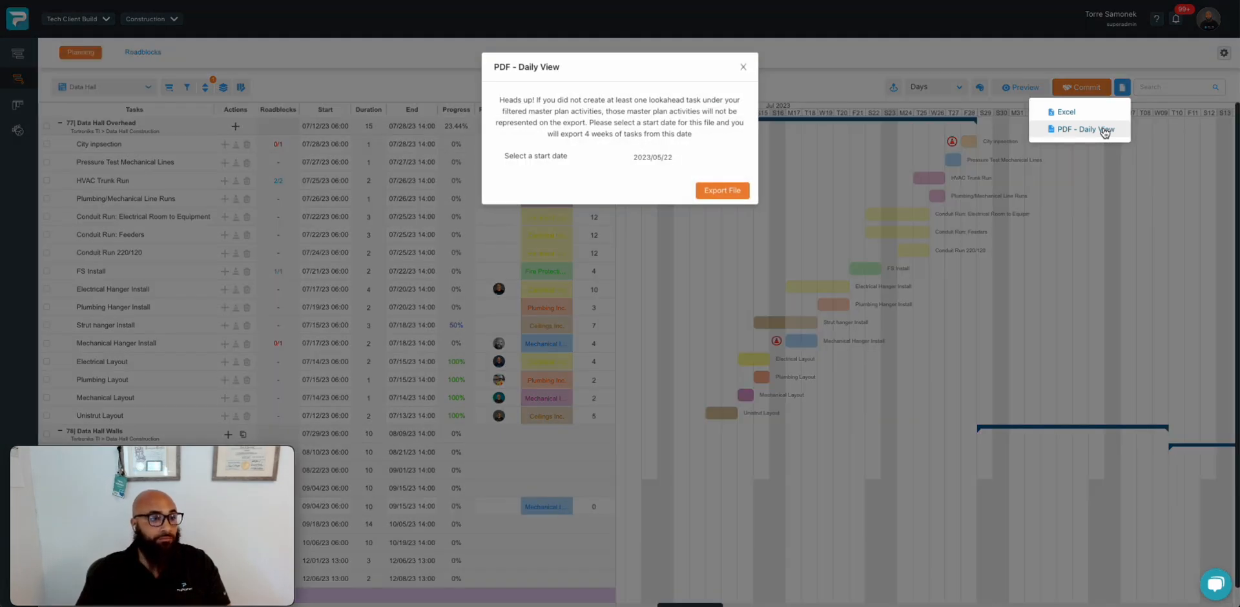
click(653, 158)
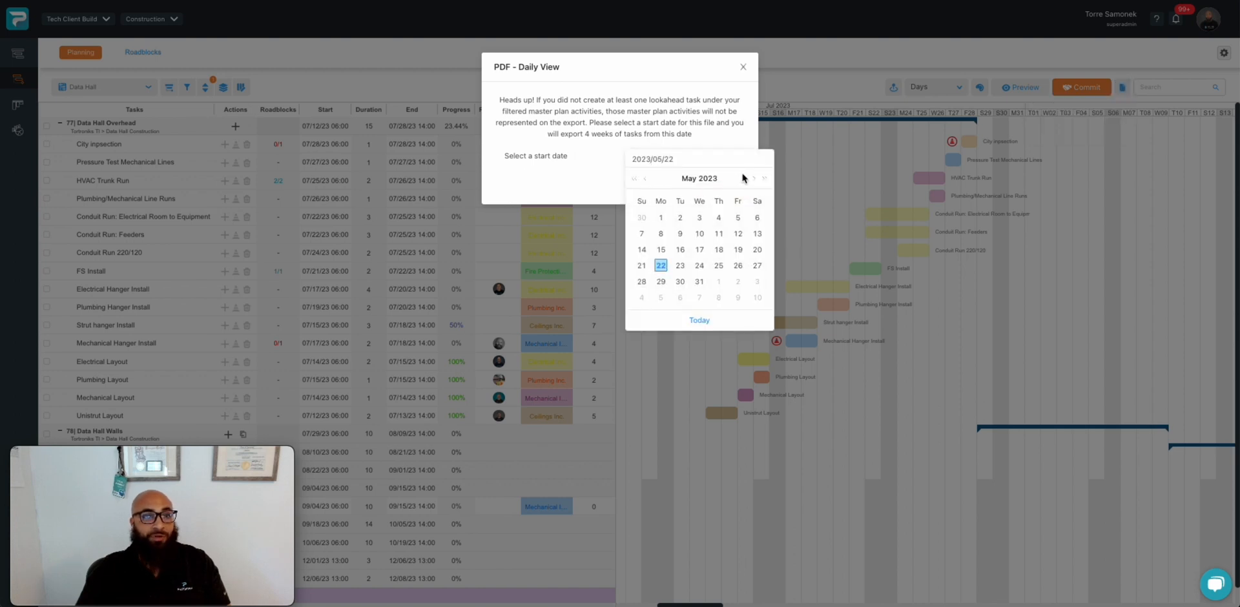
click(752, 181)
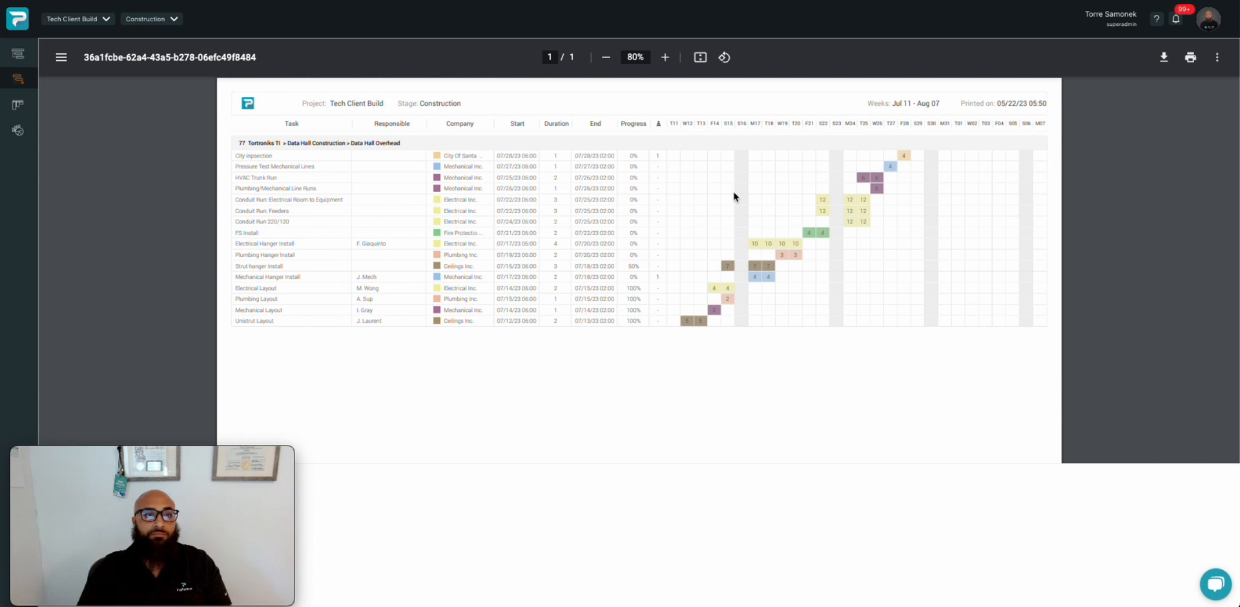
mouse_move(768, 175)
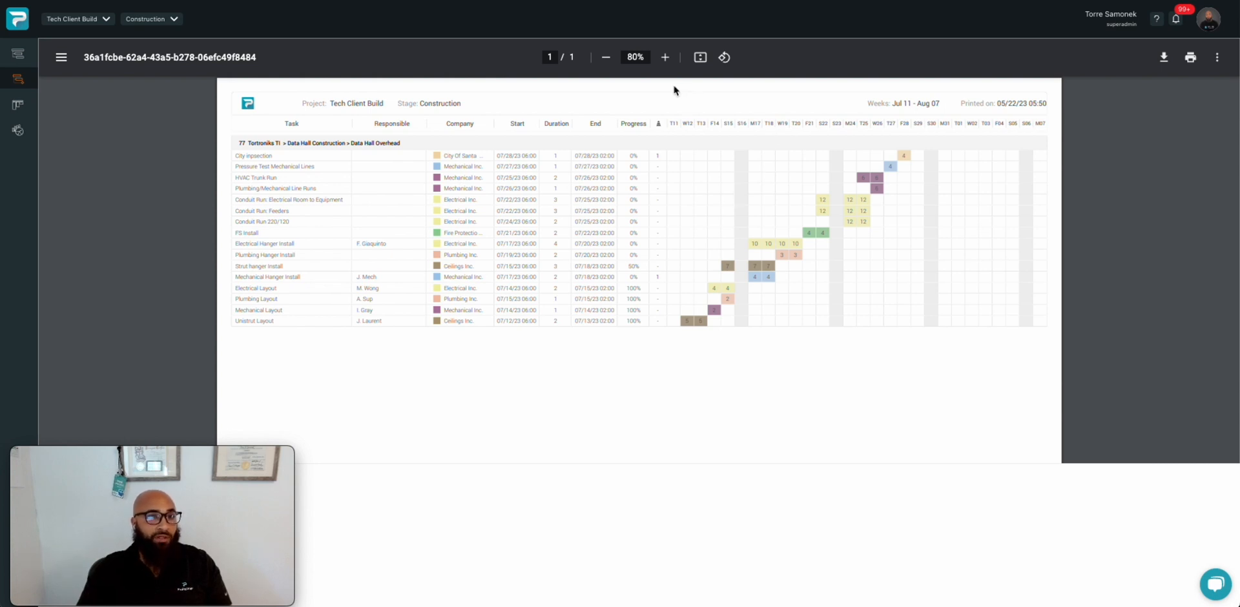
click(664, 57)
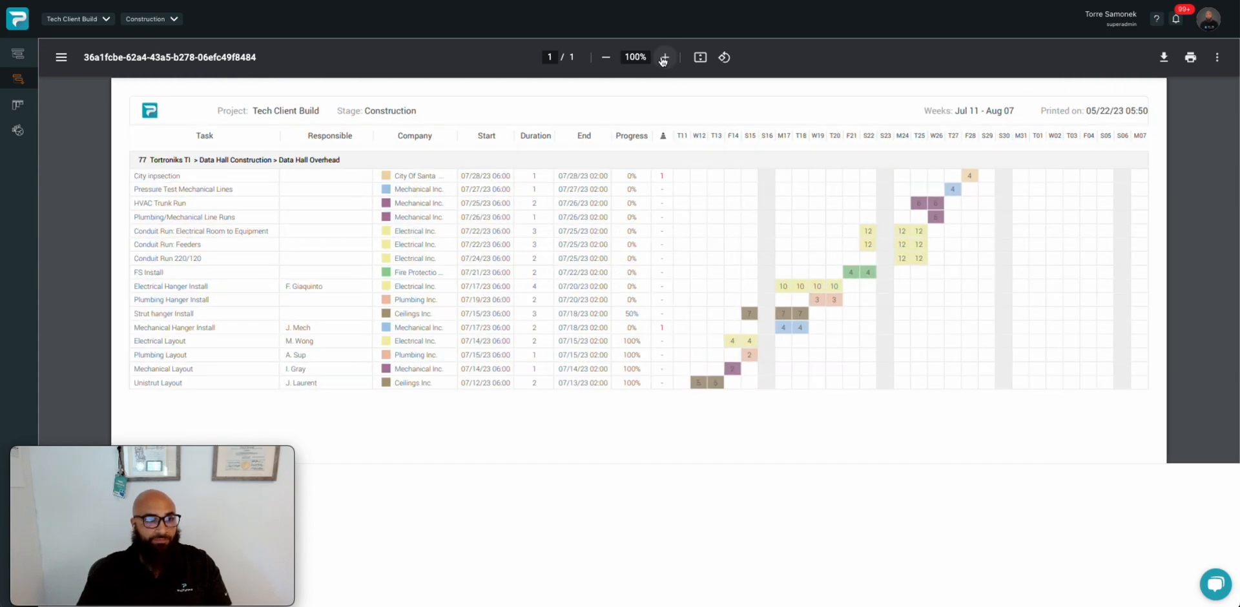
click(664, 56)
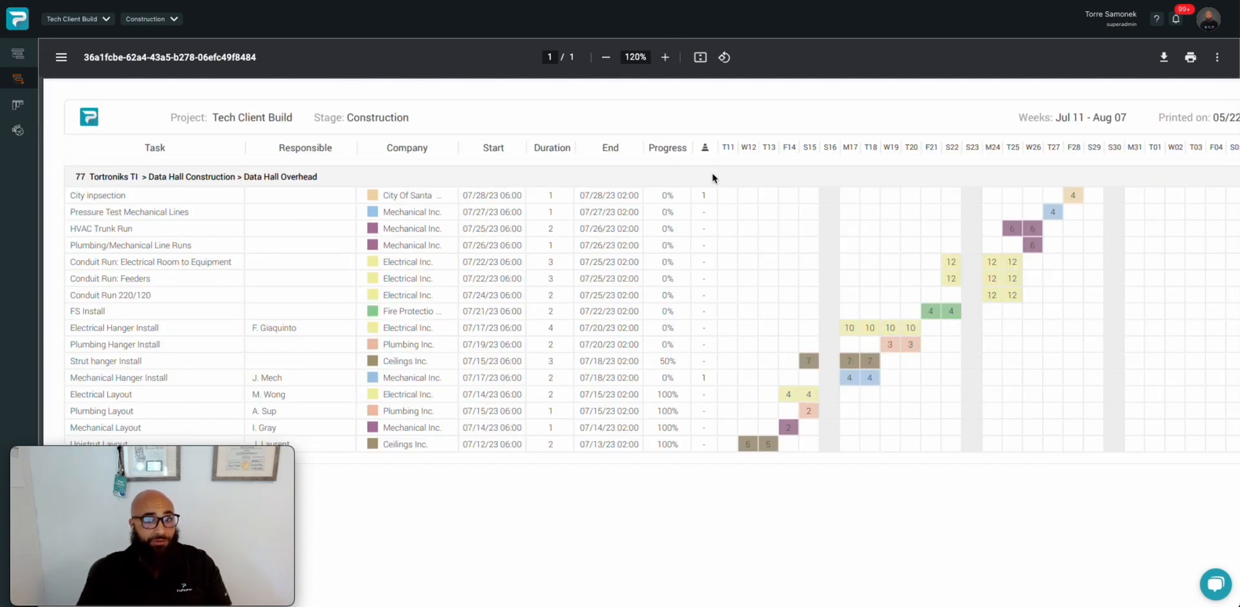
scroll(down, 3)
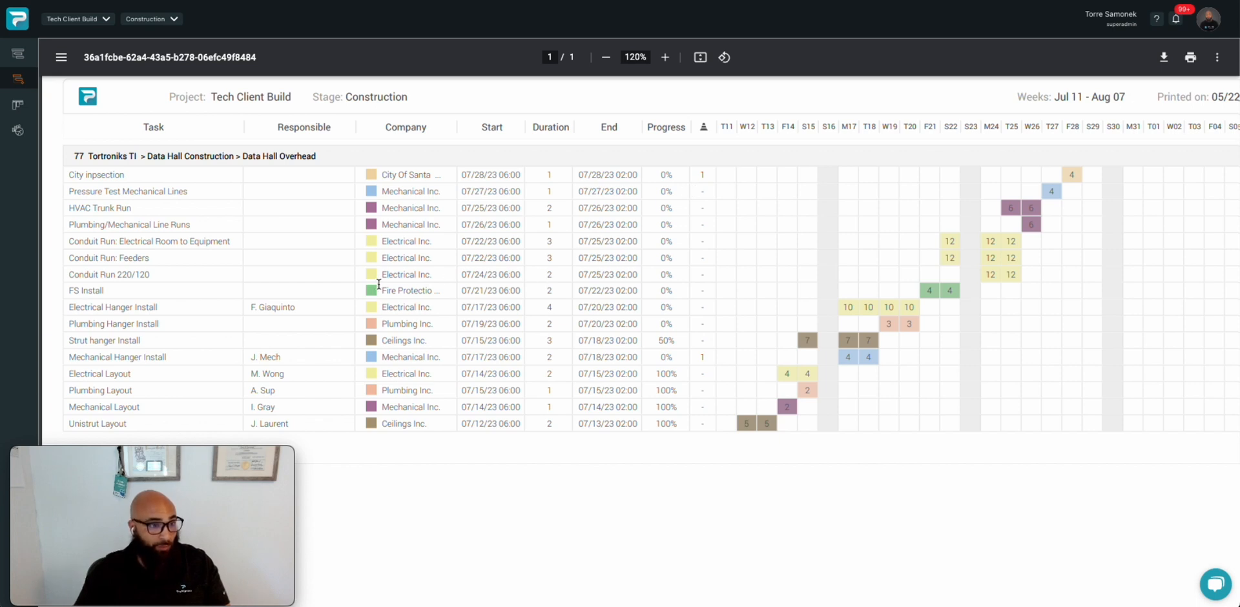
mouse_move(410, 190)
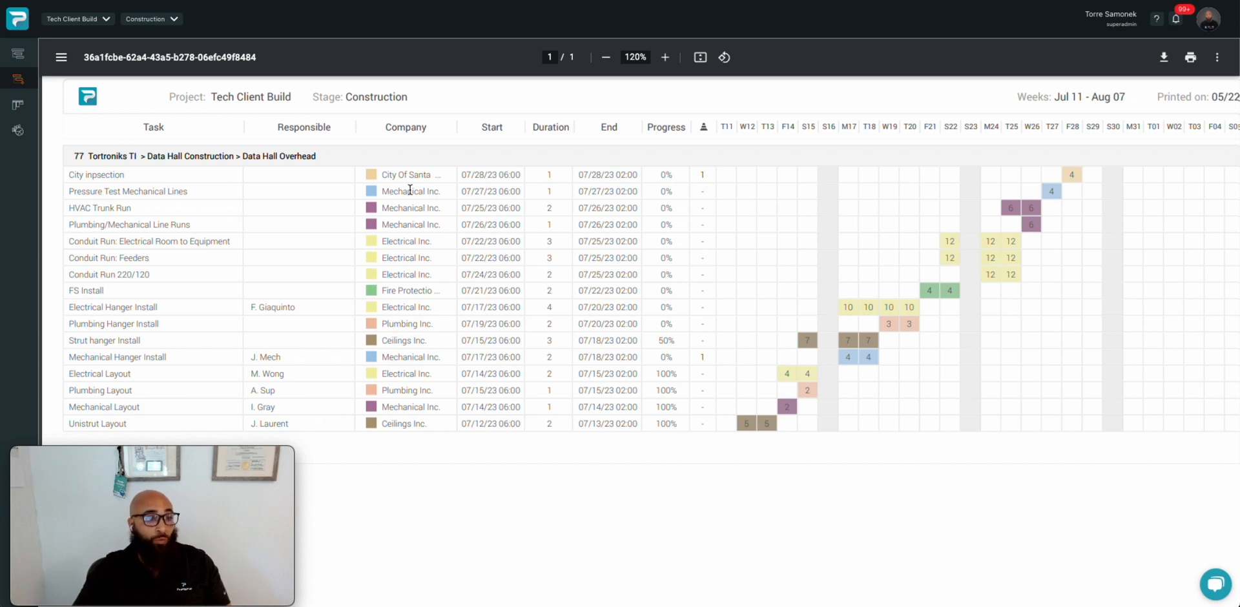
mouse_move(244, 387)
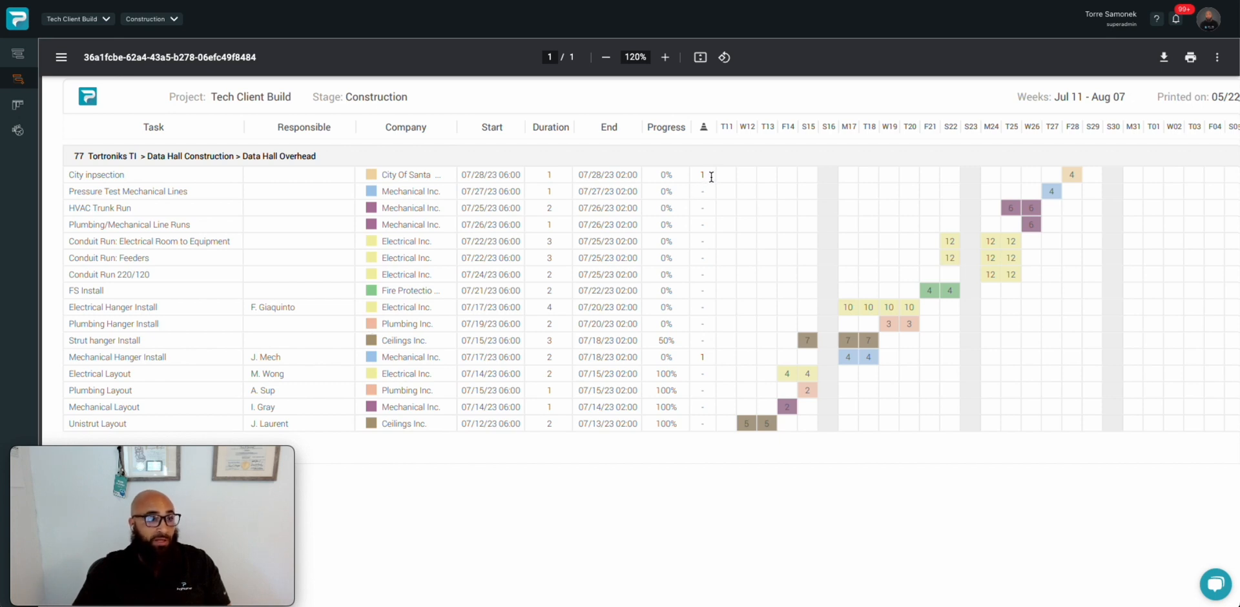
mouse_move(704, 355)
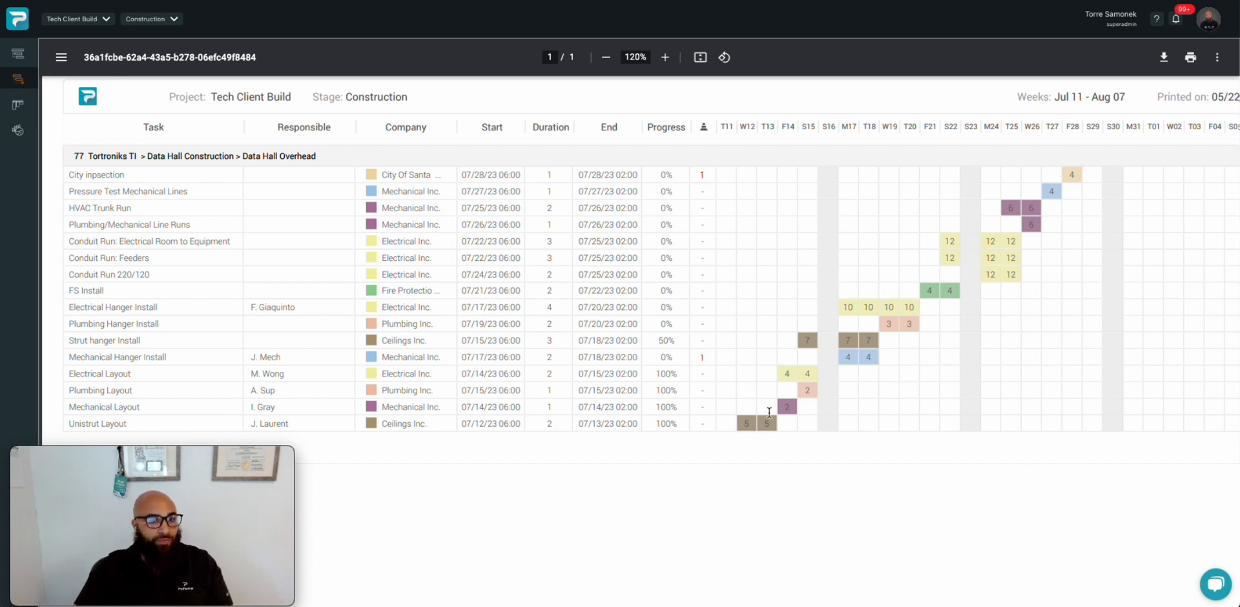
mouse_move(817, 326)
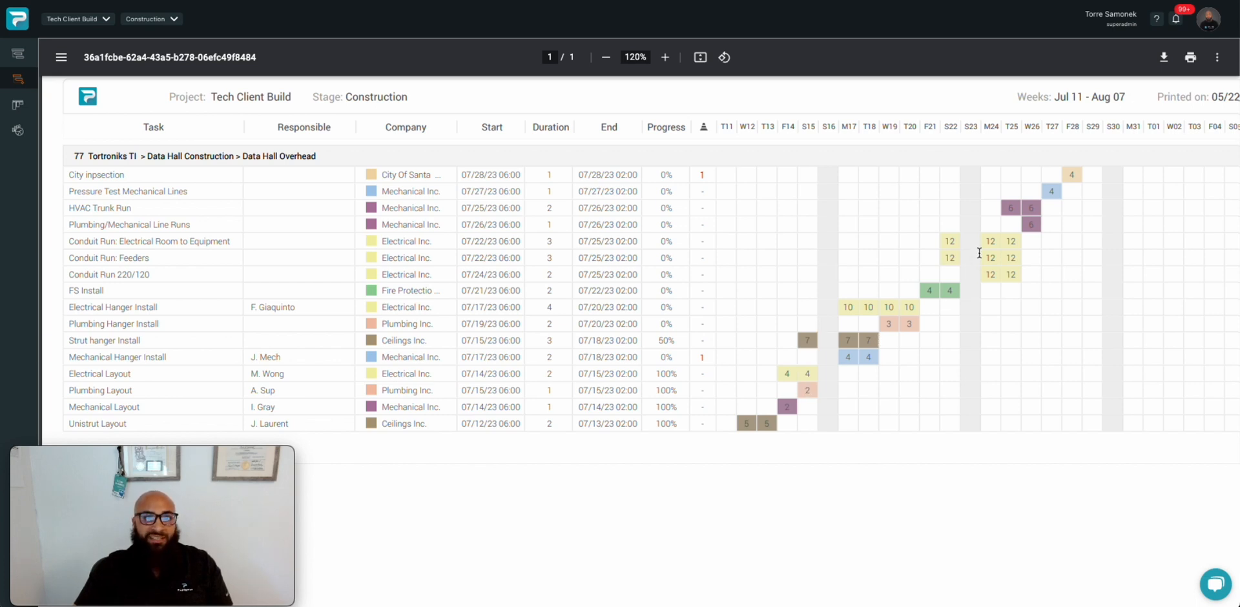
mouse_move(1093, 164)
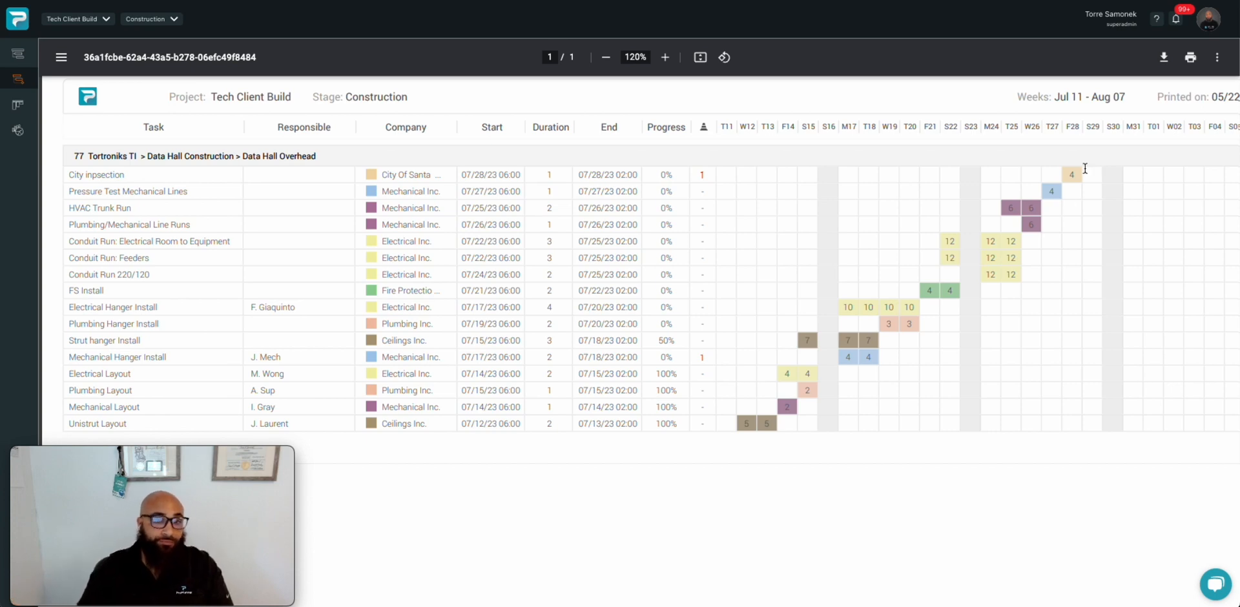
click(605, 57)
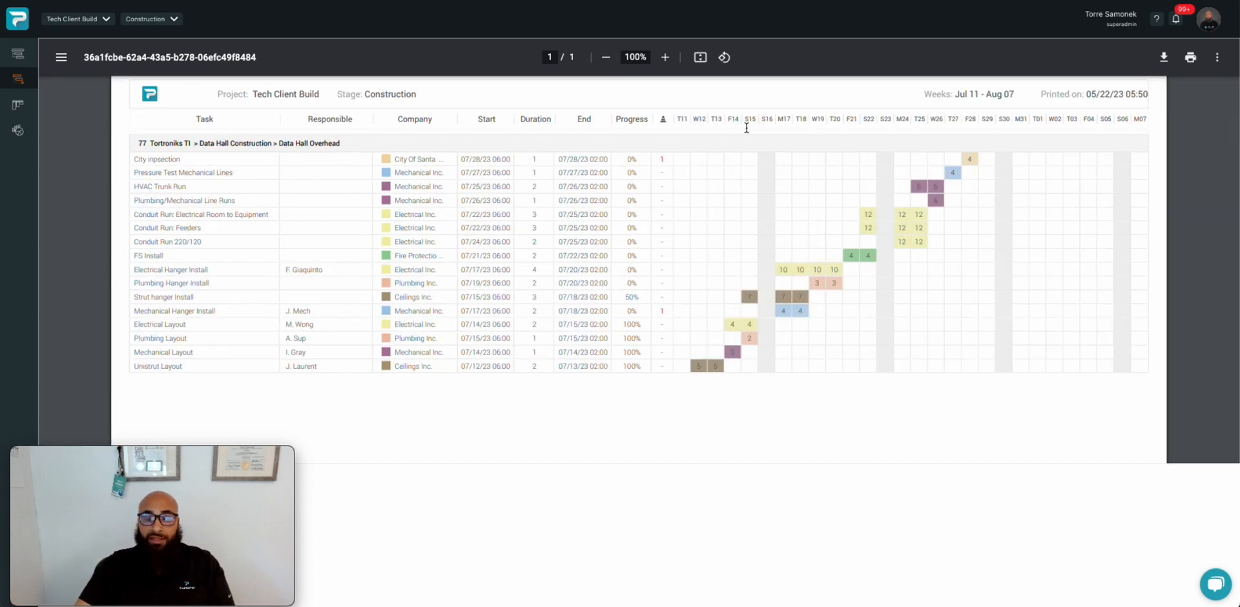
mouse_move(715, 188)
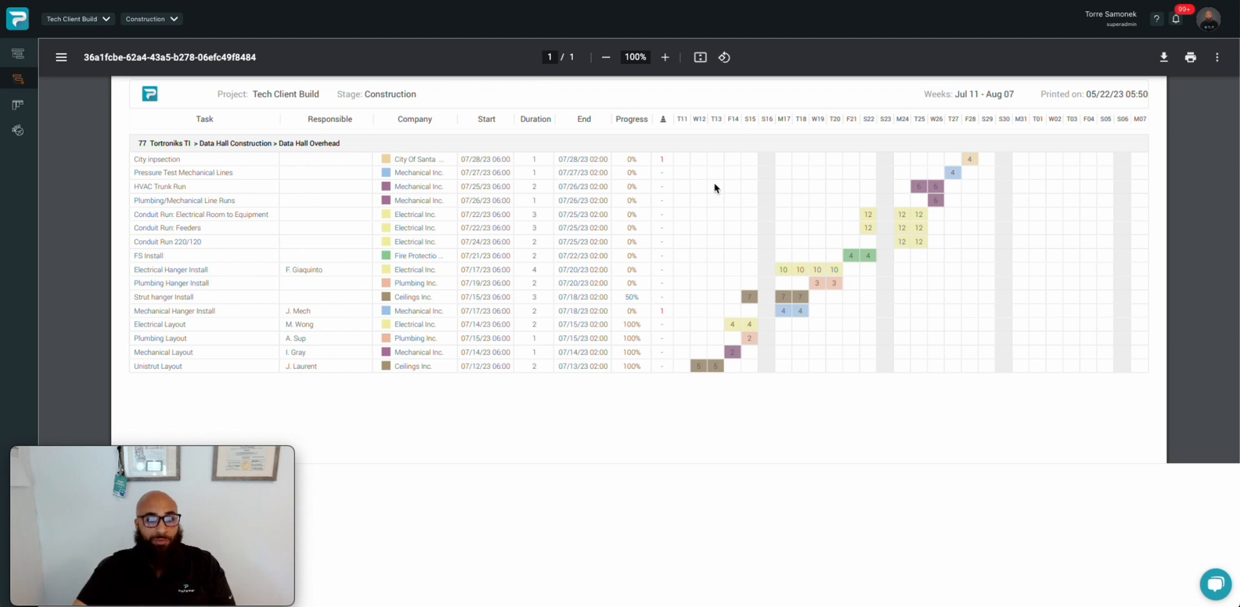